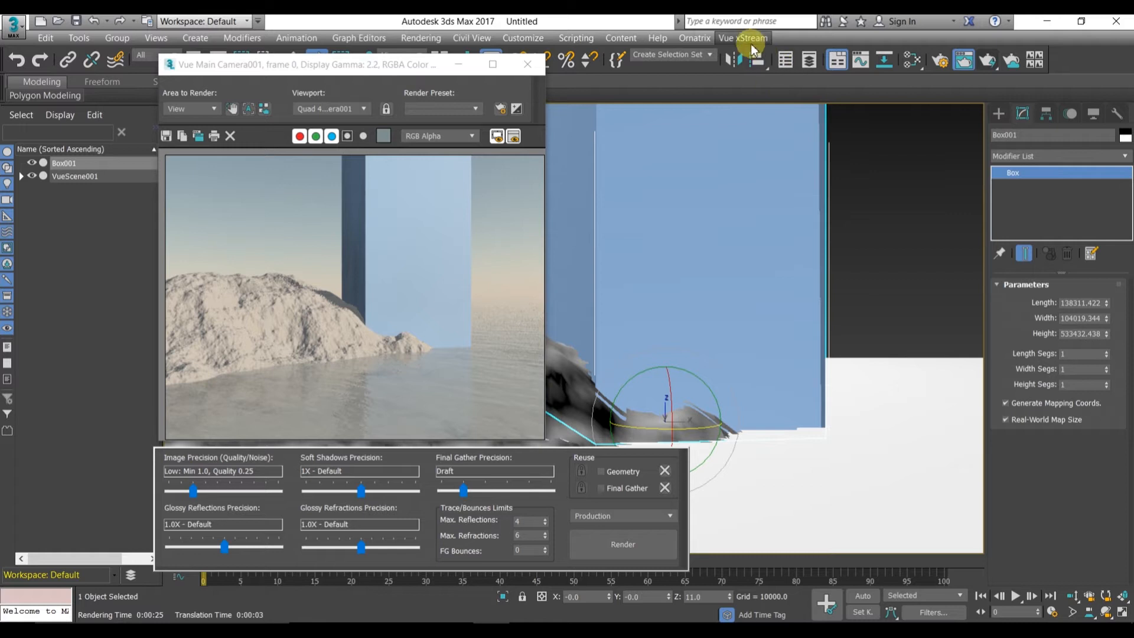
Step: Open the Vue xStream plugin menu in the main menu bar
click(743, 38)
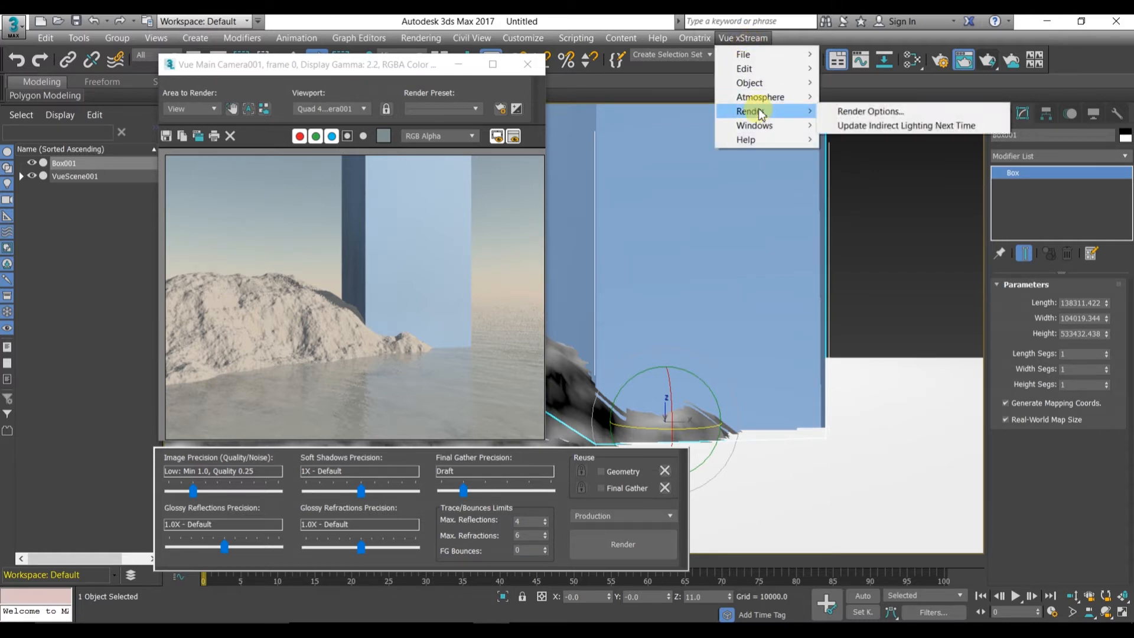
mouse_move(742, 54)
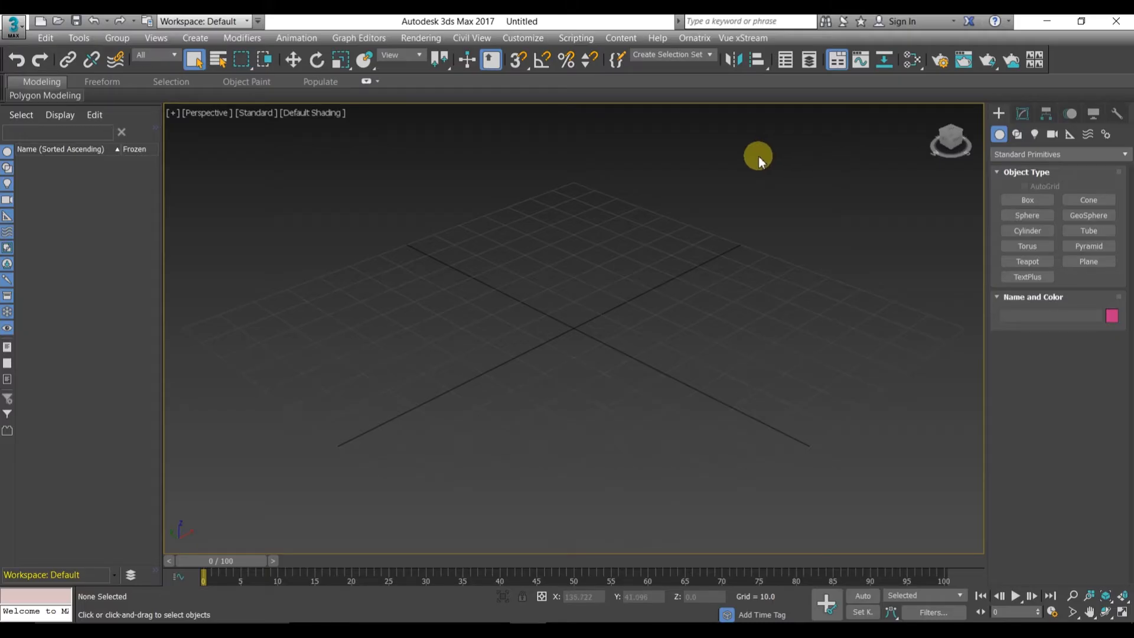
mouse_move(763, 77)
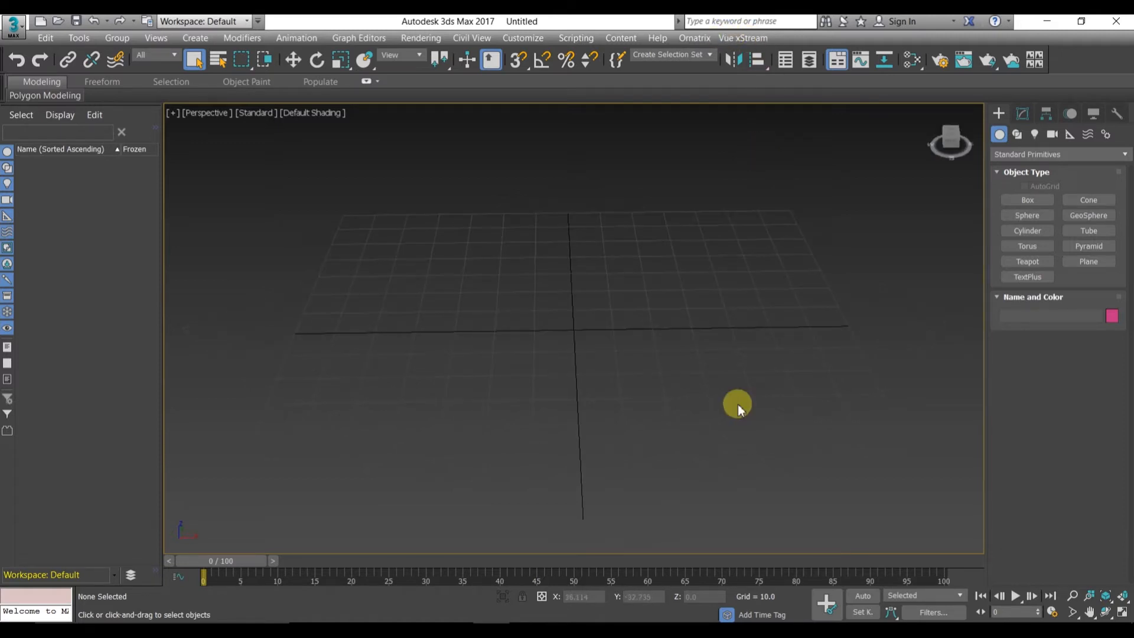
mouse_move(700, 248)
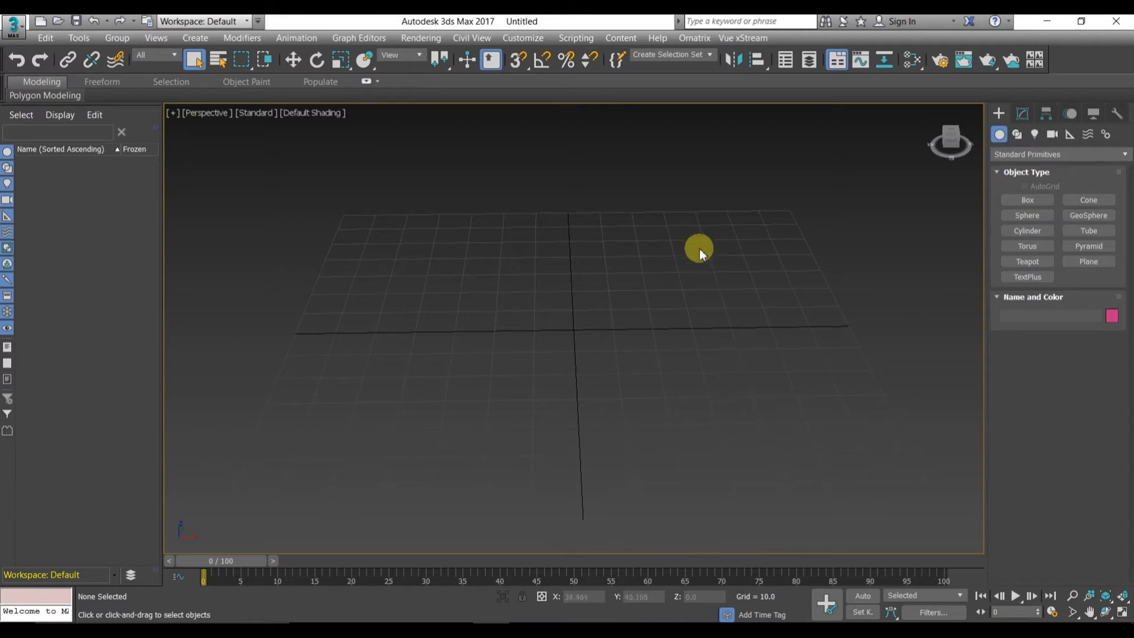
Step: Start a new Vue scene from Vue xStream and scroll the physical Atmospheres presets
click(741, 38)
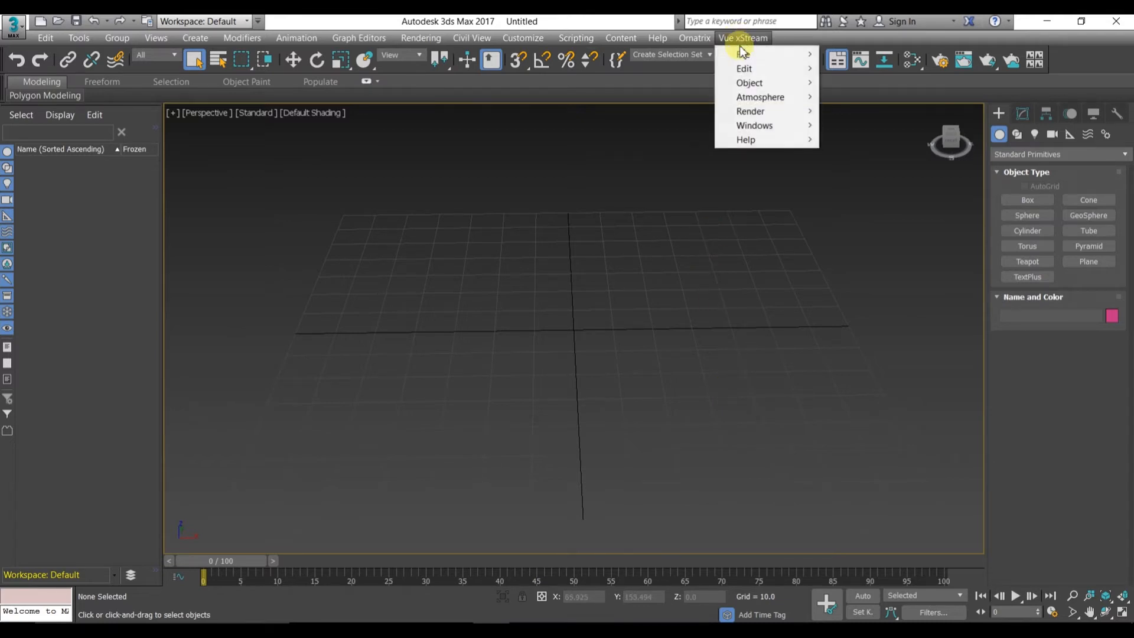
click(743, 55)
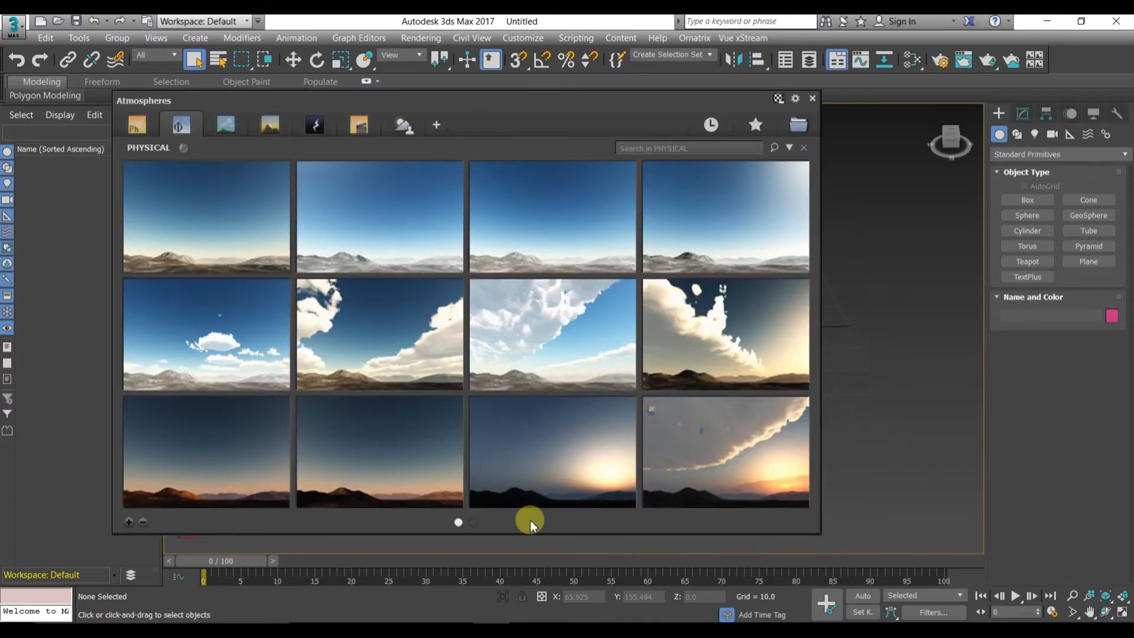
mouse_move(649, 311)
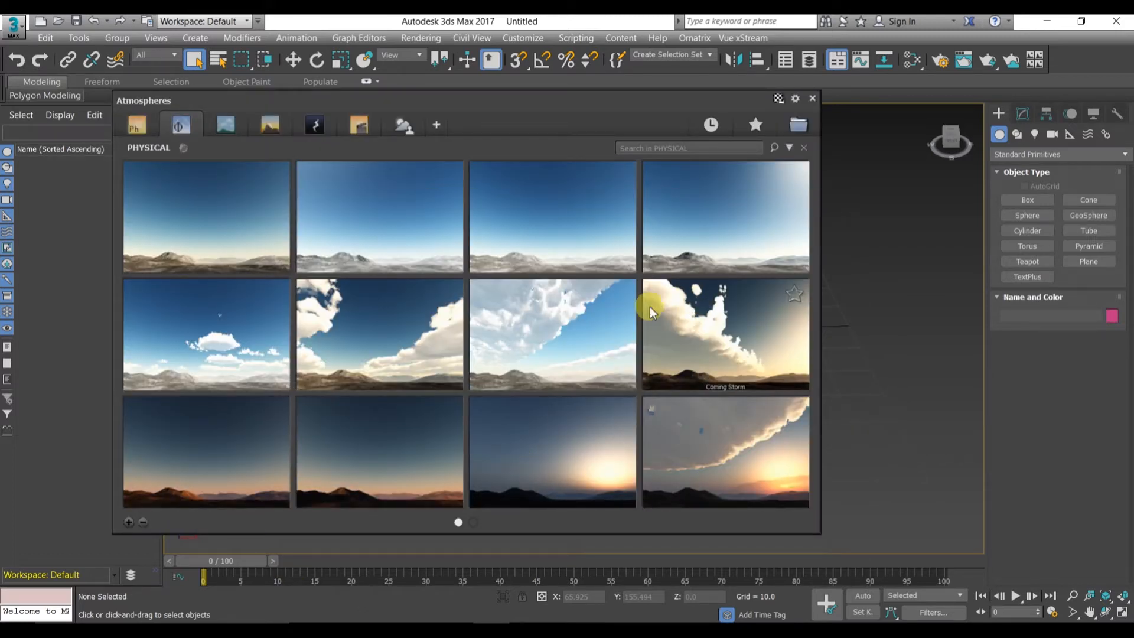
mouse_move(359, 254)
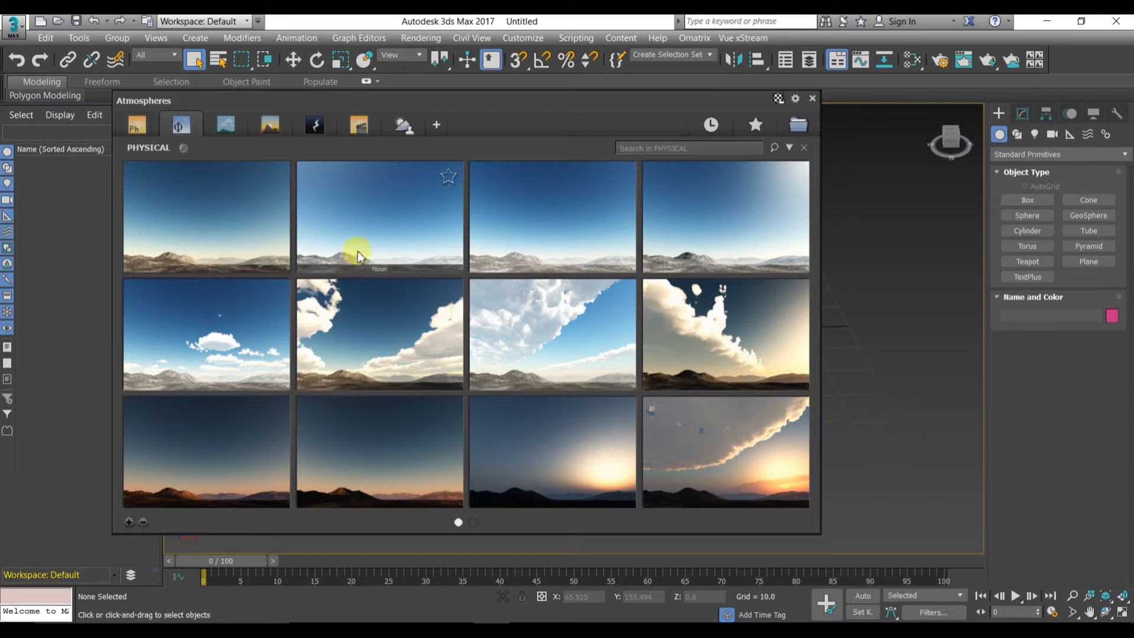
mouse_move(239, 274)
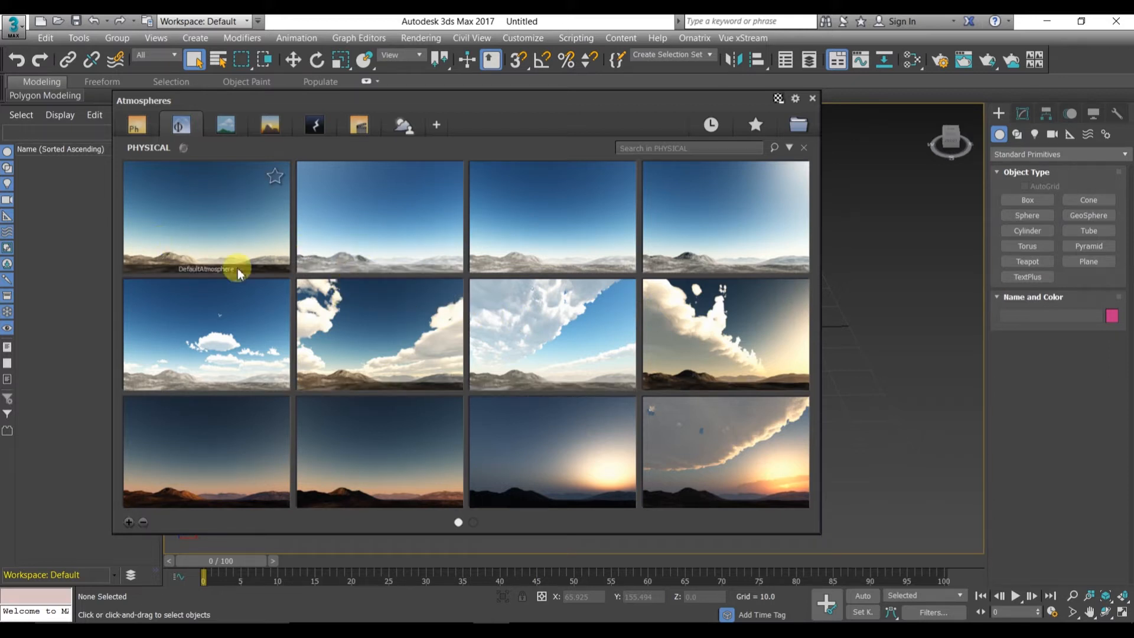
scroll(down, 3)
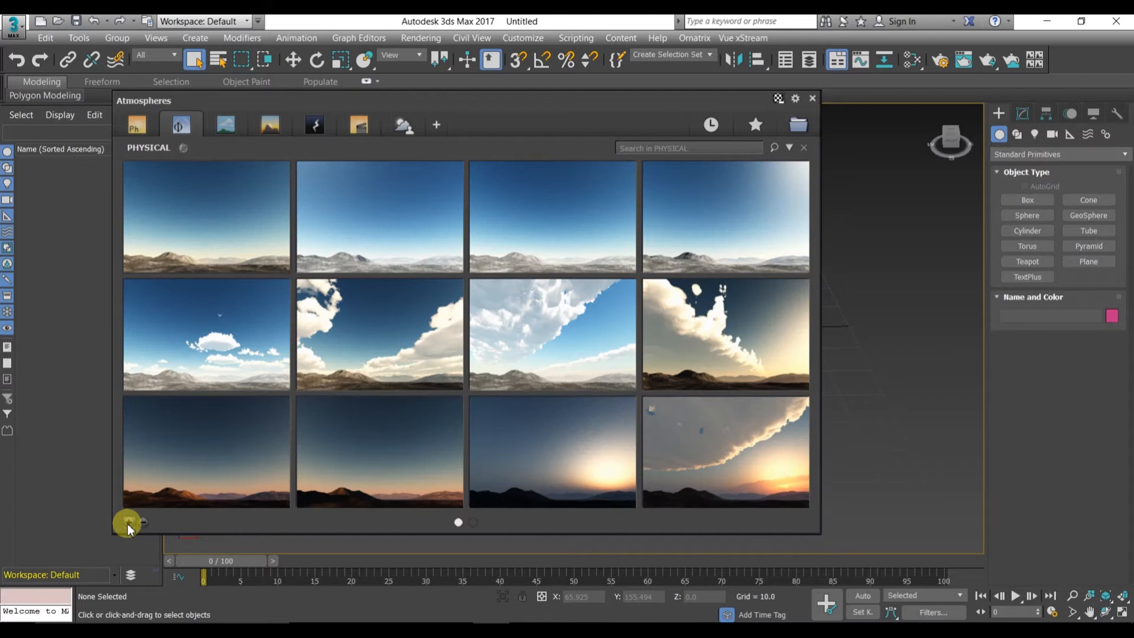
mouse_move(569, 355)
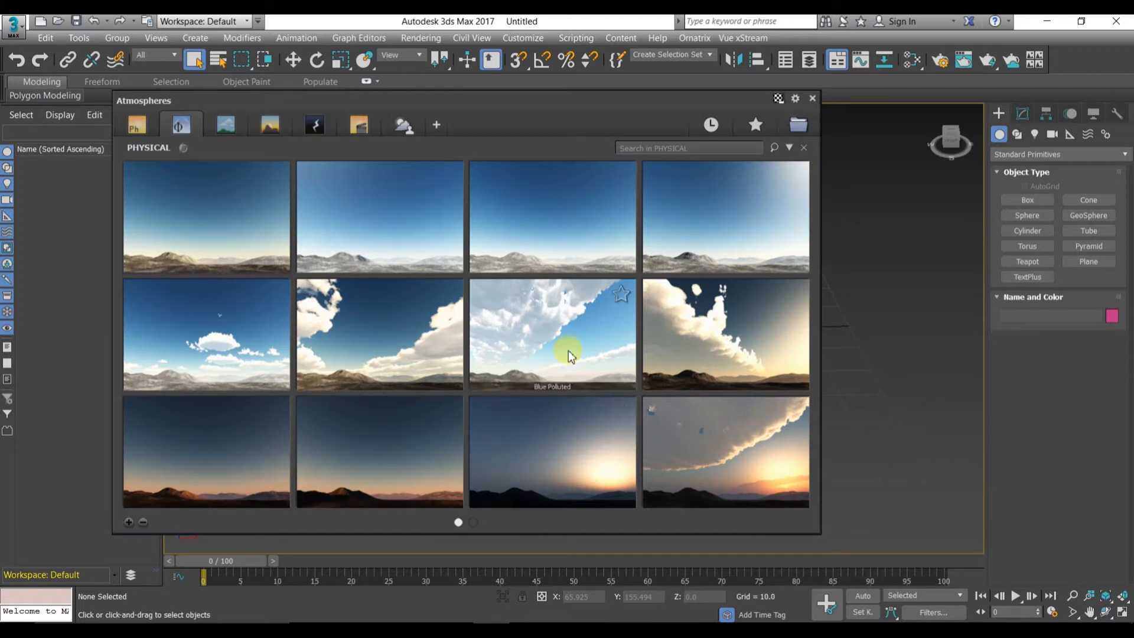
mouse_move(528, 267)
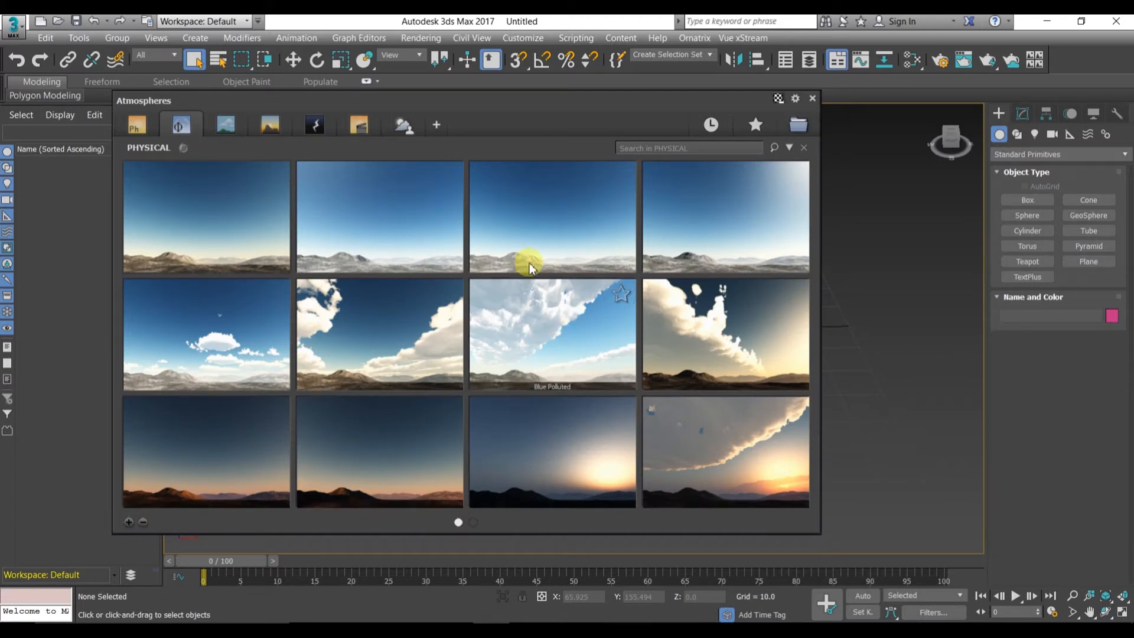
mouse_move(373, 307)
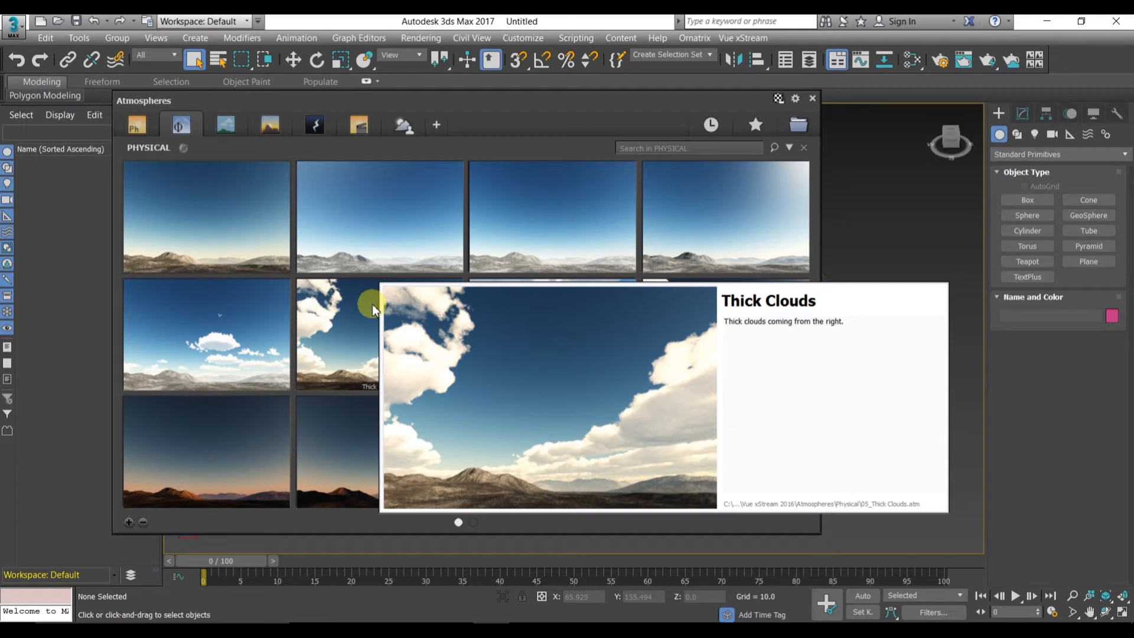
Step: Pick a sky atmosphere, accept xStream's display setting changes and acknowledge the notice
click(811, 97)
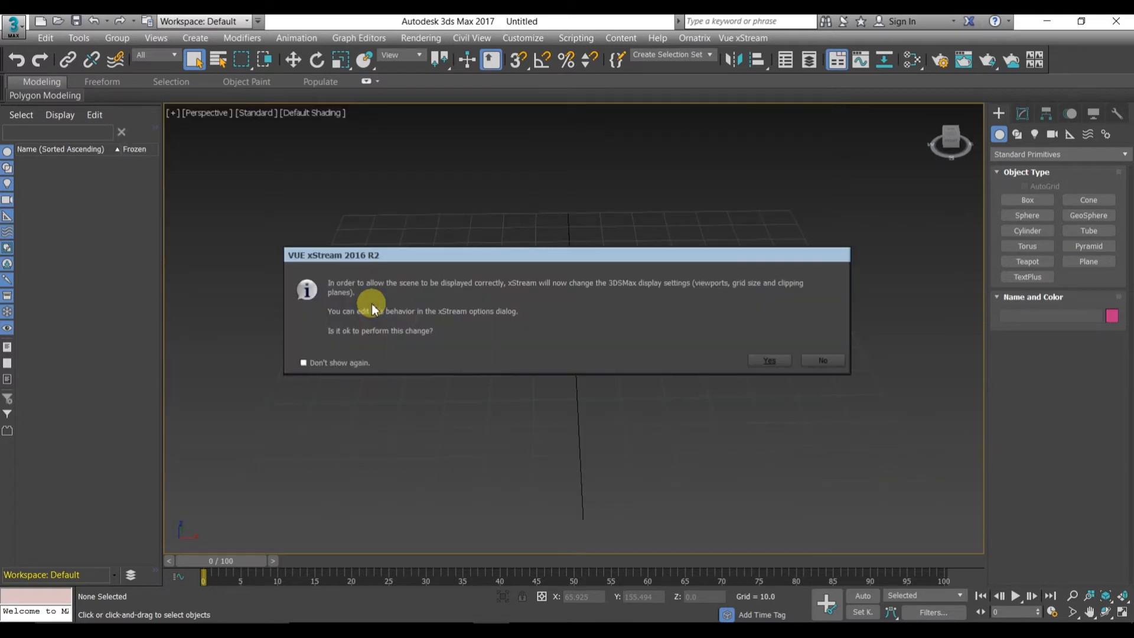
mouse_move(544, 323)
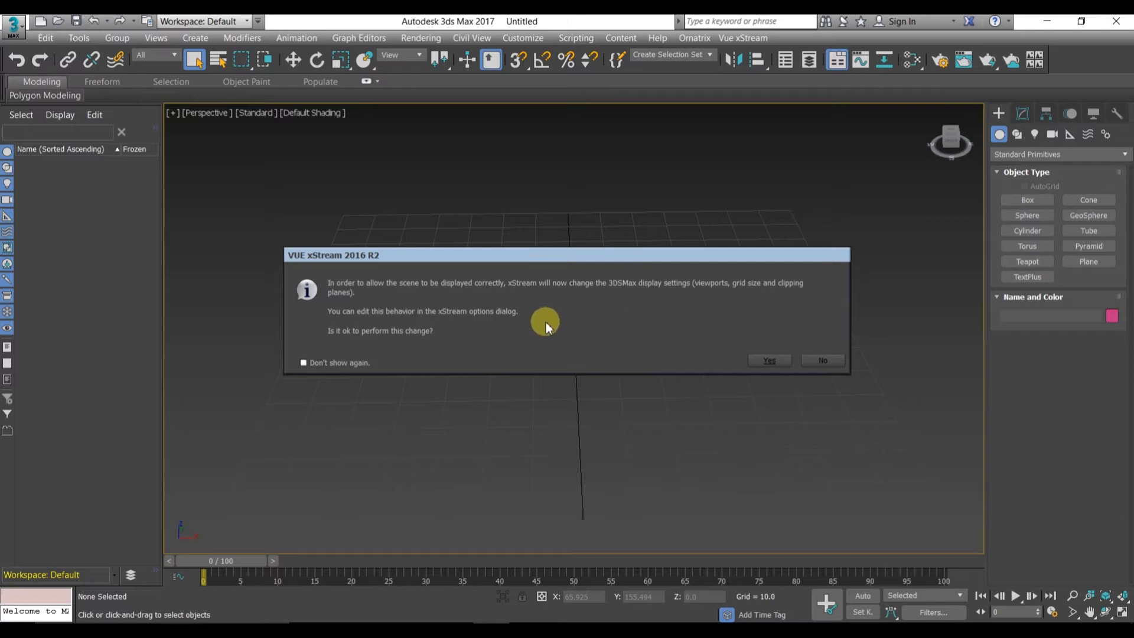
mouse_move(536, 318)
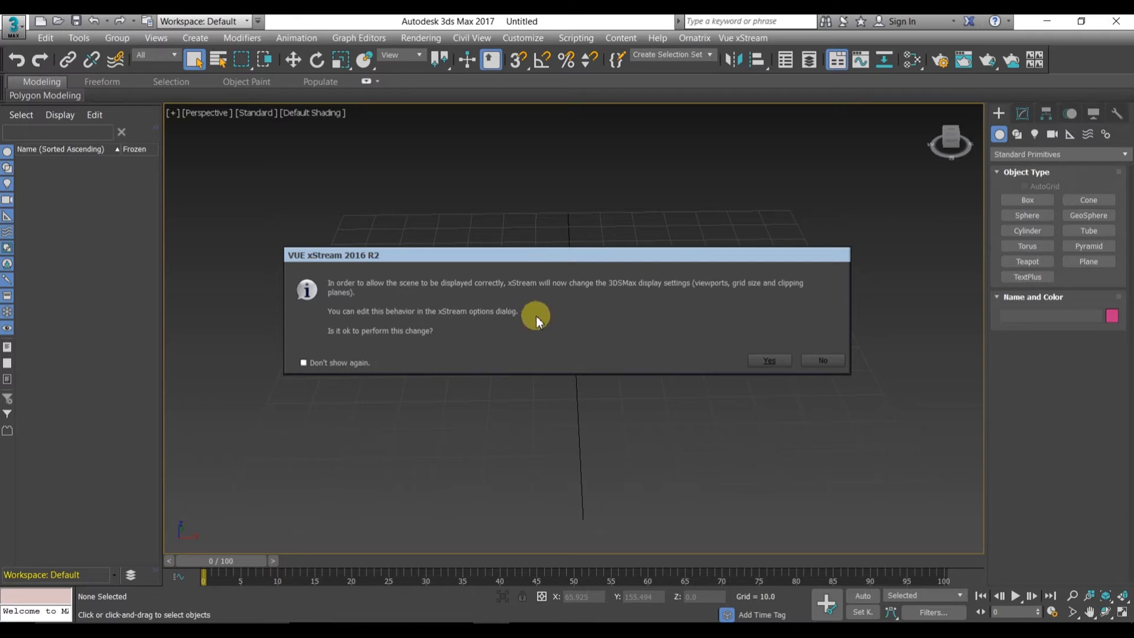
mouse_move(602, 335)
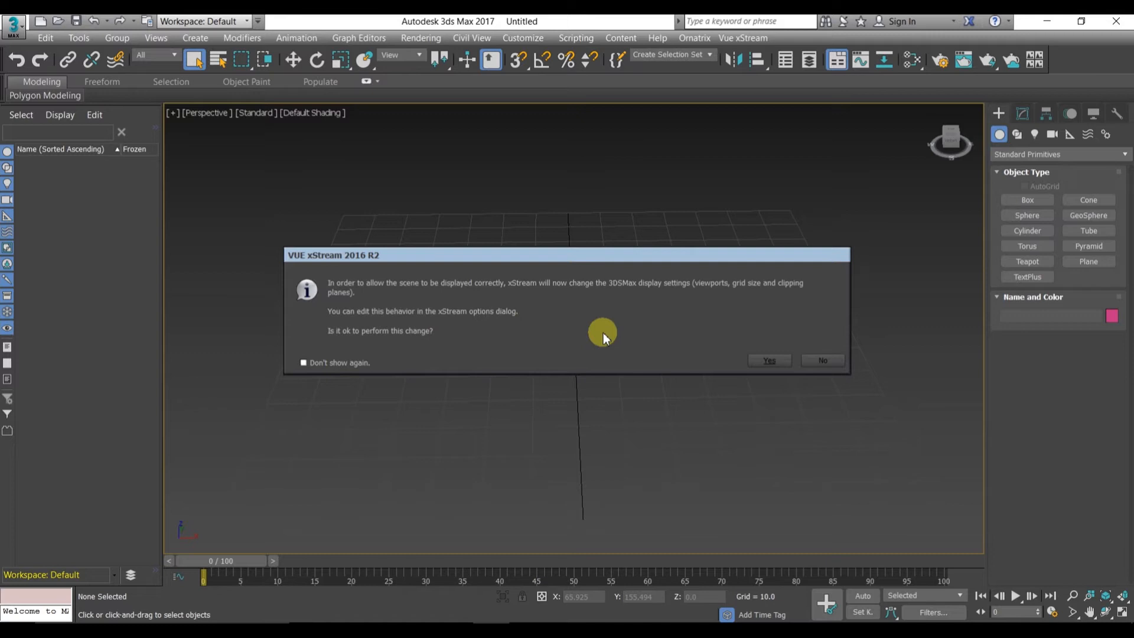
mouse_move(602, 336)
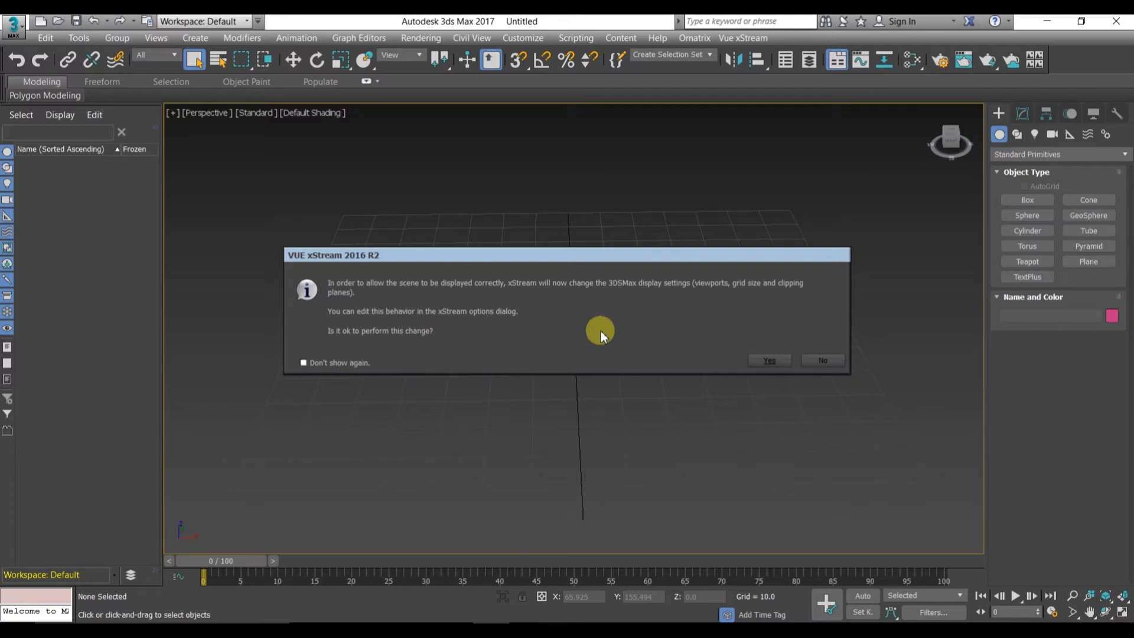
mouse_move(545, 325)
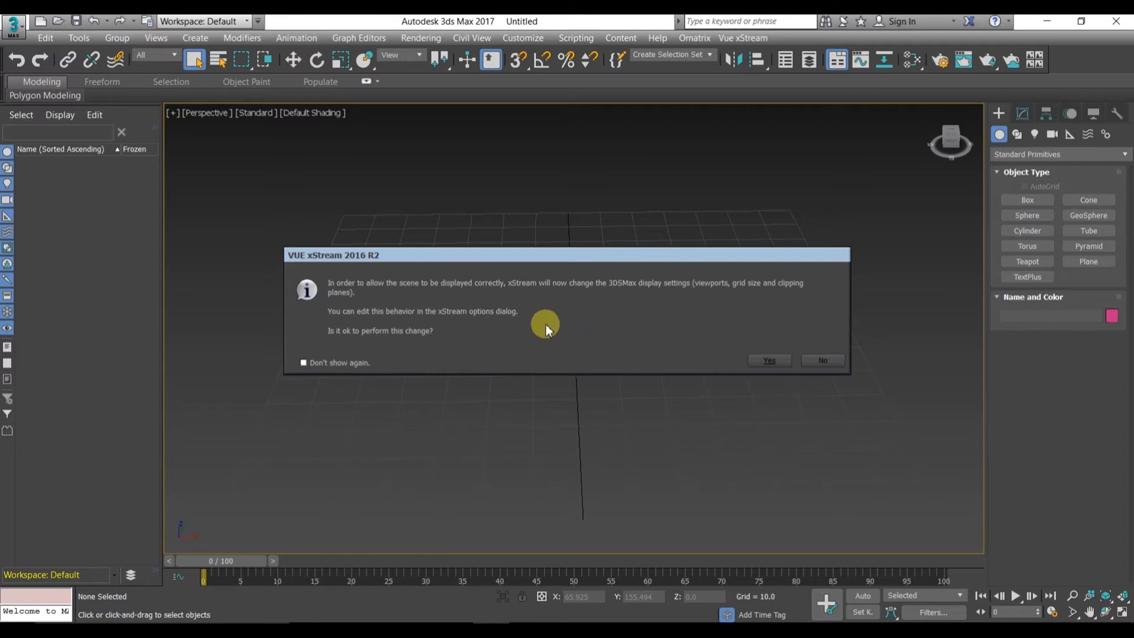
mouse_move(769, 360)
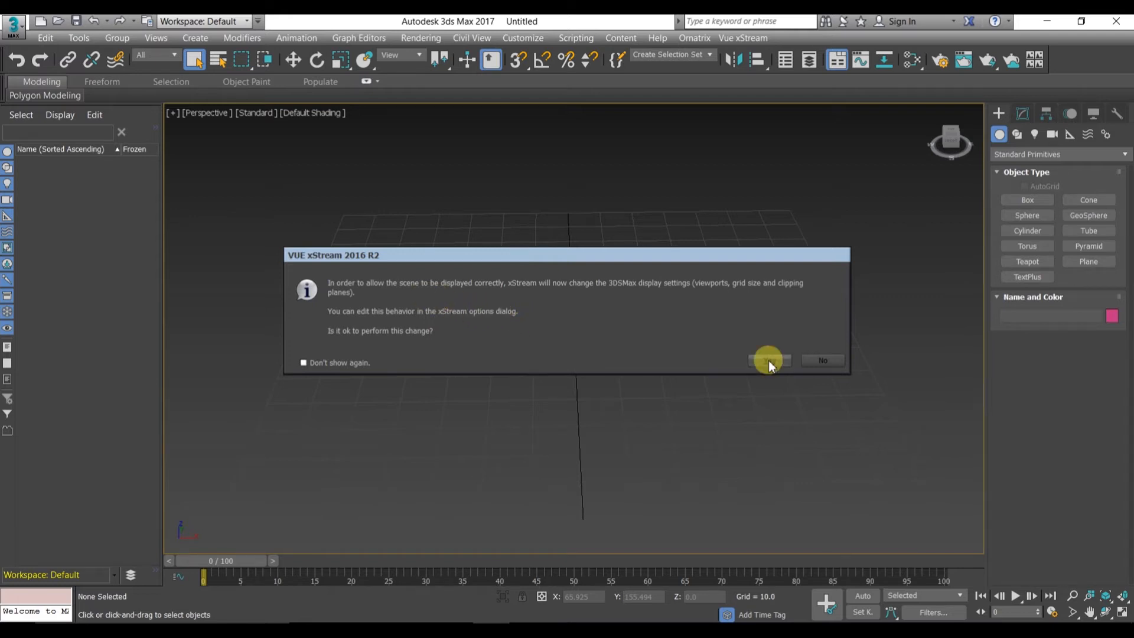
click(768, 360)
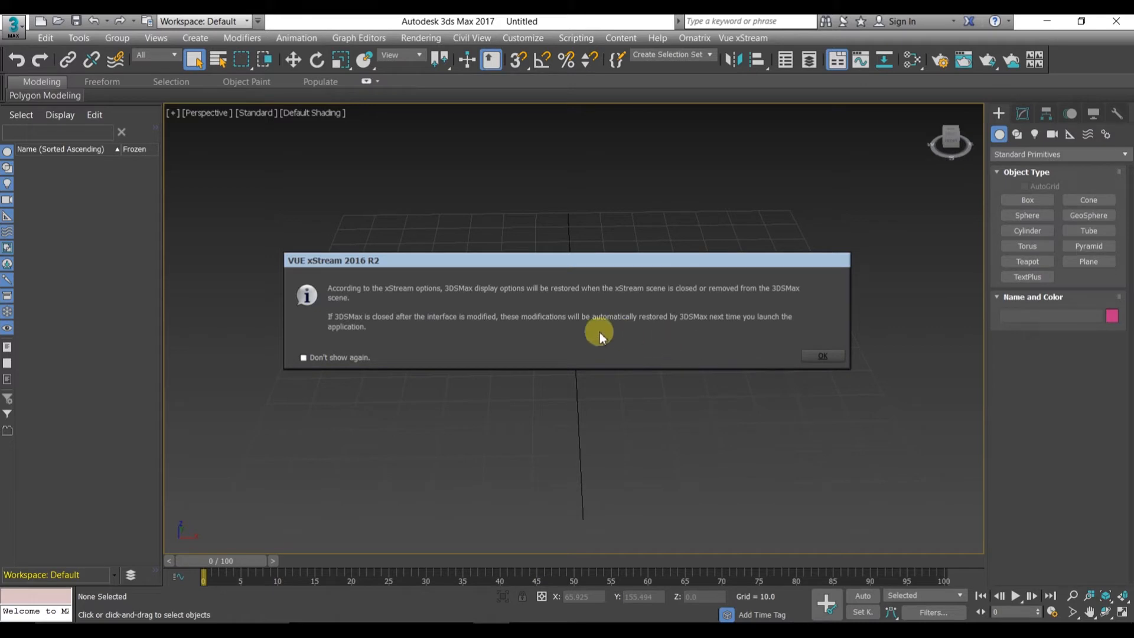
mouse_move(642, 340)
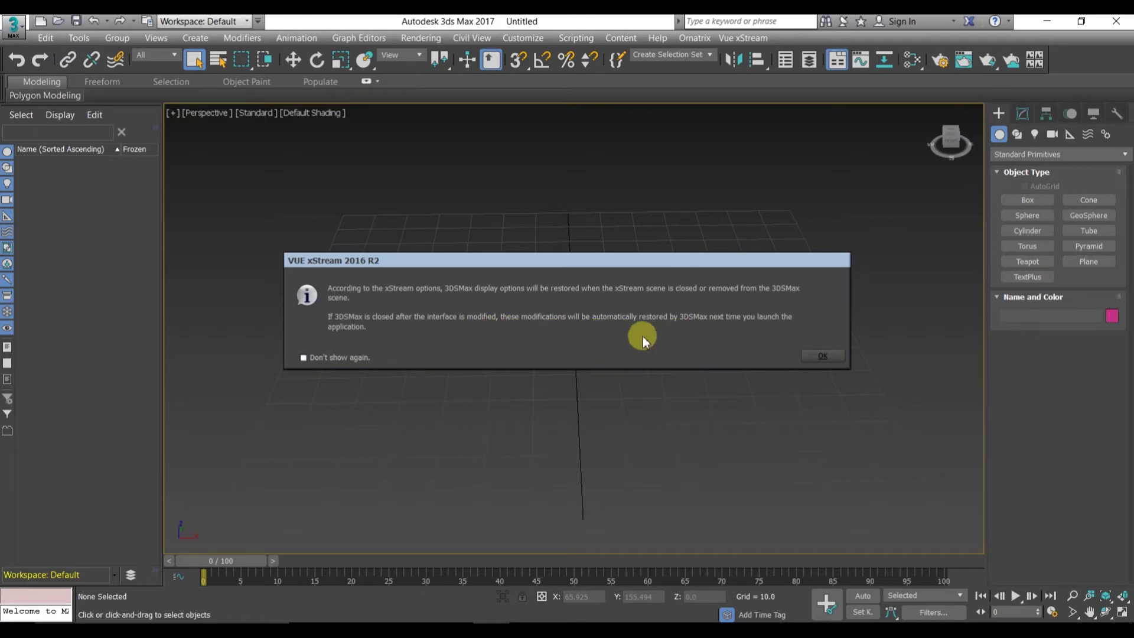
mouse_move(474, 338)
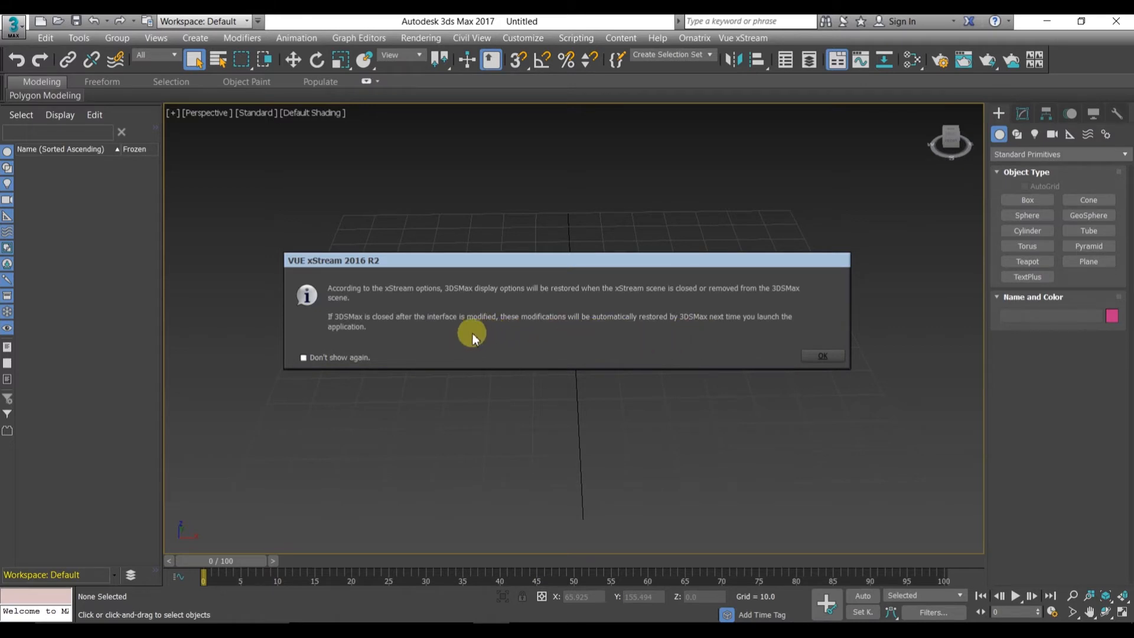
mouse_move(609, 320)
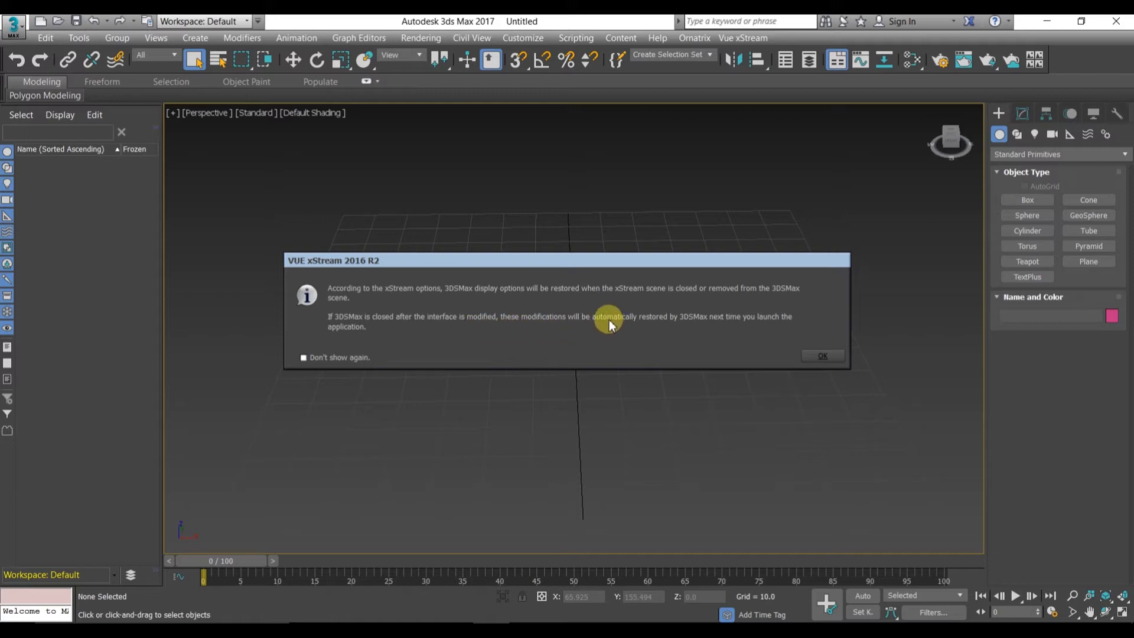
mouse_move(750, 331)
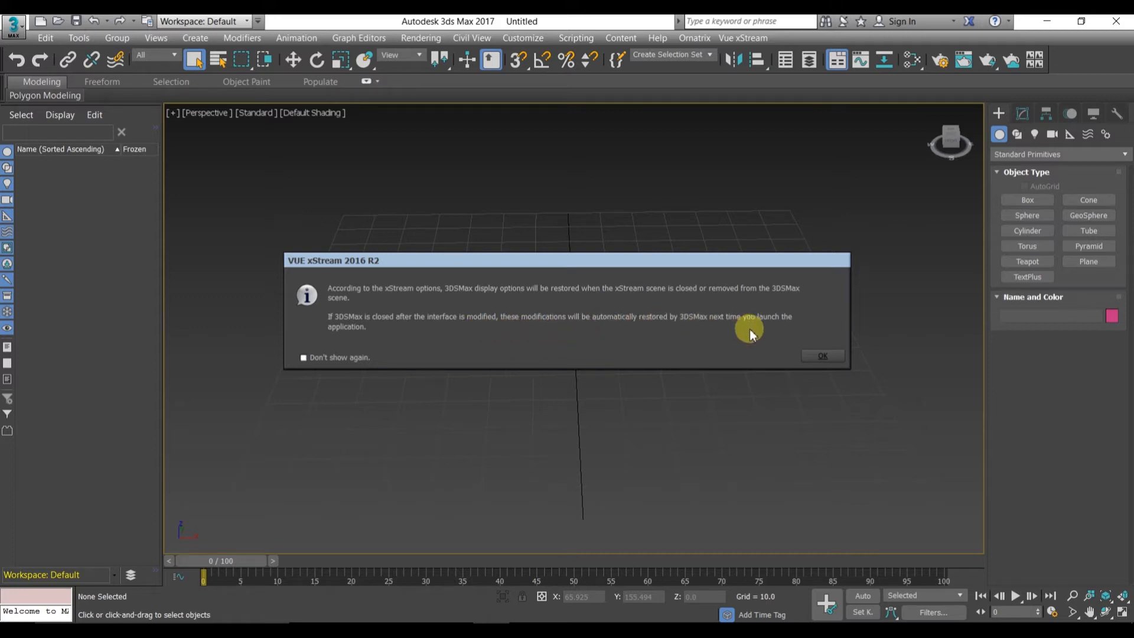
mouse_move(809, 339)
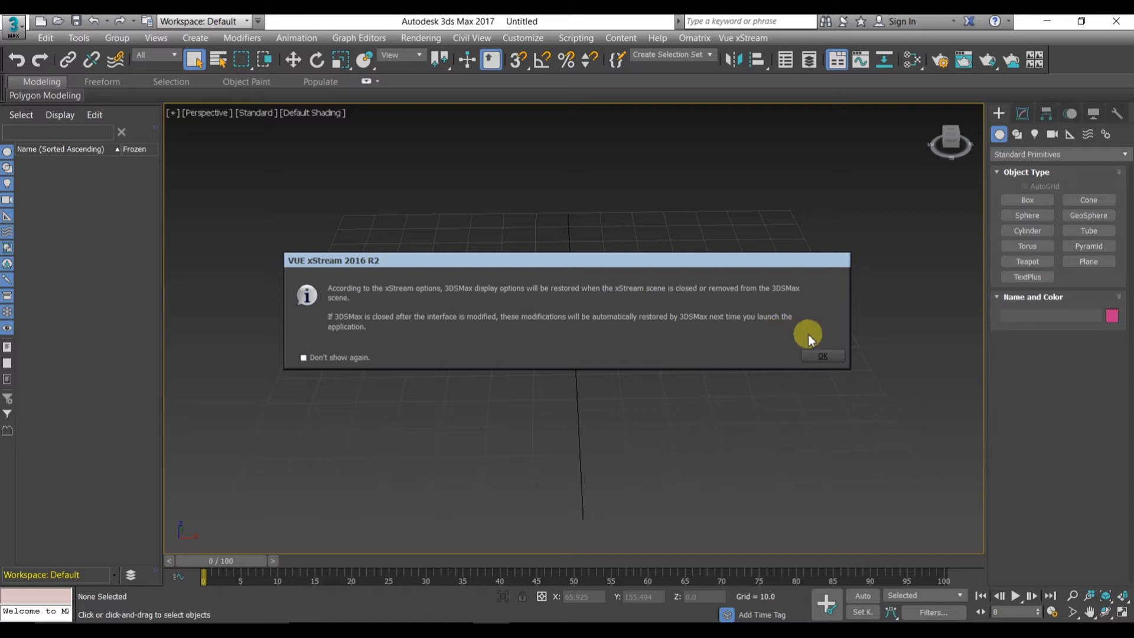
click(822, 355)
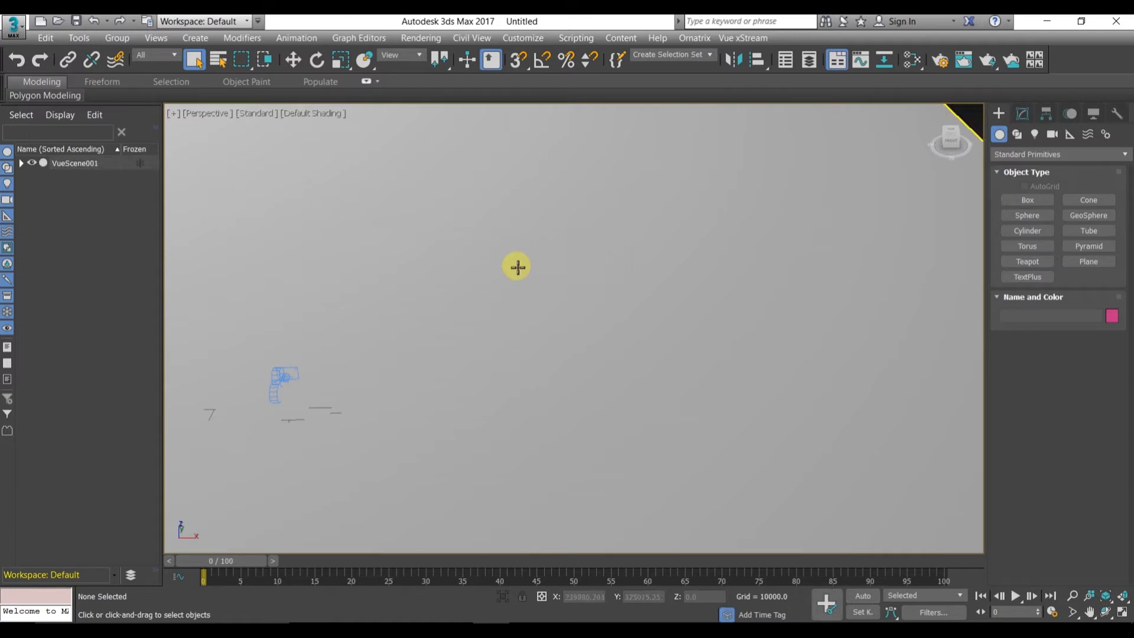
mouse_move(354, 312)
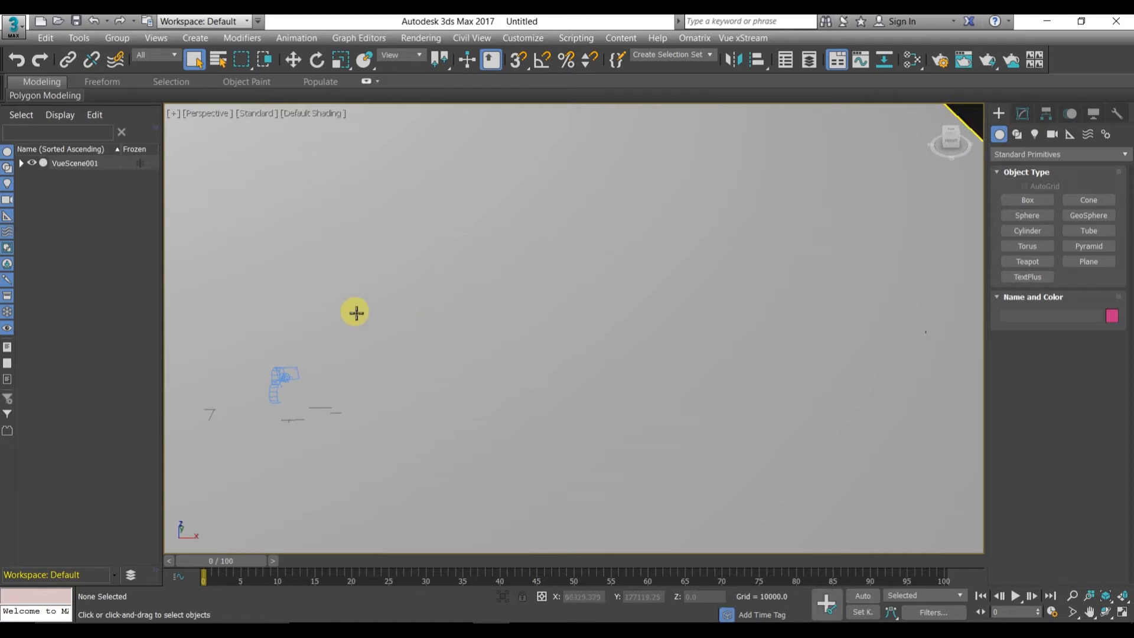
mouse_move(256, 206)
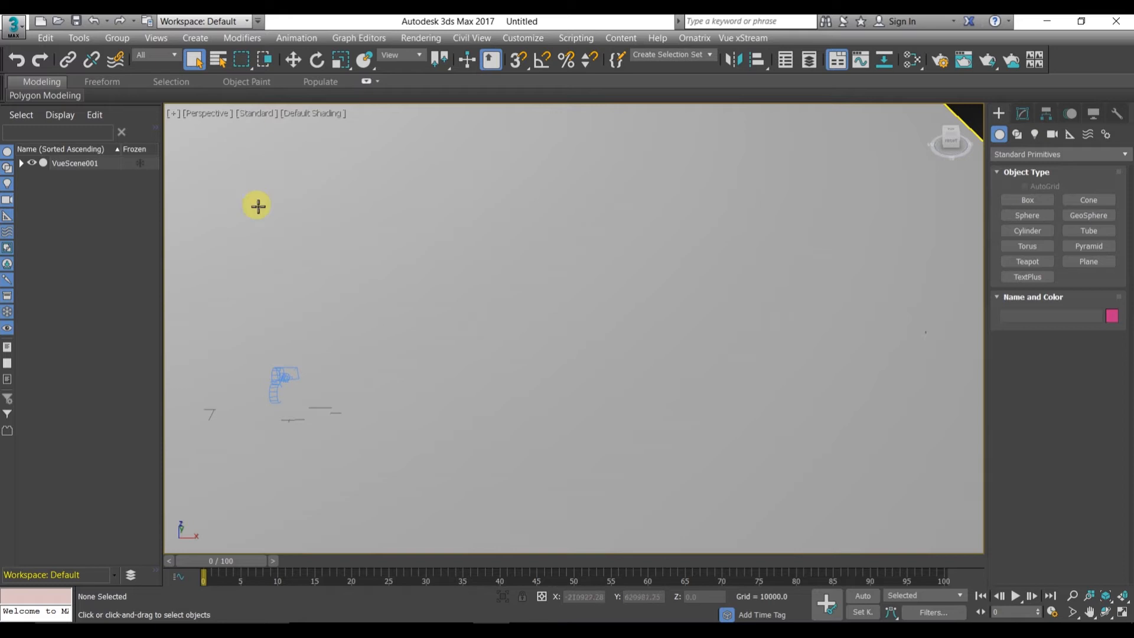
mouse_move(216, 120)
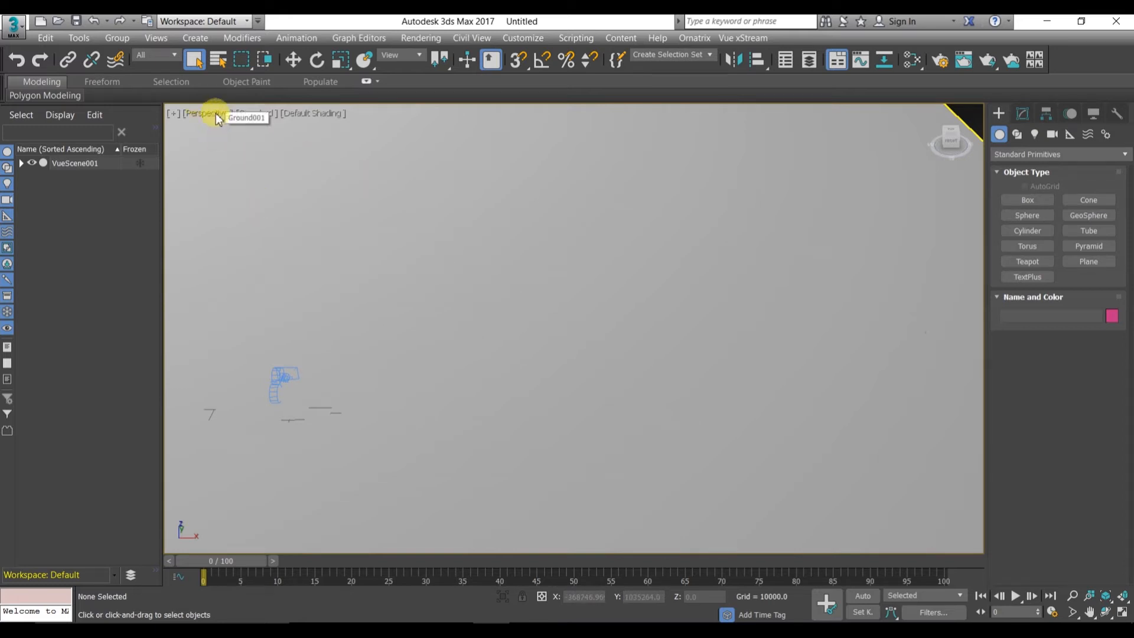
Step: Switch the viewport from Perspective to the Vue Main Camera001 view
click(203, 113)
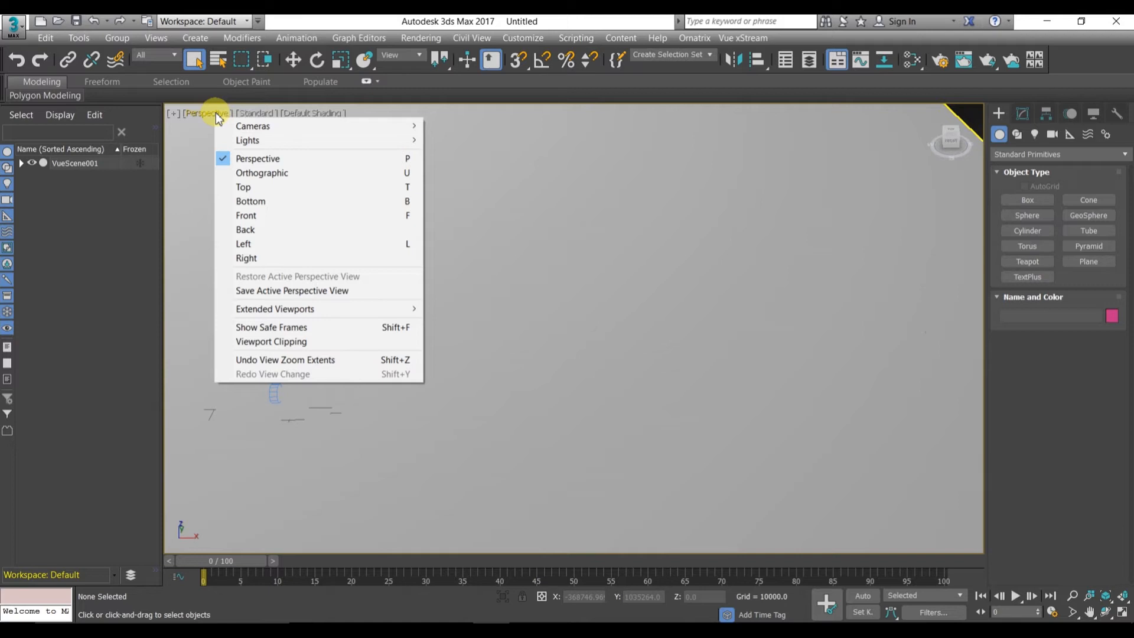
mouse_move(252, 126)
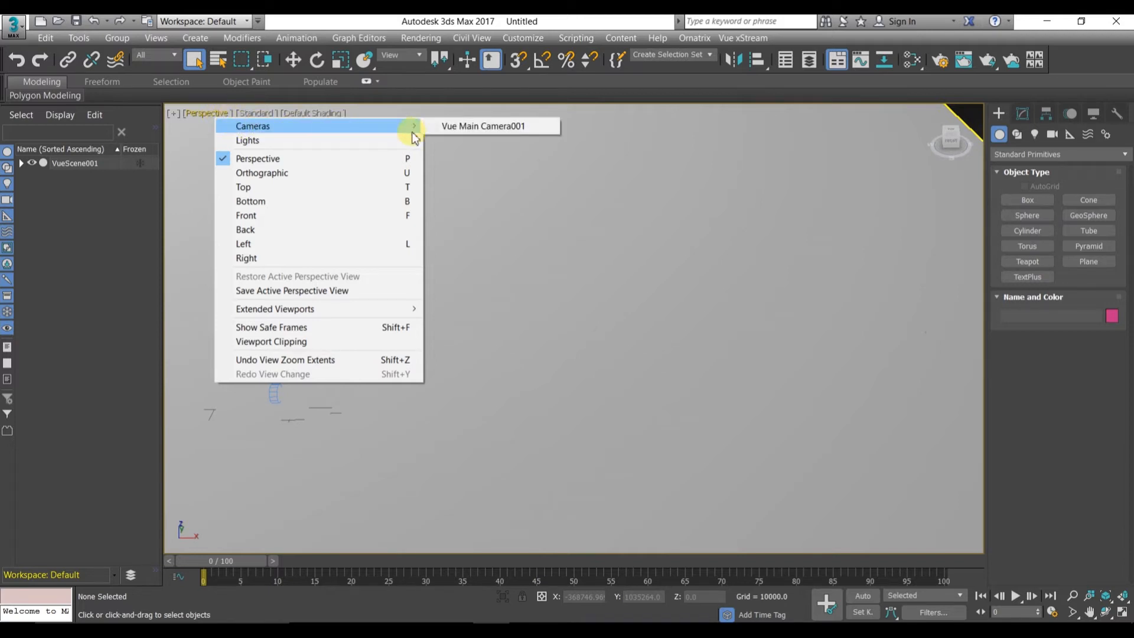
click(483, 126)
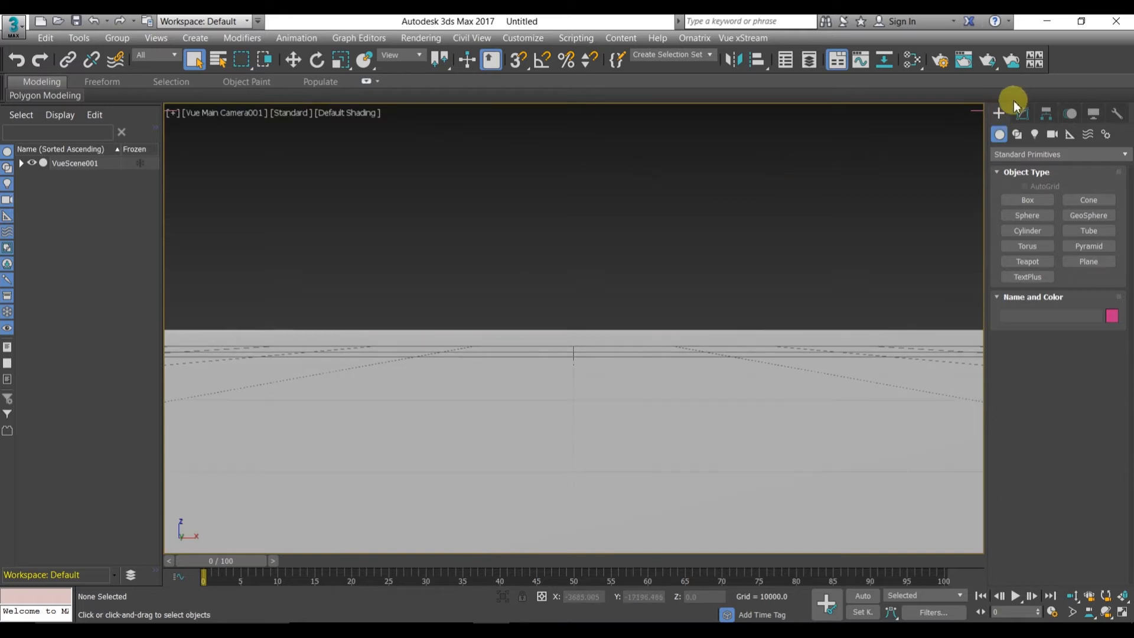
Step: Test-render the Vue Main Camera001 view, then close the frame window and Render Setup
click(928, 61)
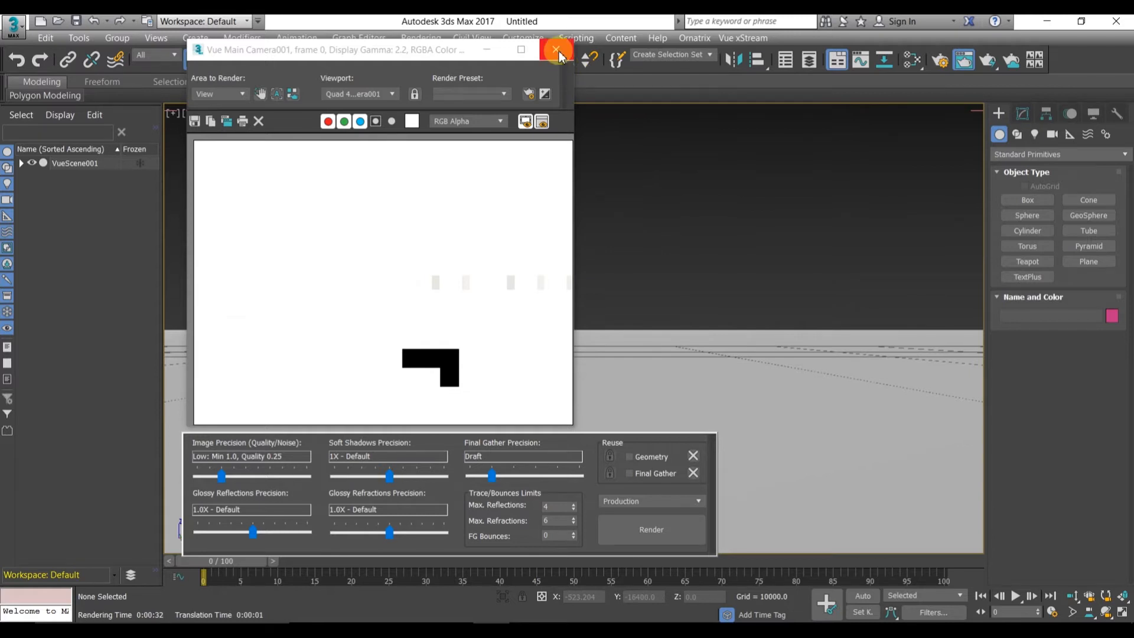
click(557, 49)
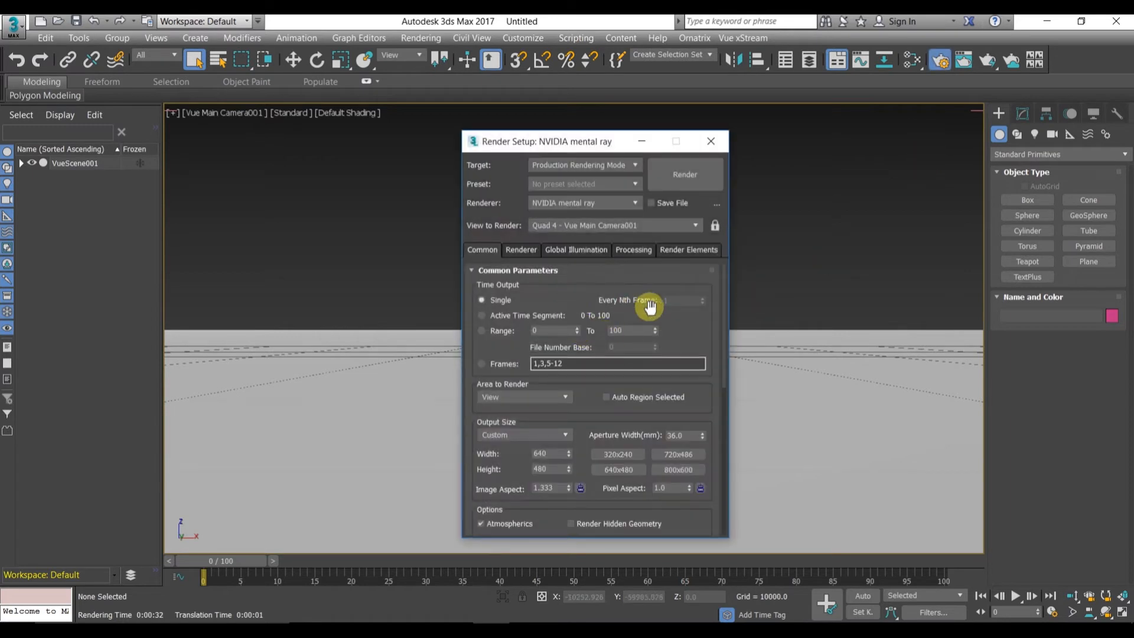
mouse_move(708, 336)
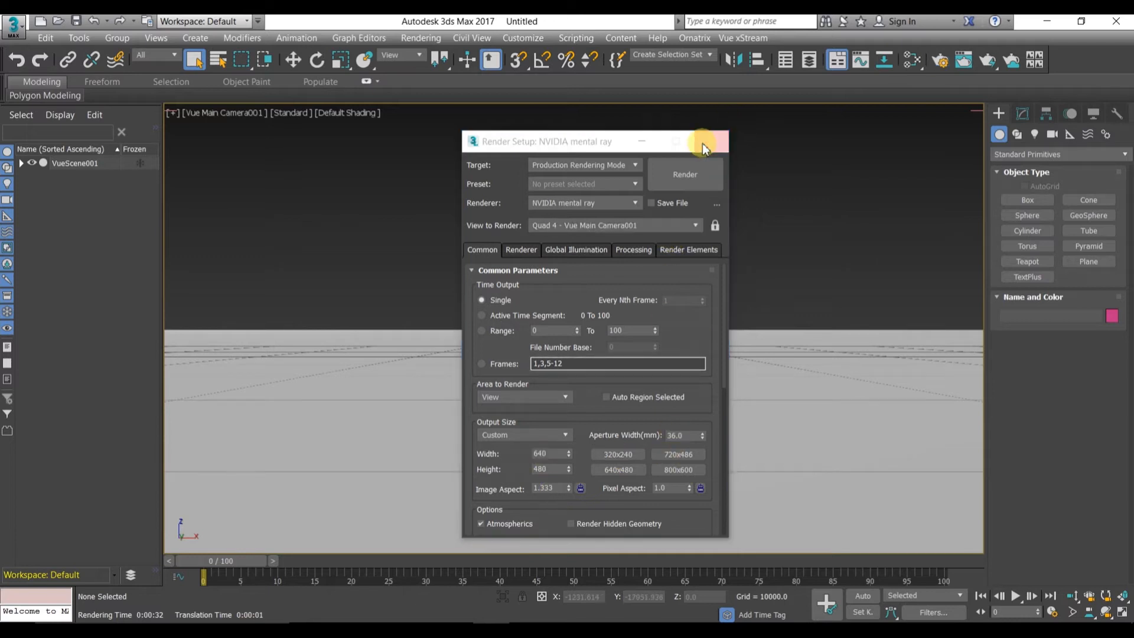
click(703, 141)
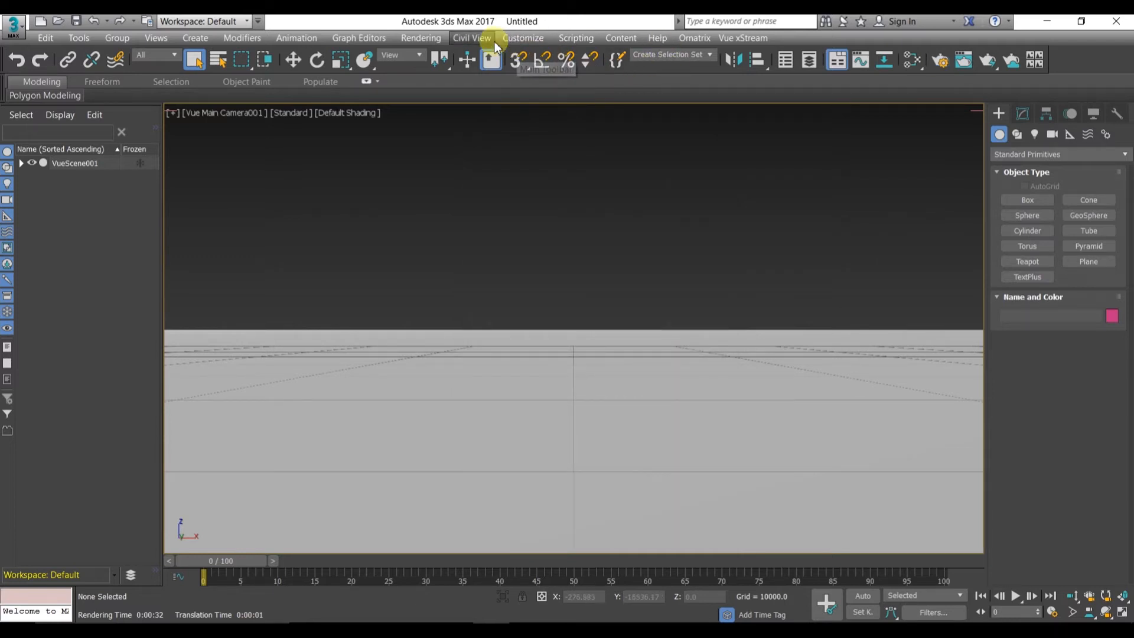
mouse_move(420, 38)
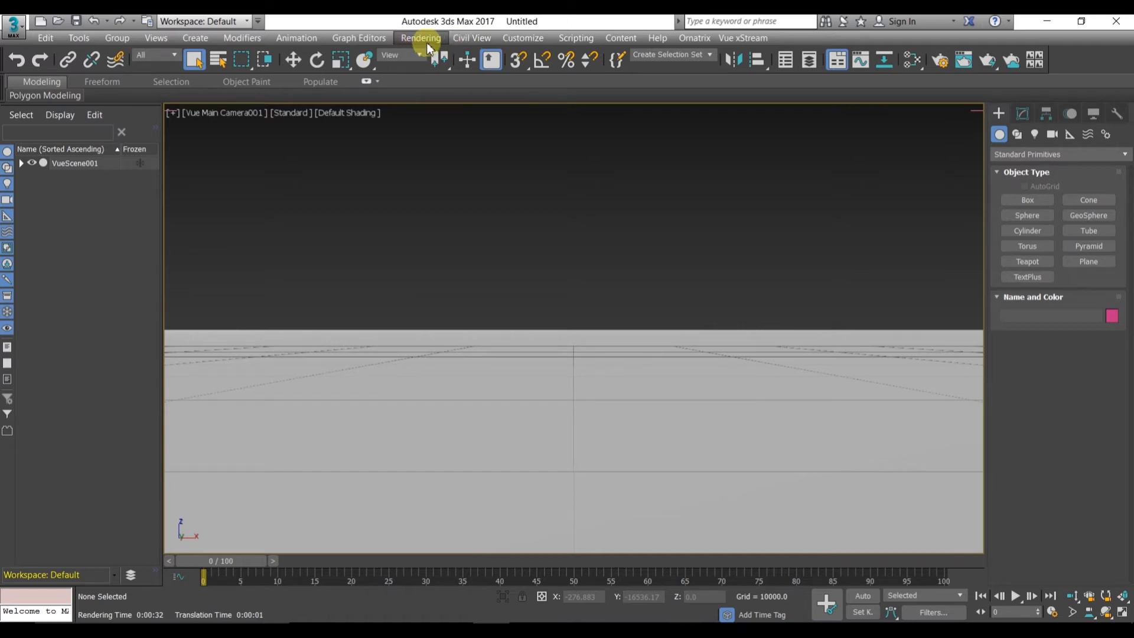
mouse_move(413, 364)
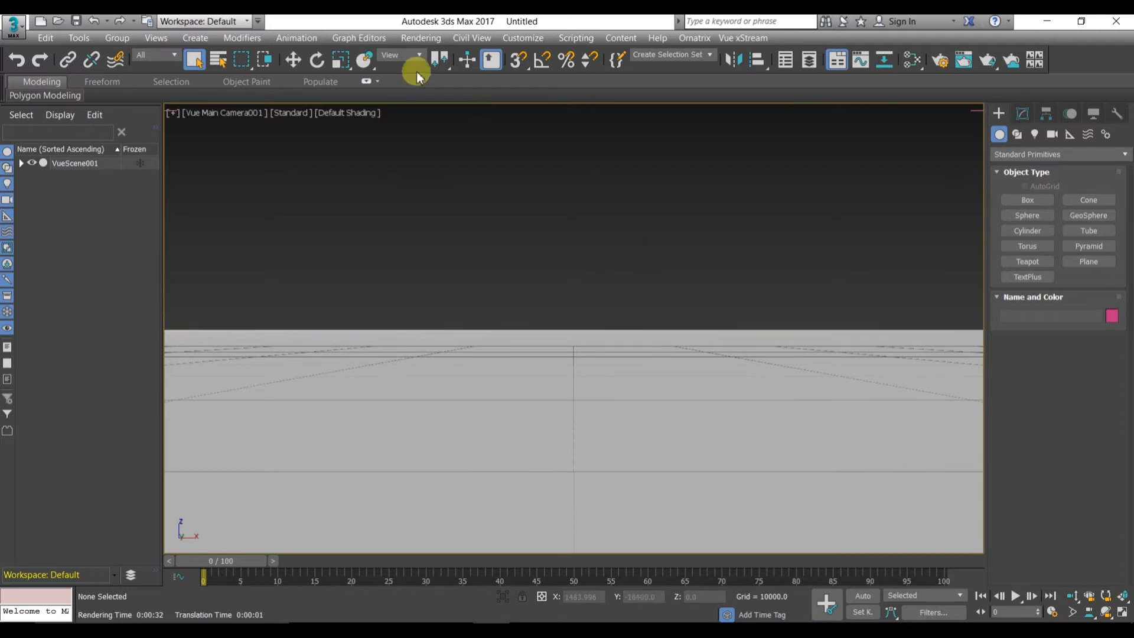
mouse_move(421, 38)
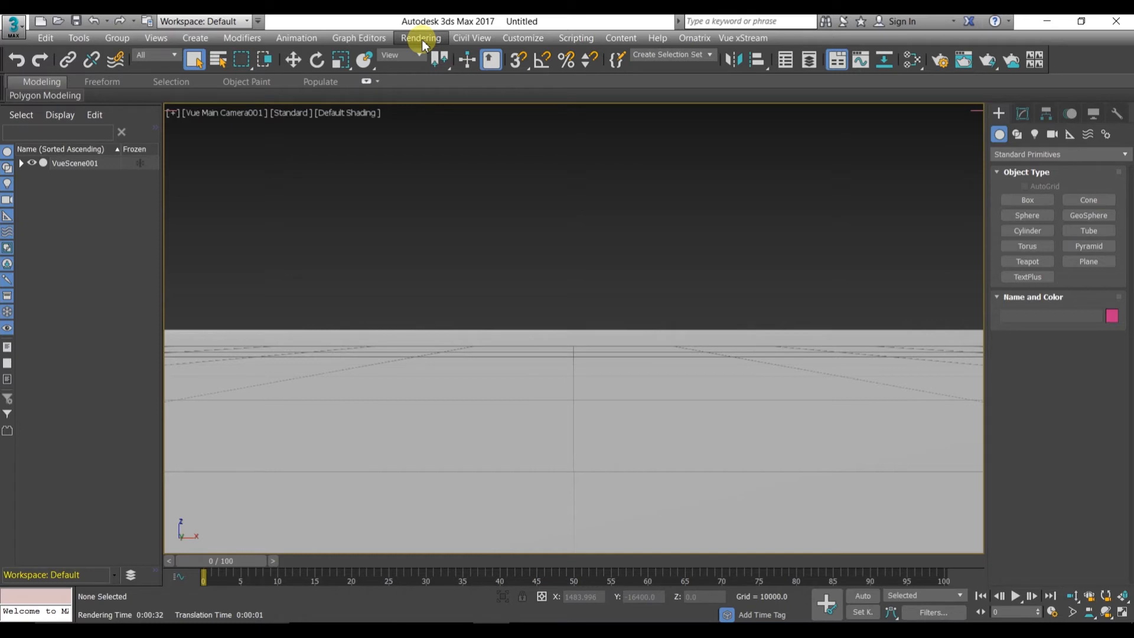
click(420, 38)
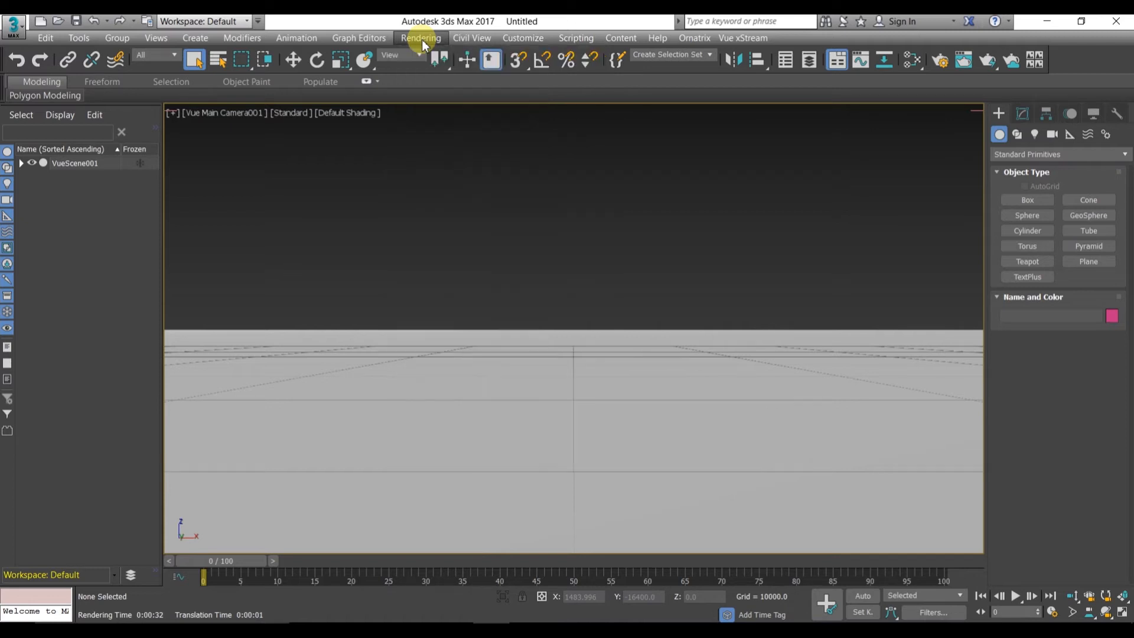
click(420, 38)
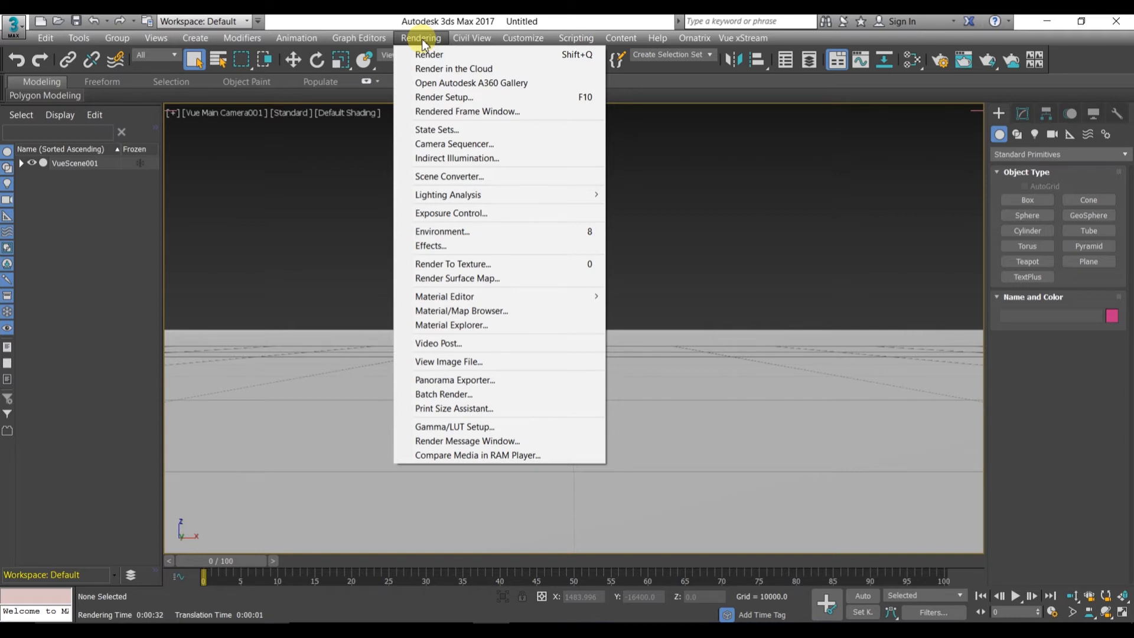
mouse_move(450, 213)
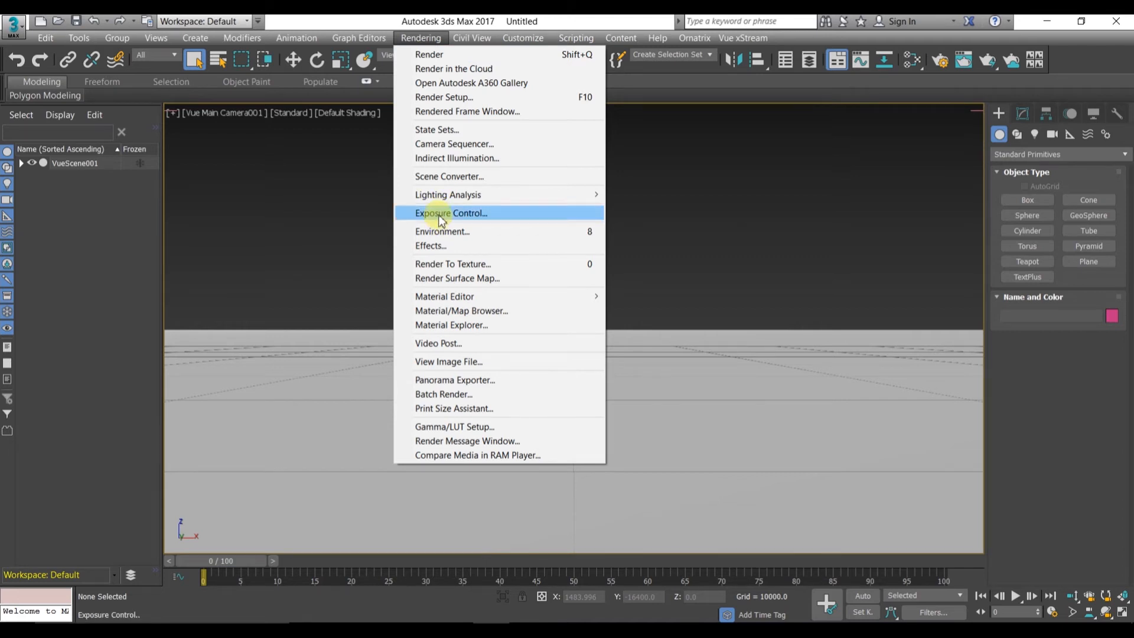
Step: Set exposure to mr Photographic Exposure Control, preview it, and dismiss the Vue warning
click(451, 213)
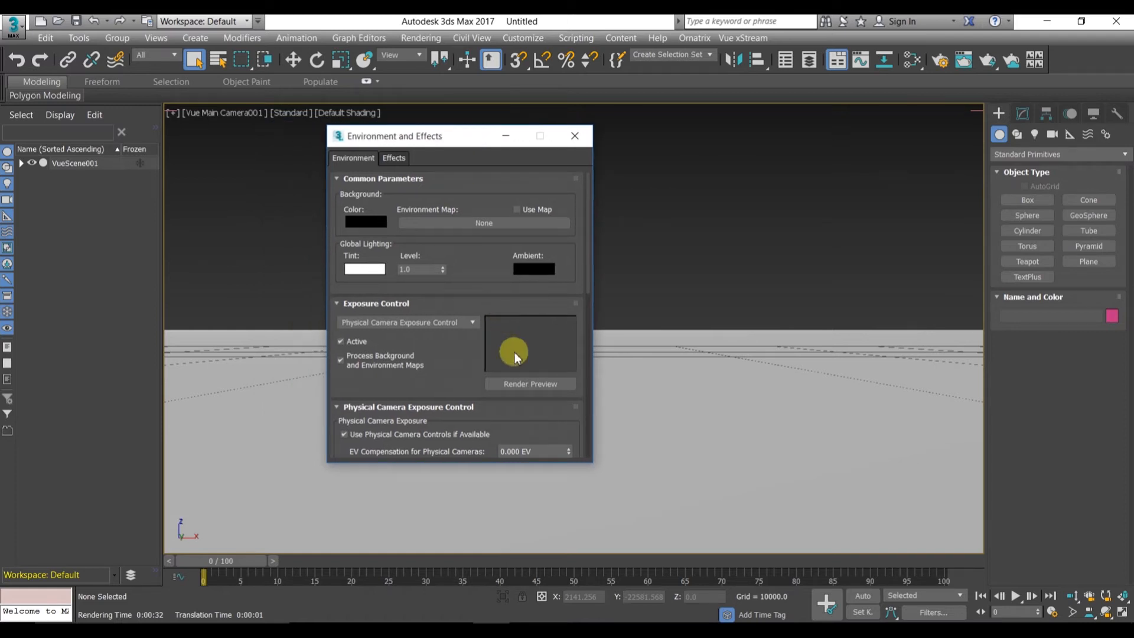
click(530, 384)
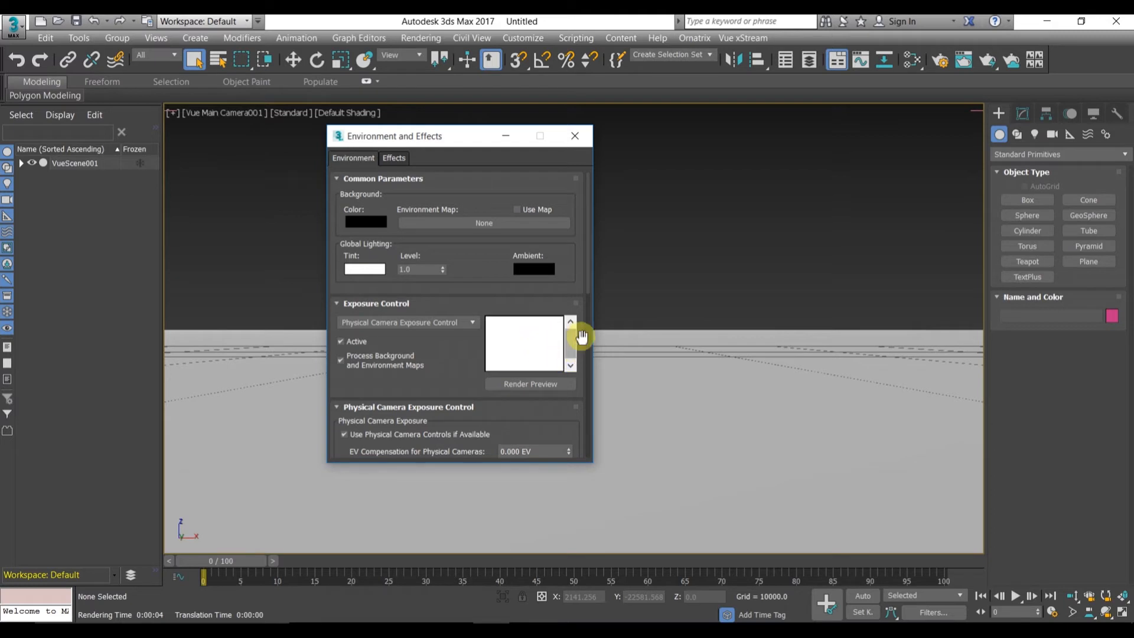
mouse_move(589, 278)
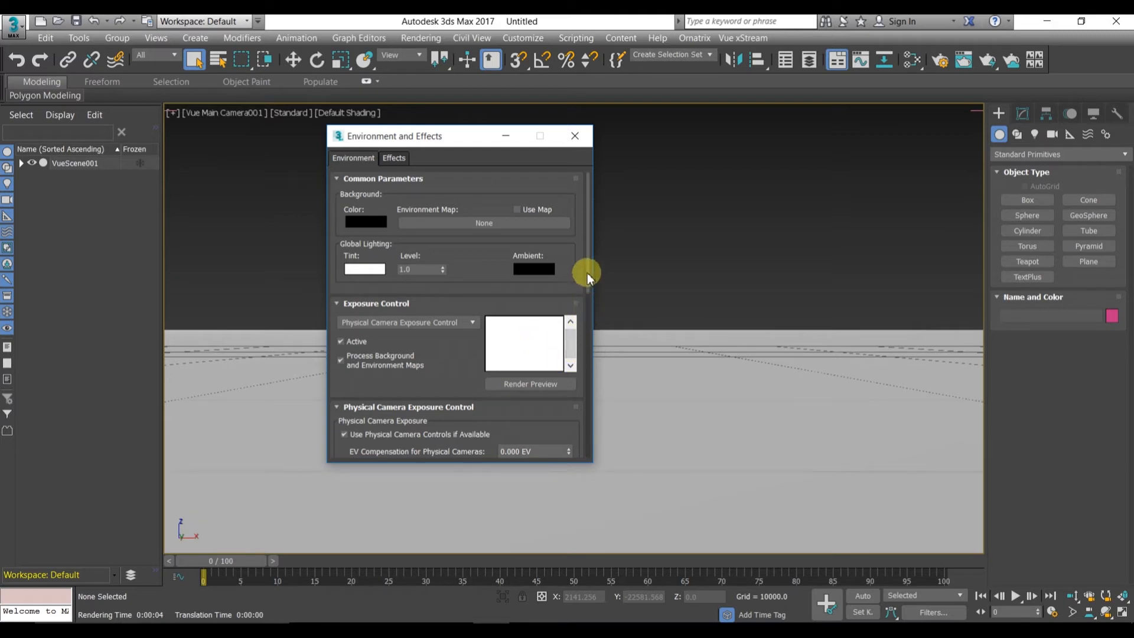
scroll(down, 3)
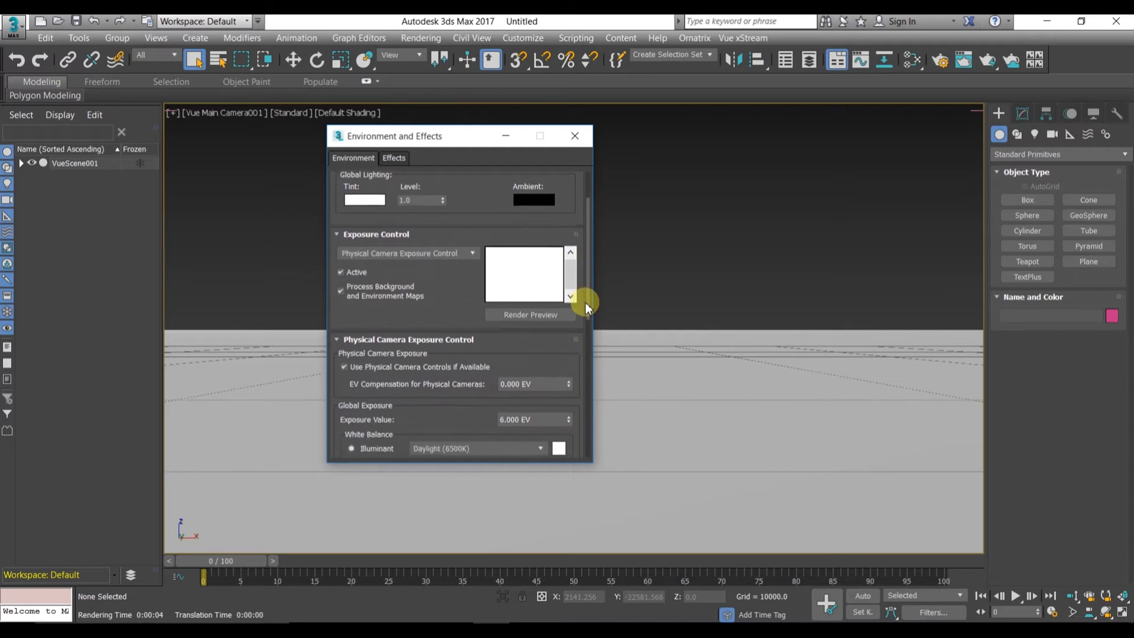
scroll(down, 3)
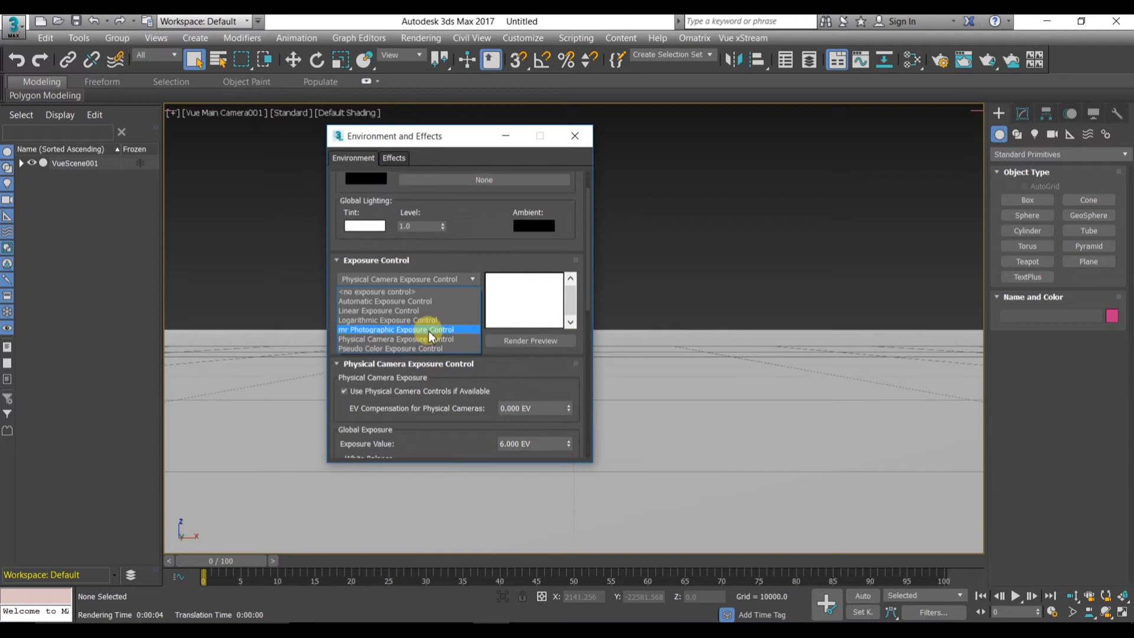
mouse_move(349, 338)
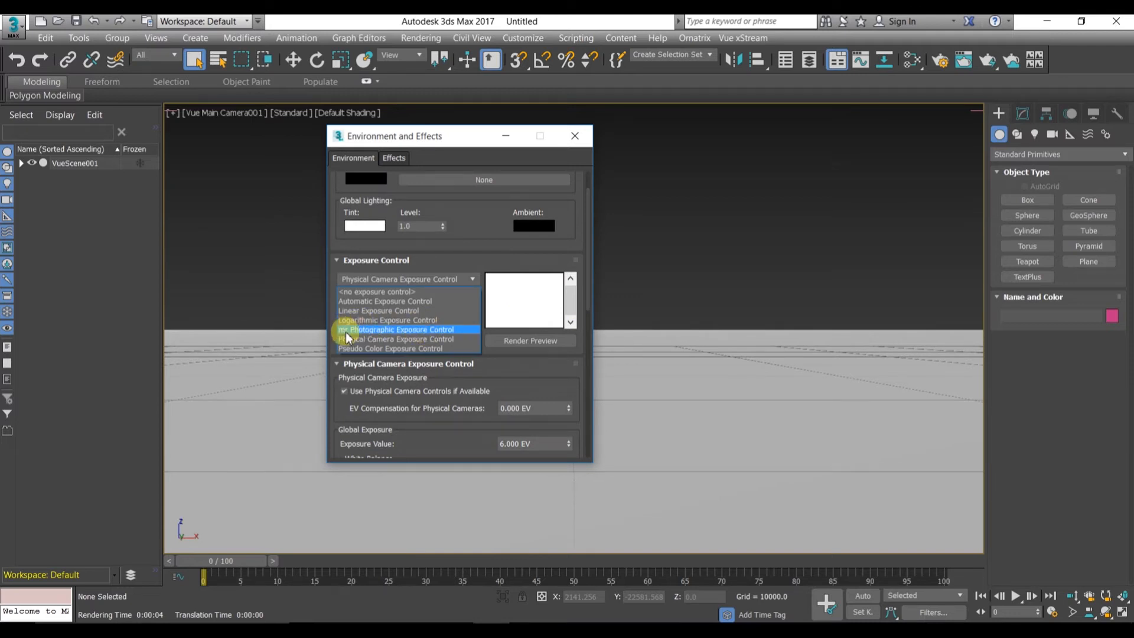
mouse_move(397, 334)
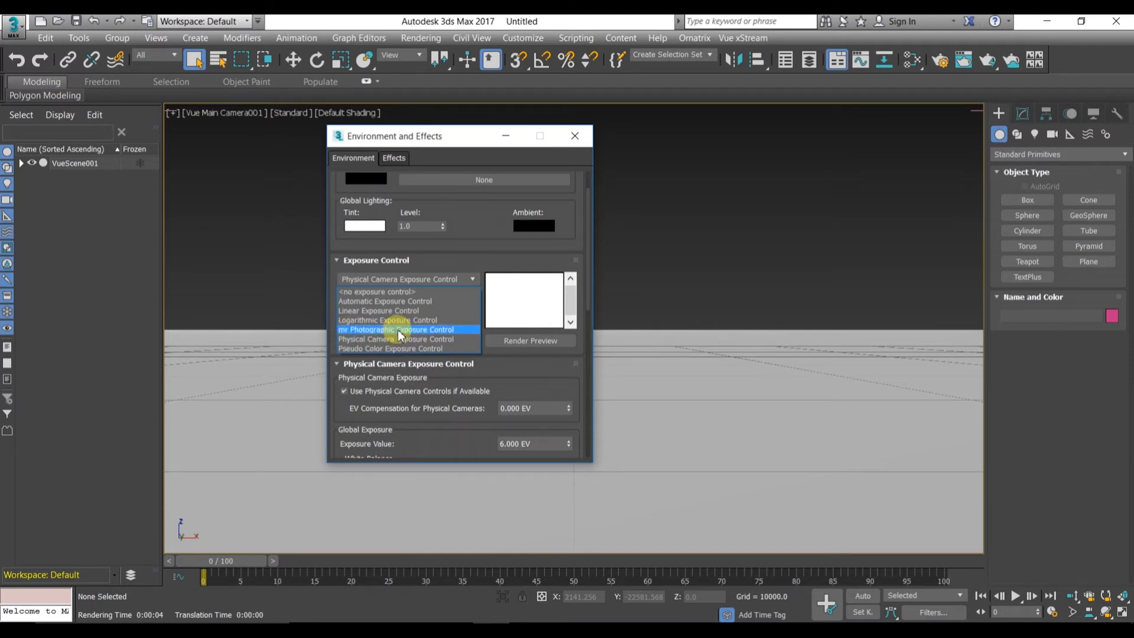
click(396, 329)
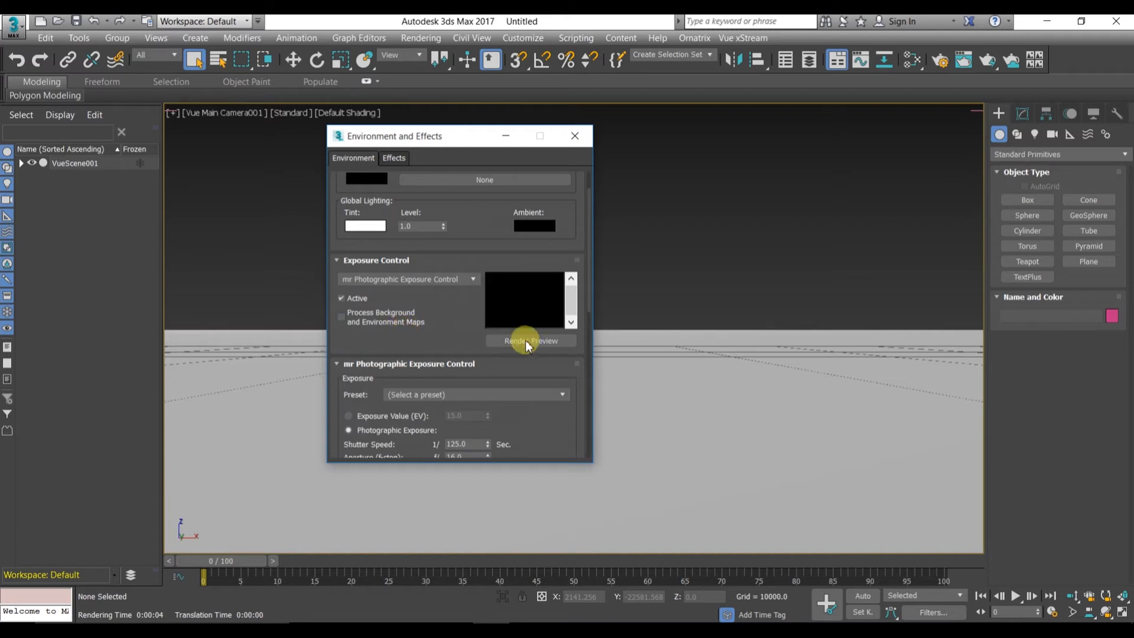
click(530, 341)
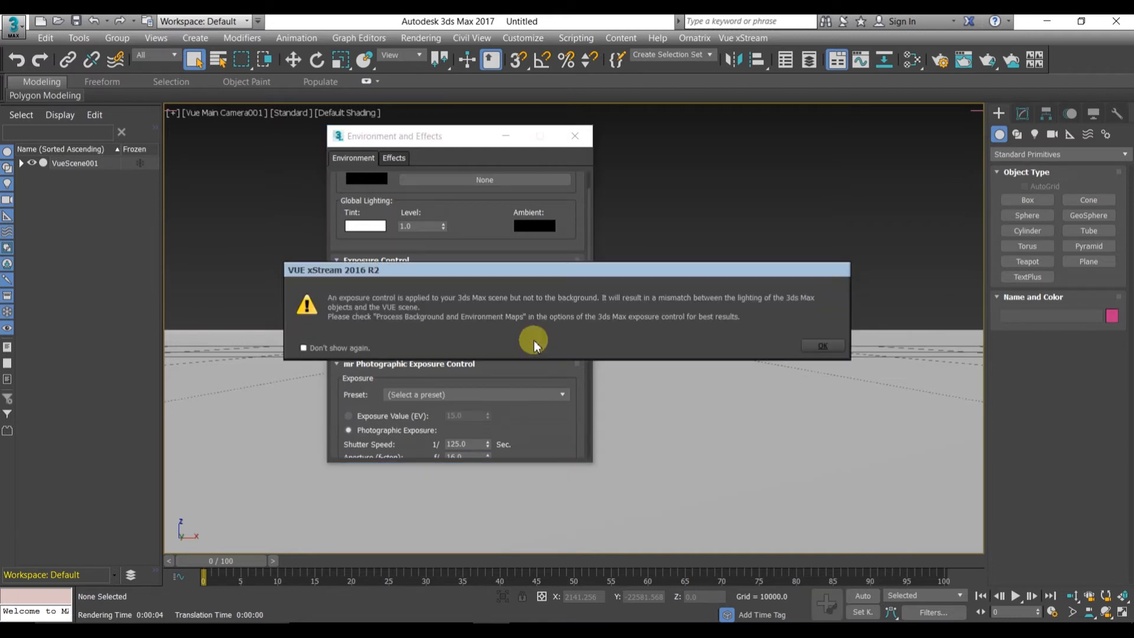
click(822, 345)
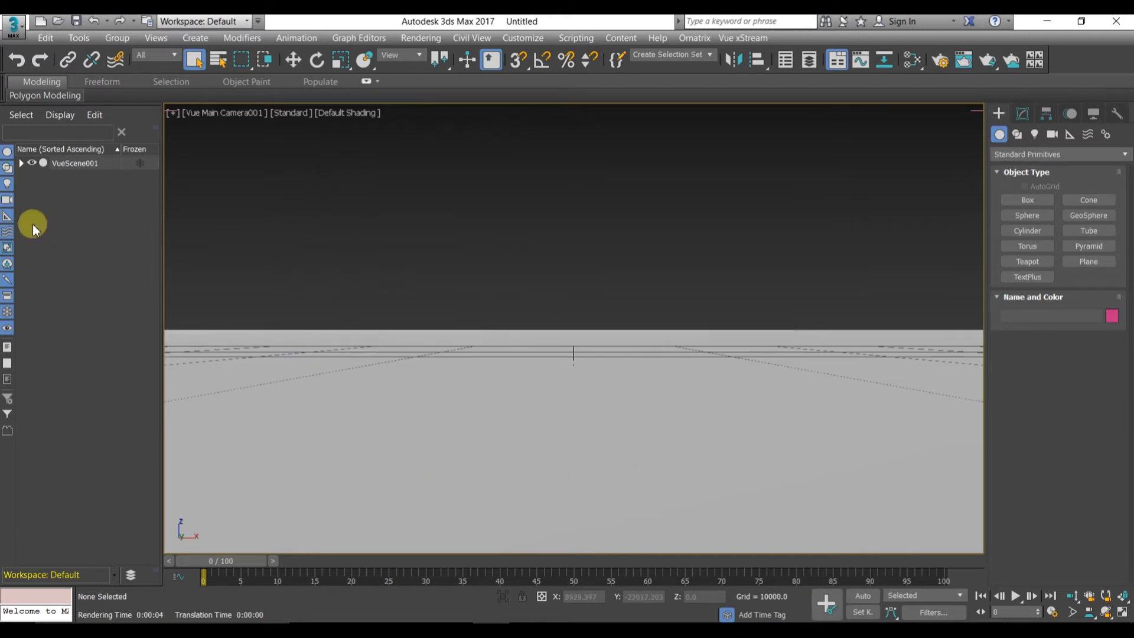
mouse_move(706, 300)
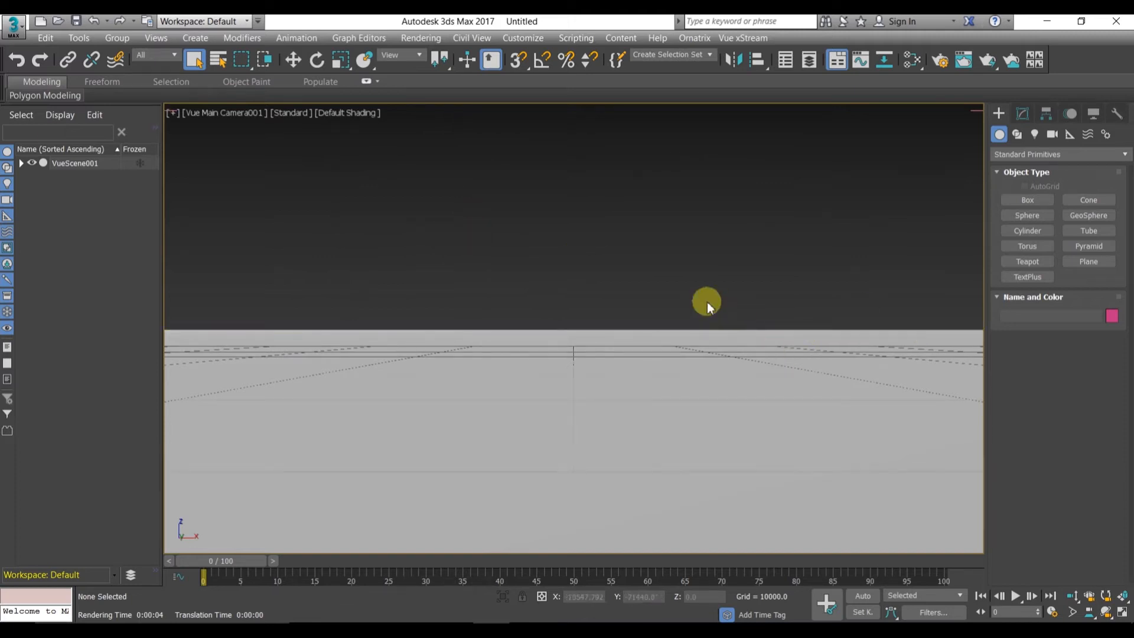
Step: Add the Dunes & Stone Rubble terrain preset while keeping the existing ground plane
click(743, 38)
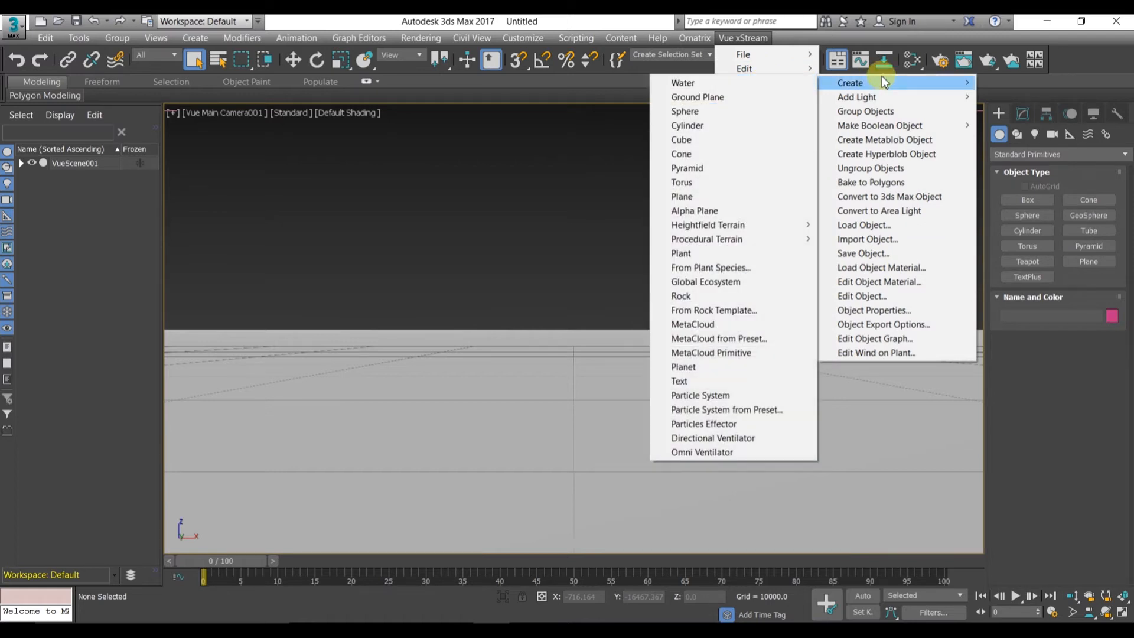
mouse_move(731, 225)
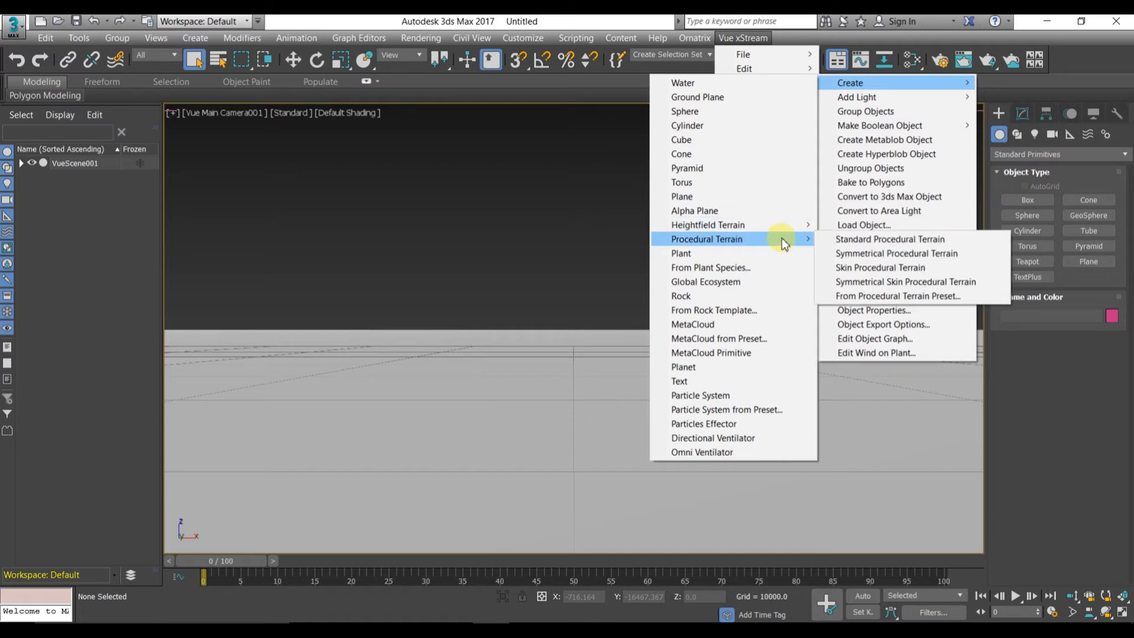
mouse_move(880, 296)
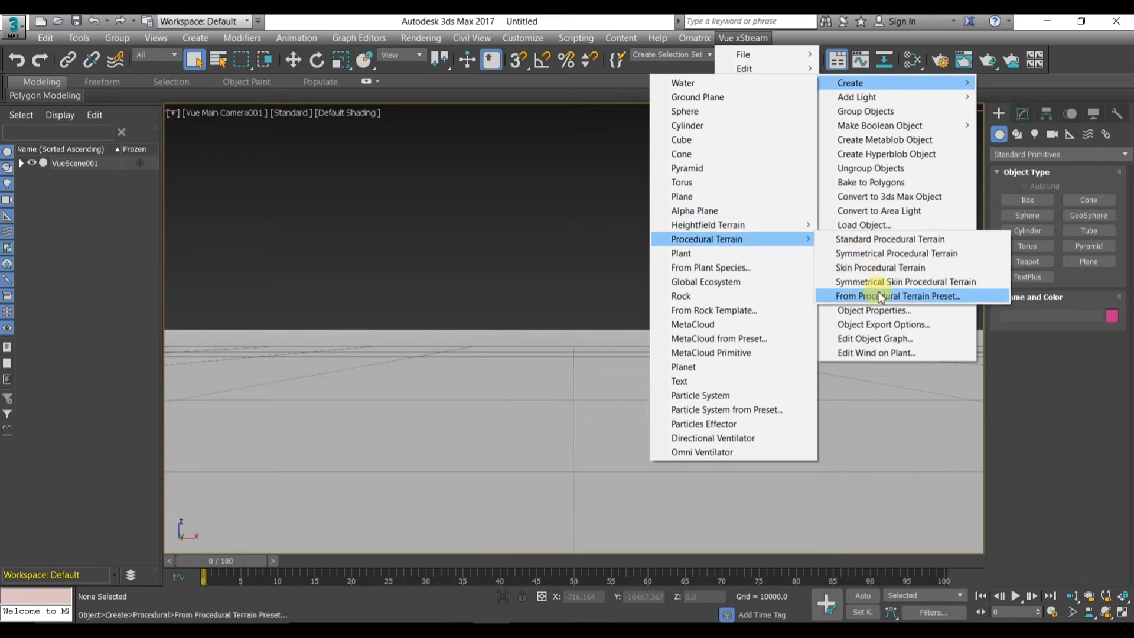
click(898, 295)
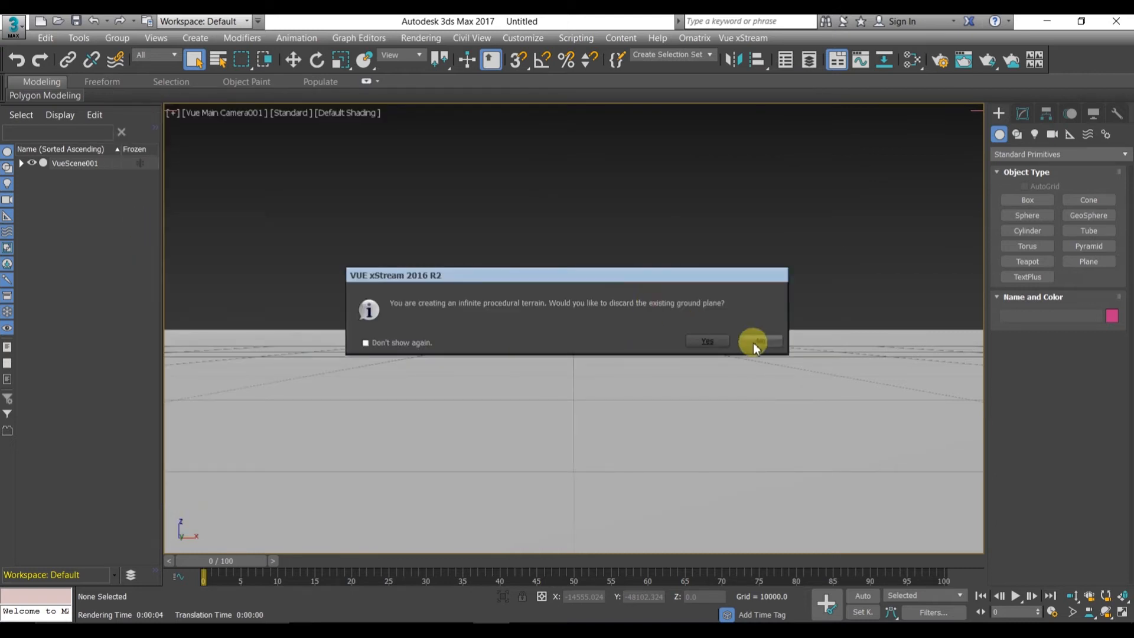
click(754, 341)
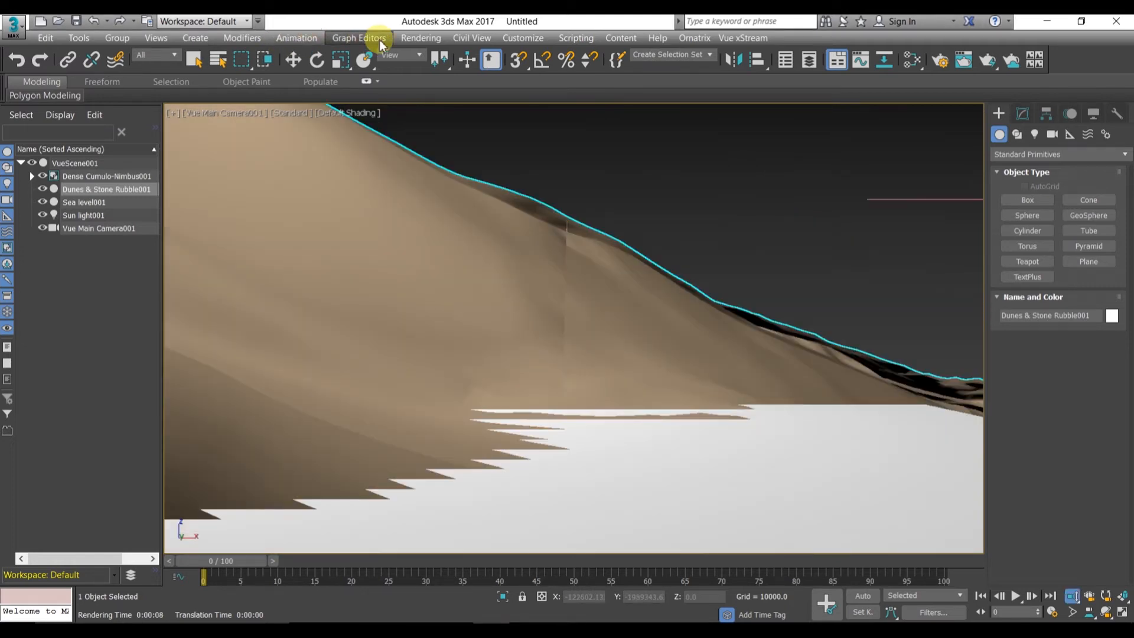
Step: Tick Process Background and Environment Maps, compare previews, and reselect mr Photographic Exposure Control
click(420, 37)
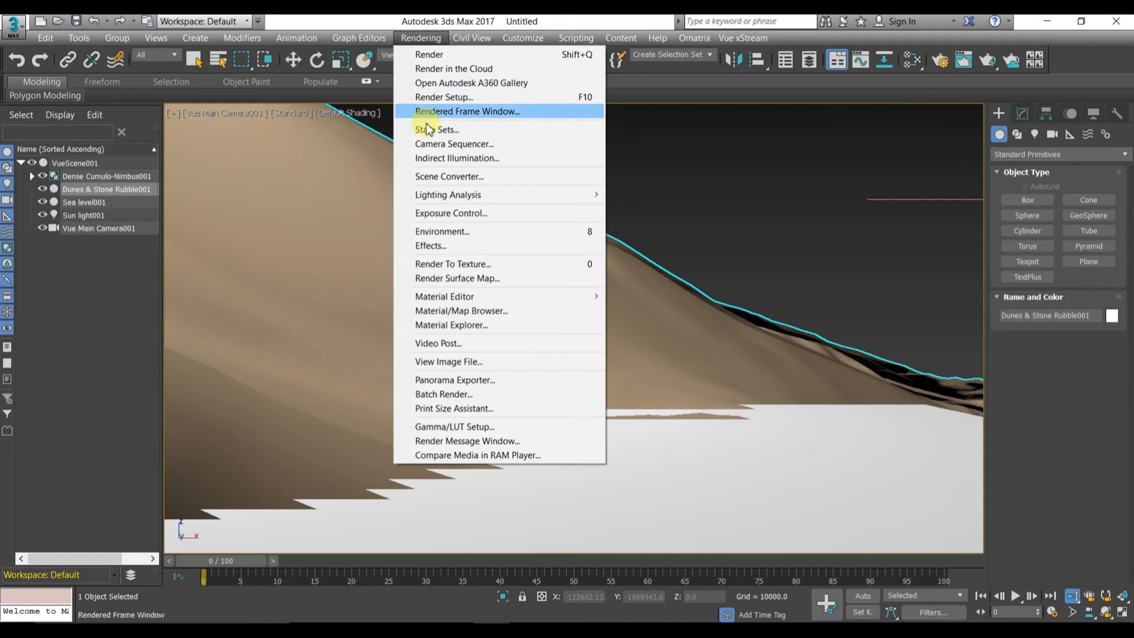
click(451, 212)
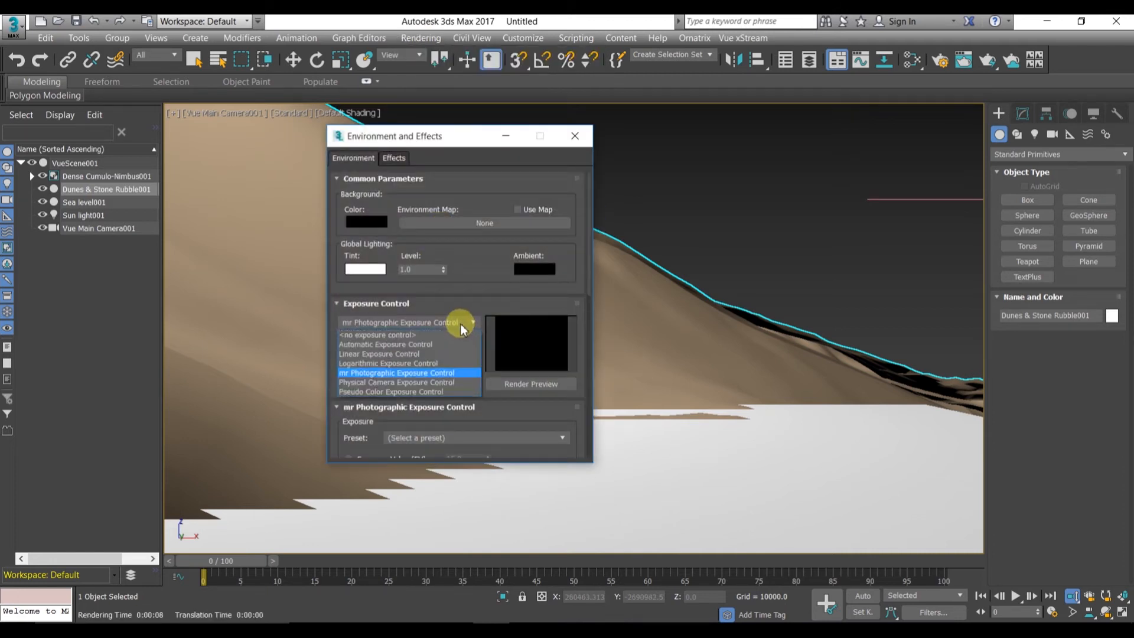
click(397, 372)
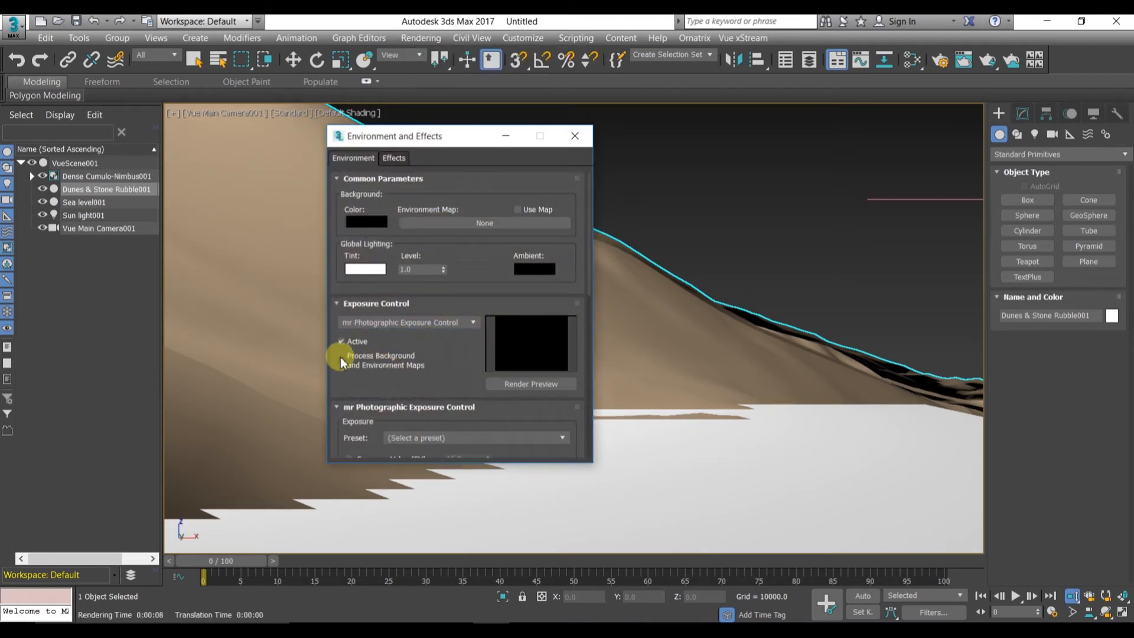
mouse_move(531, 383)
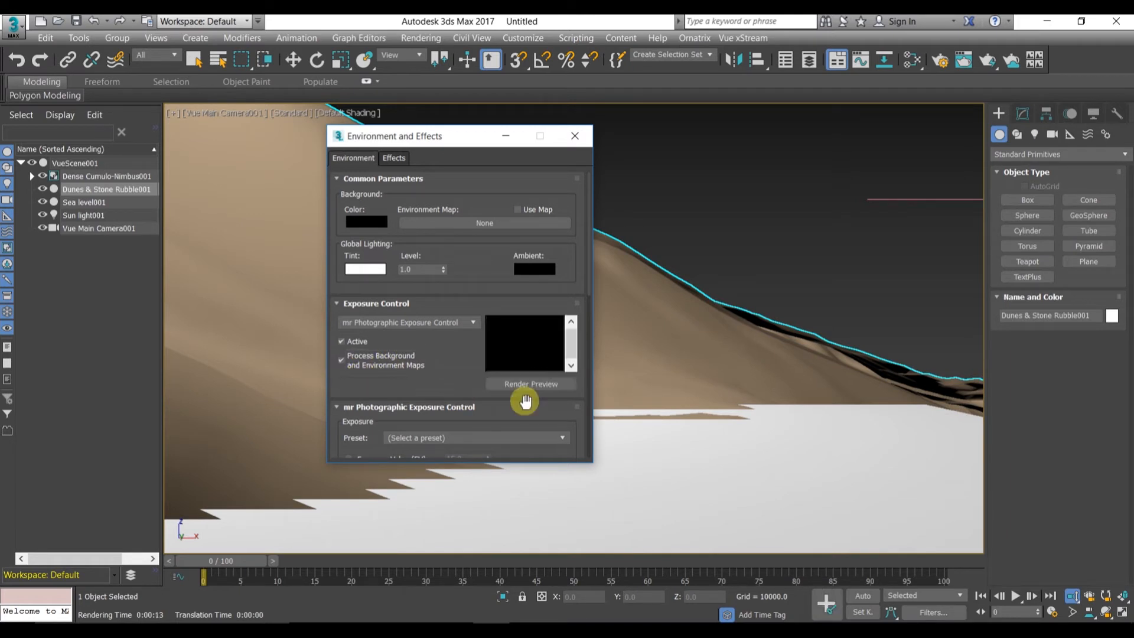
click(471, 322)
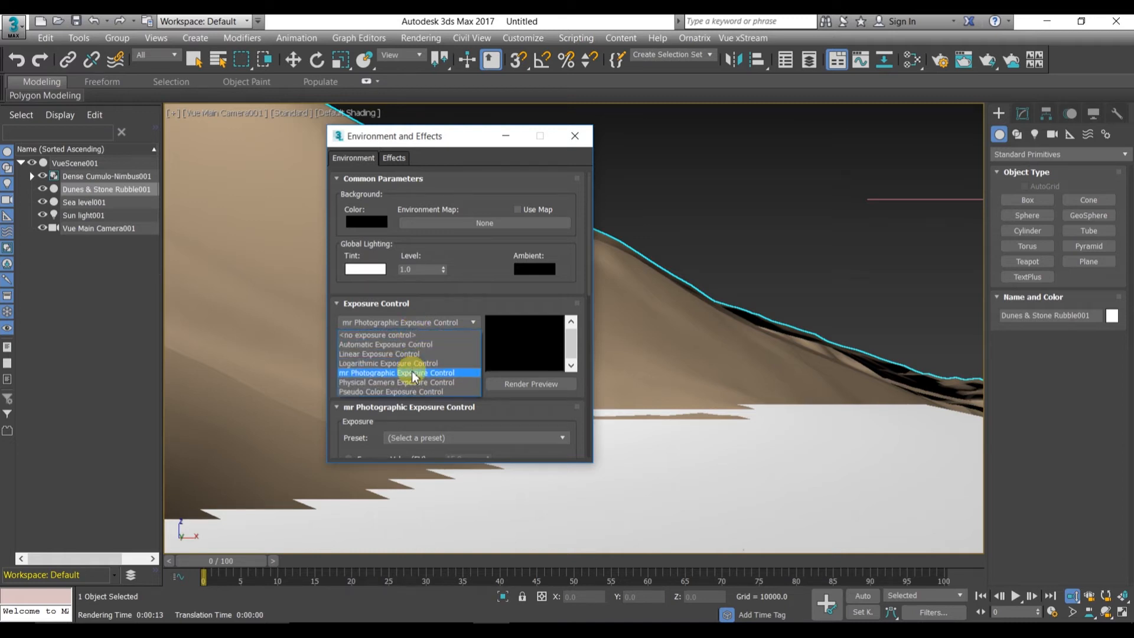
click(377, 335)
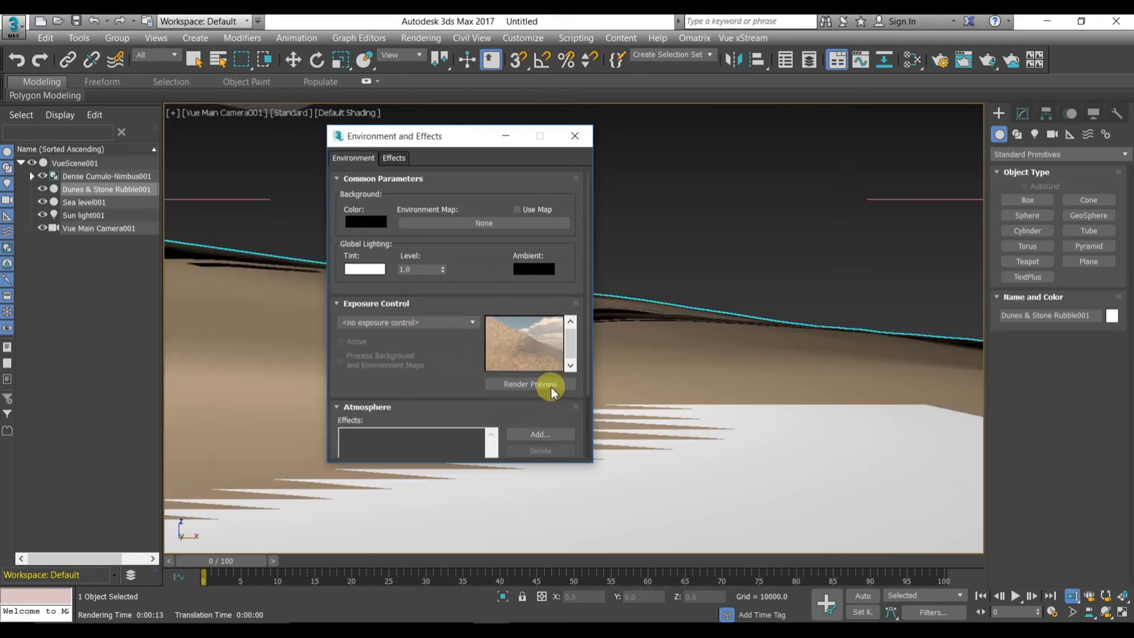
click(530, 384)
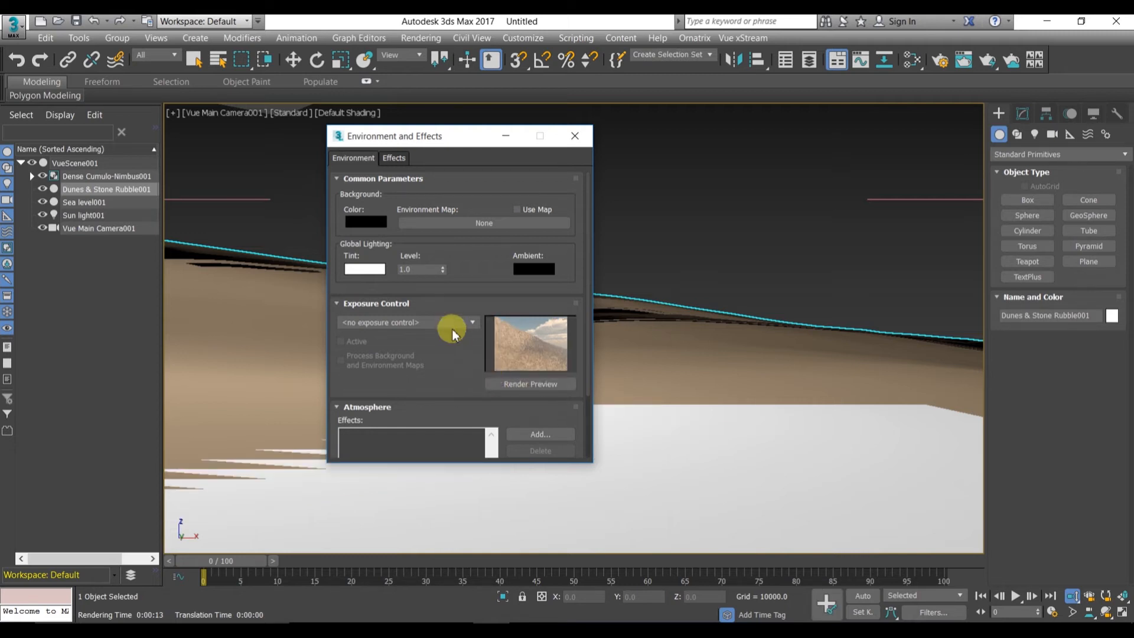
click(472, 322)
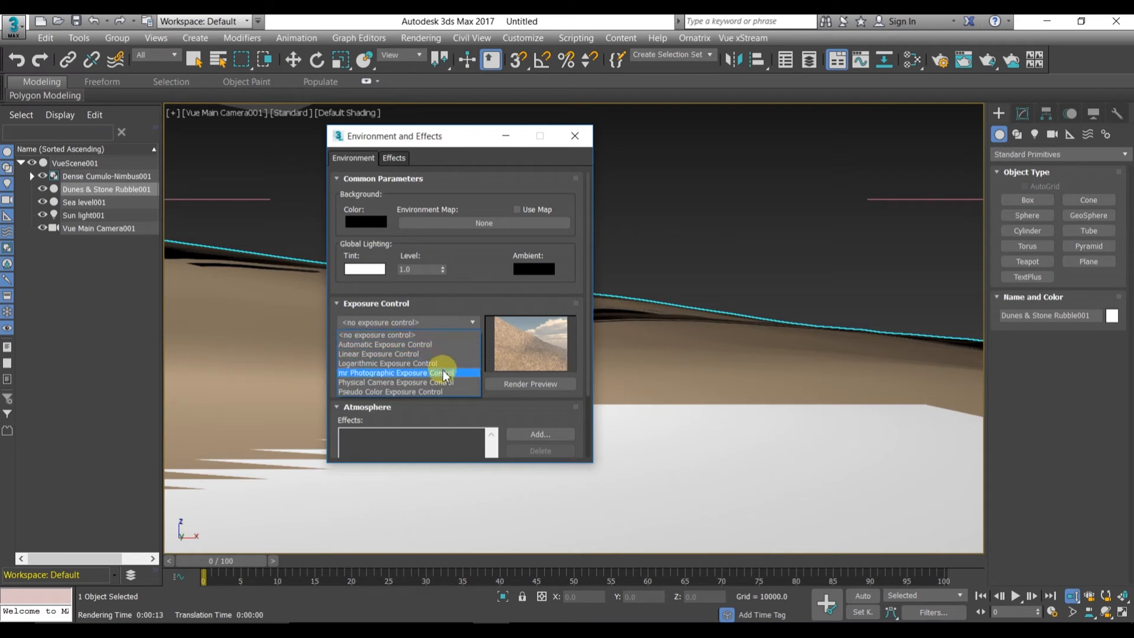
click(394, 372)
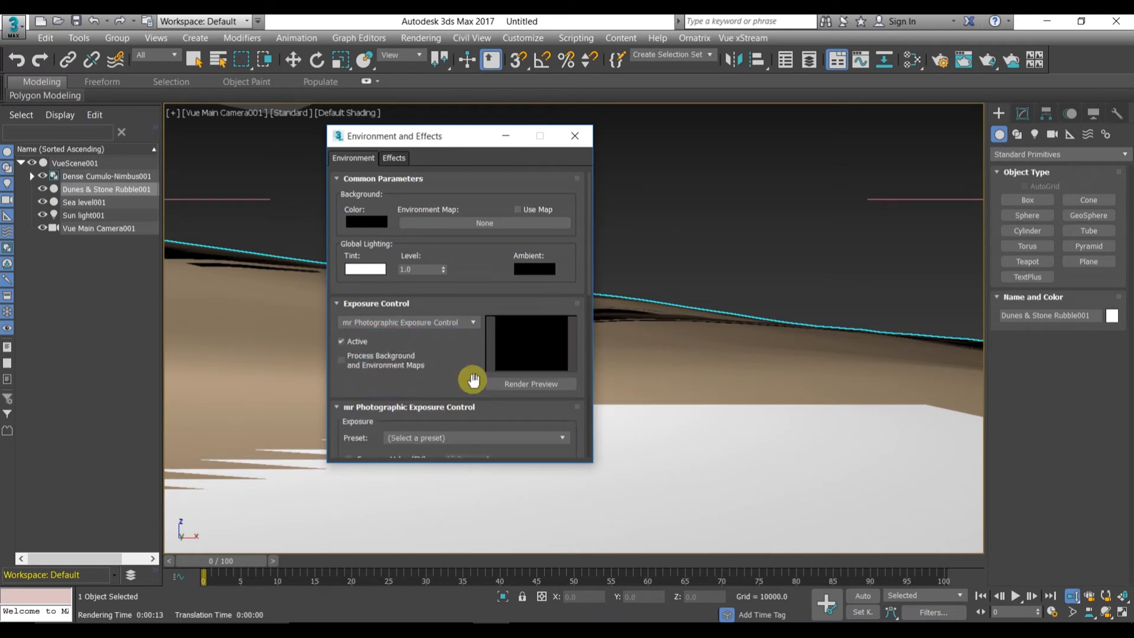
Step: Preview the mr Photographic exposure twice, dismissing the Vue background warning each time
click(531, 384)
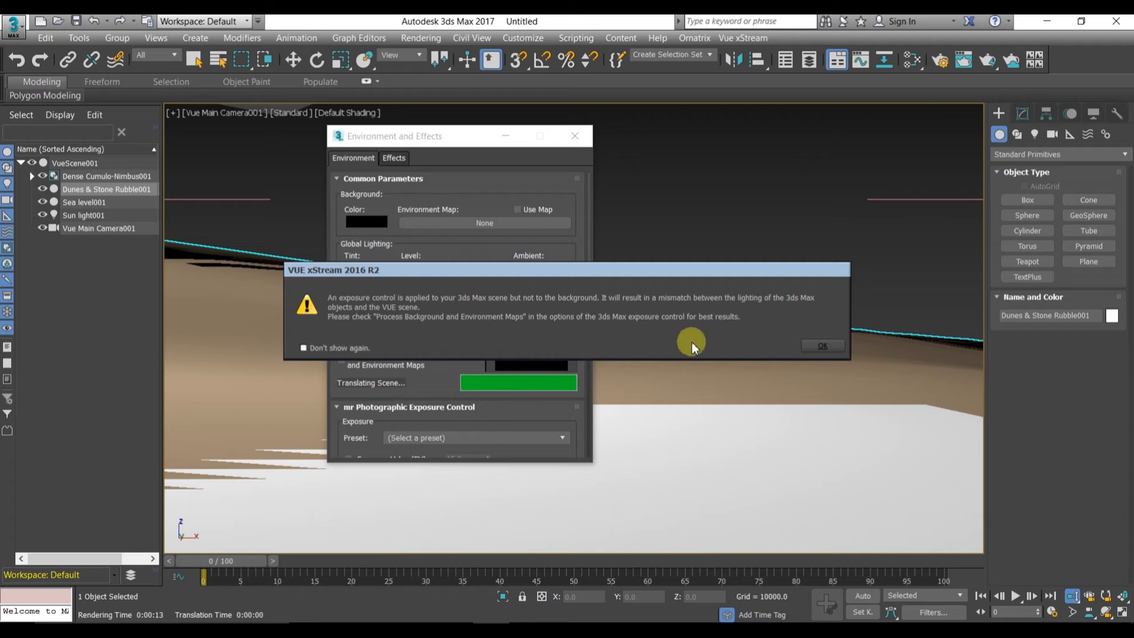
click(822, 345)
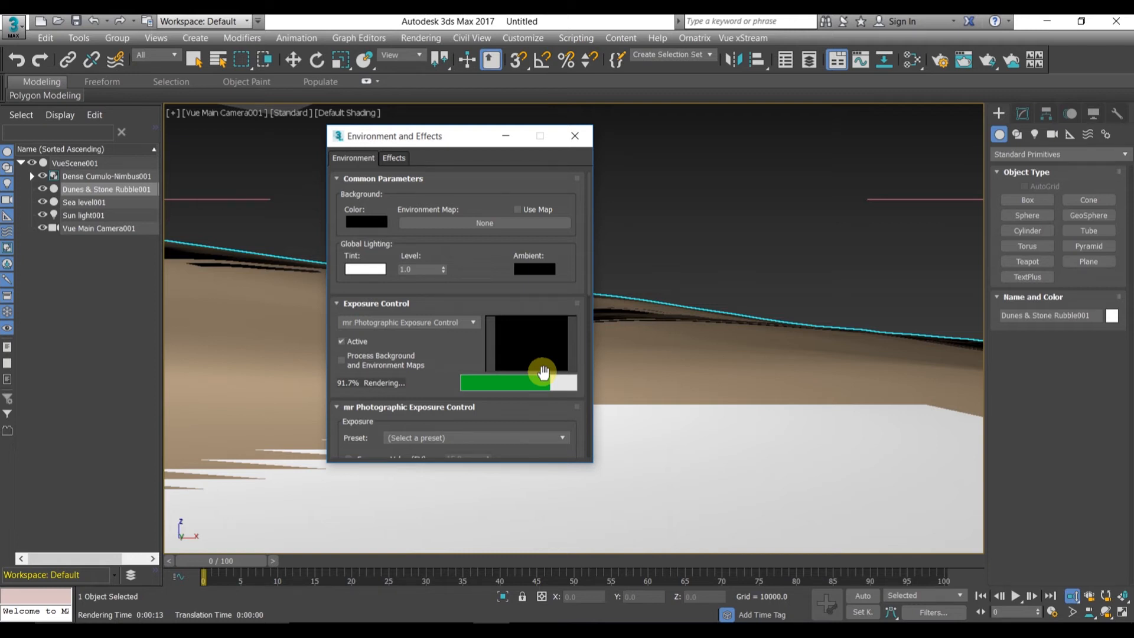
click(473, 321)
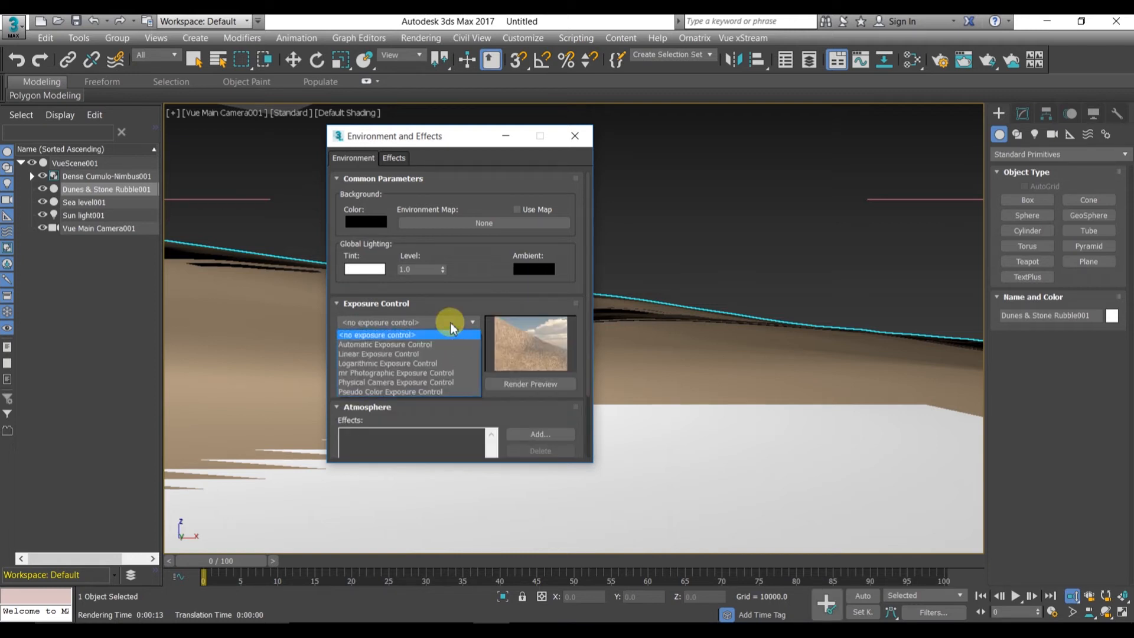
mouse_move(444, 373)
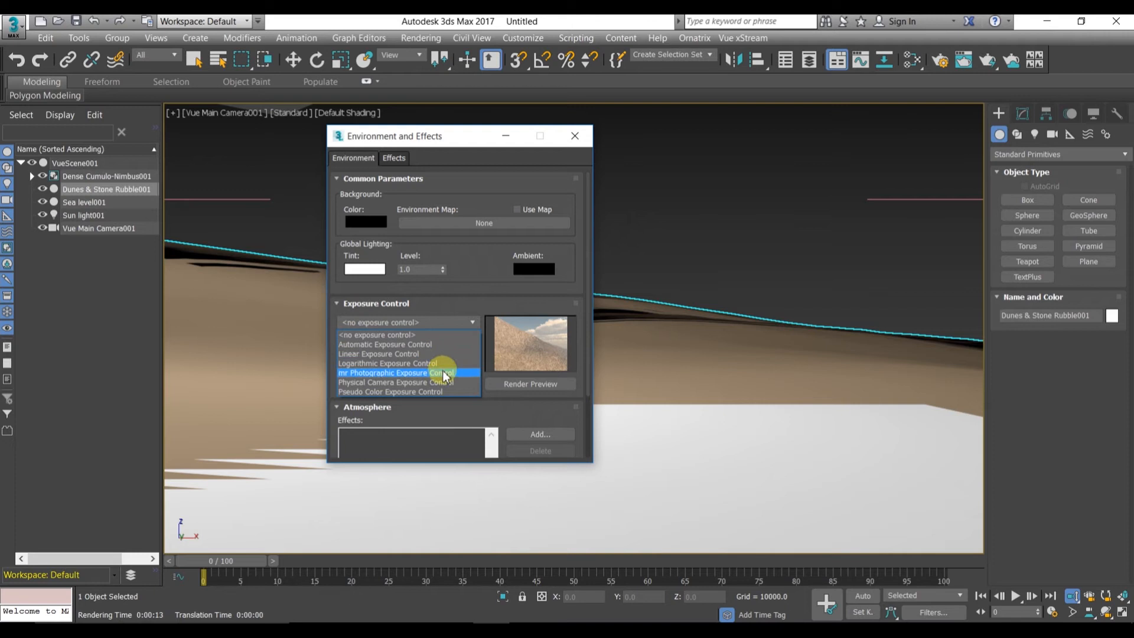
click(393, 373)
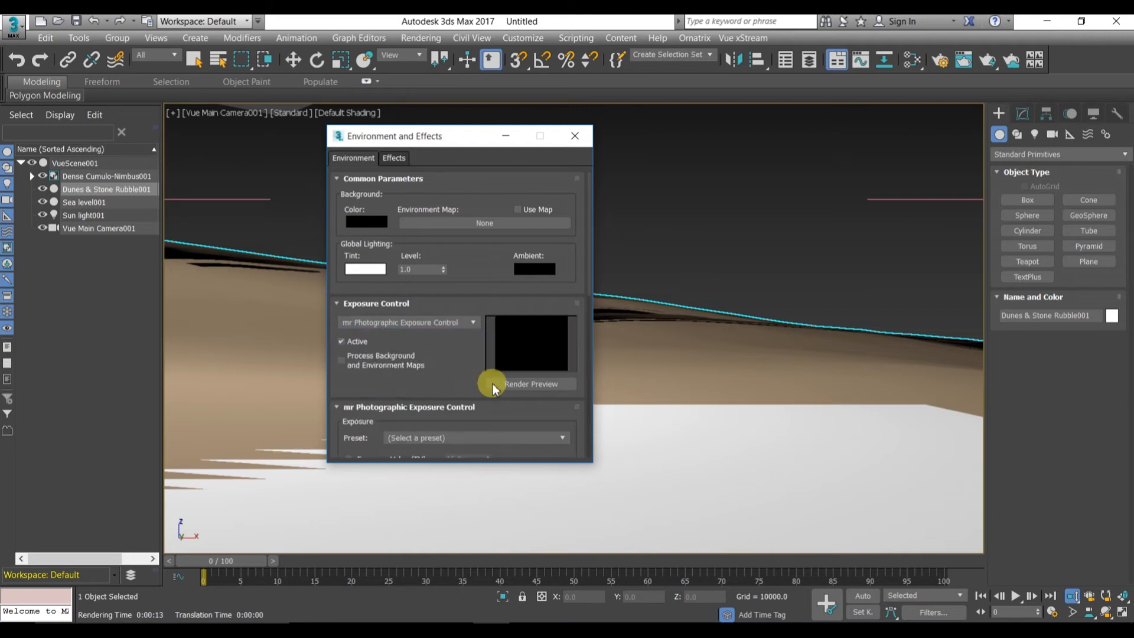
click(531, 383)
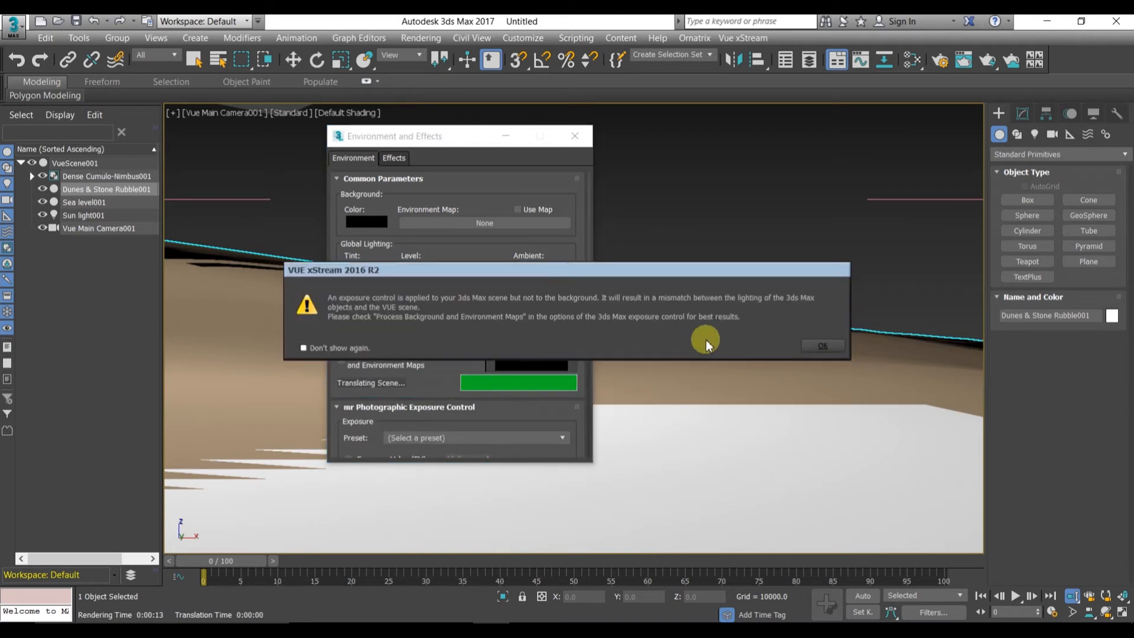
click(821, 345)
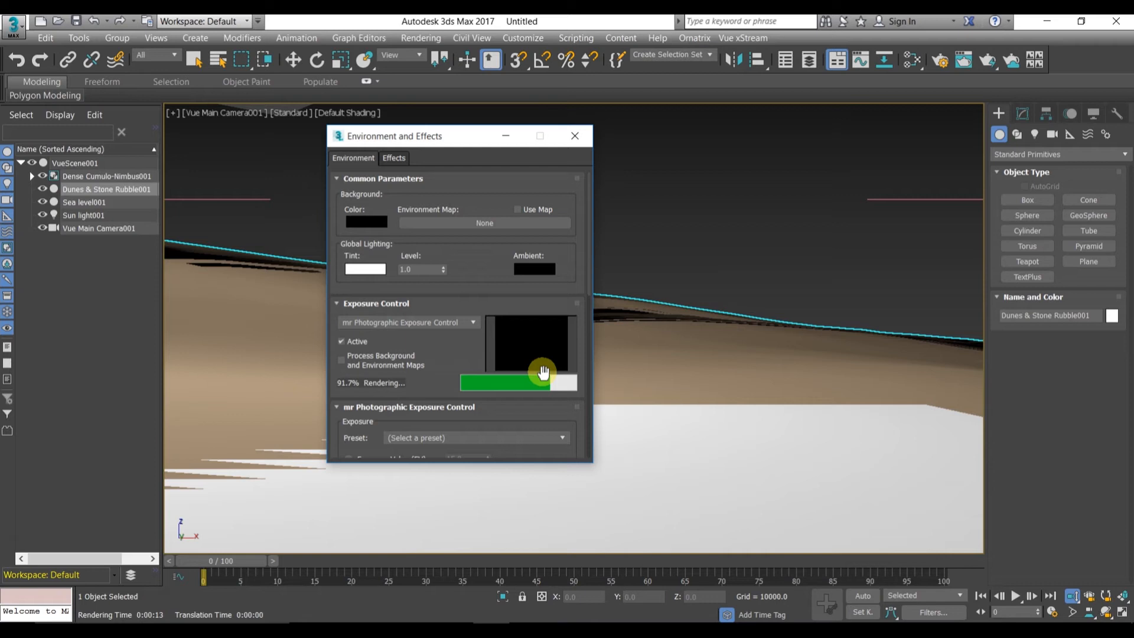
mouse_move(485, 368)
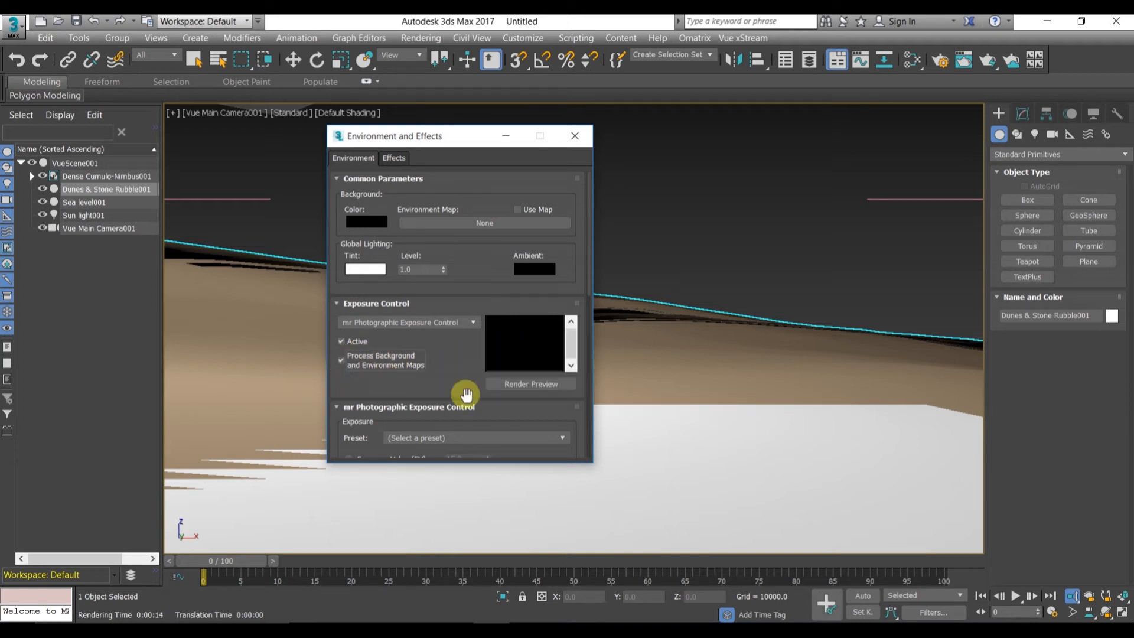
Step: Preview with background maps, then try Automatic, Linear and Logarithmic exposure types
click(530, 384)
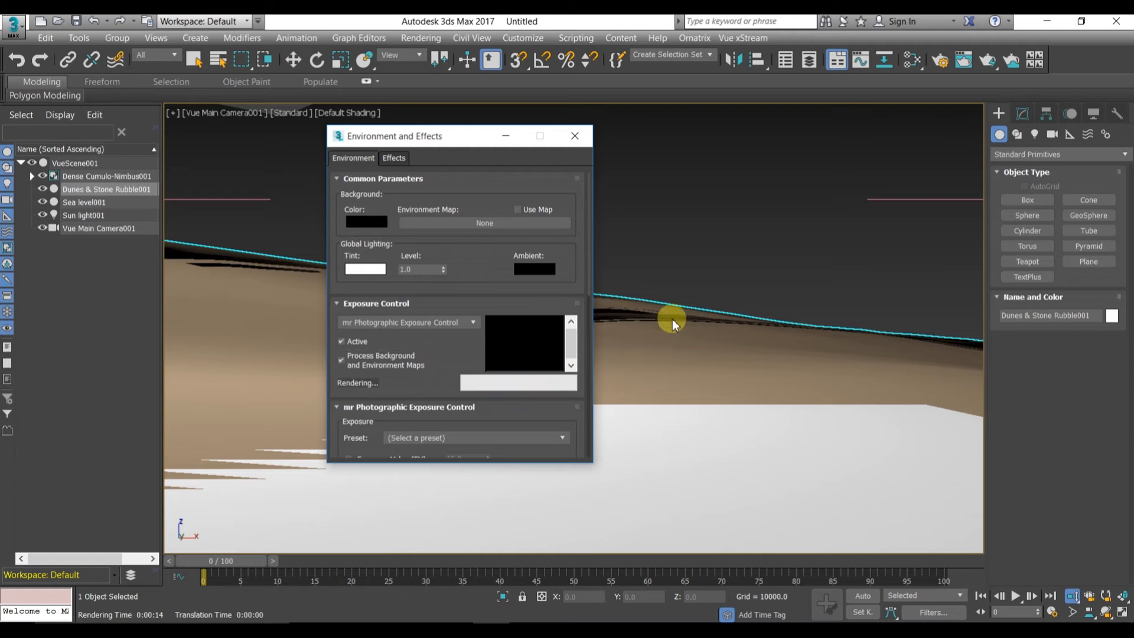
mouse_move(823, 248)
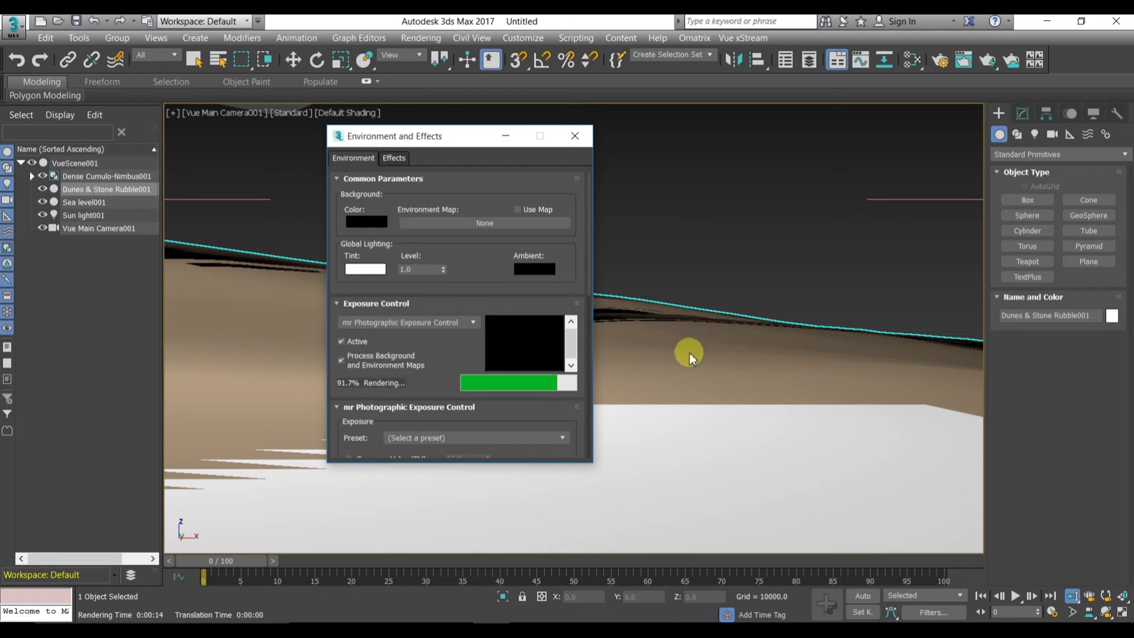
mouse_move(584, 340)
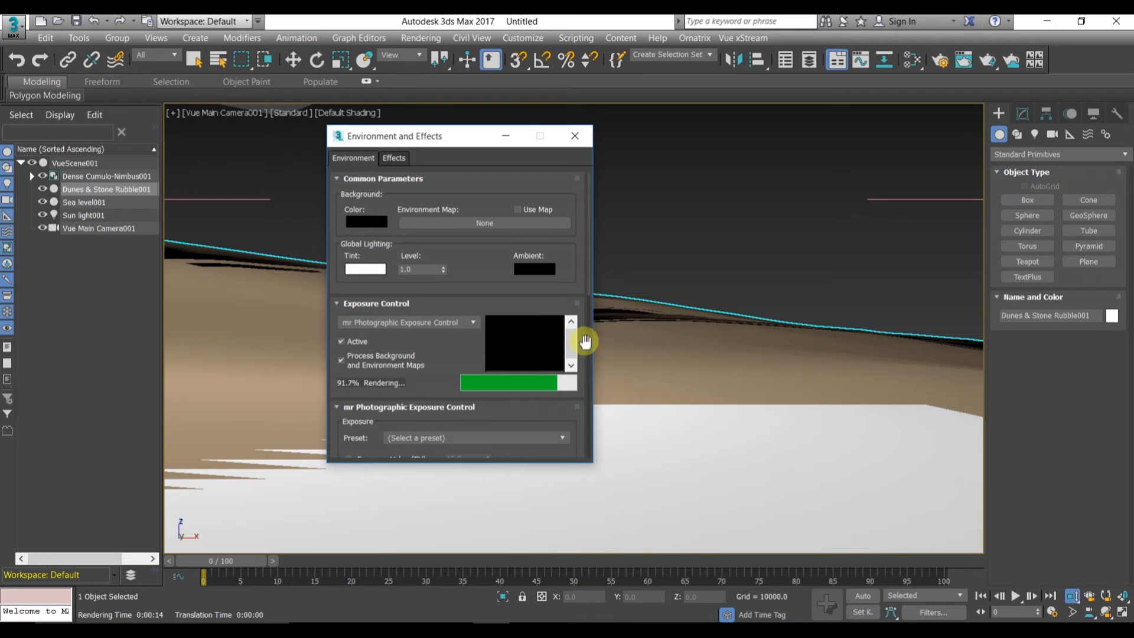
mouse_move(501, 330)
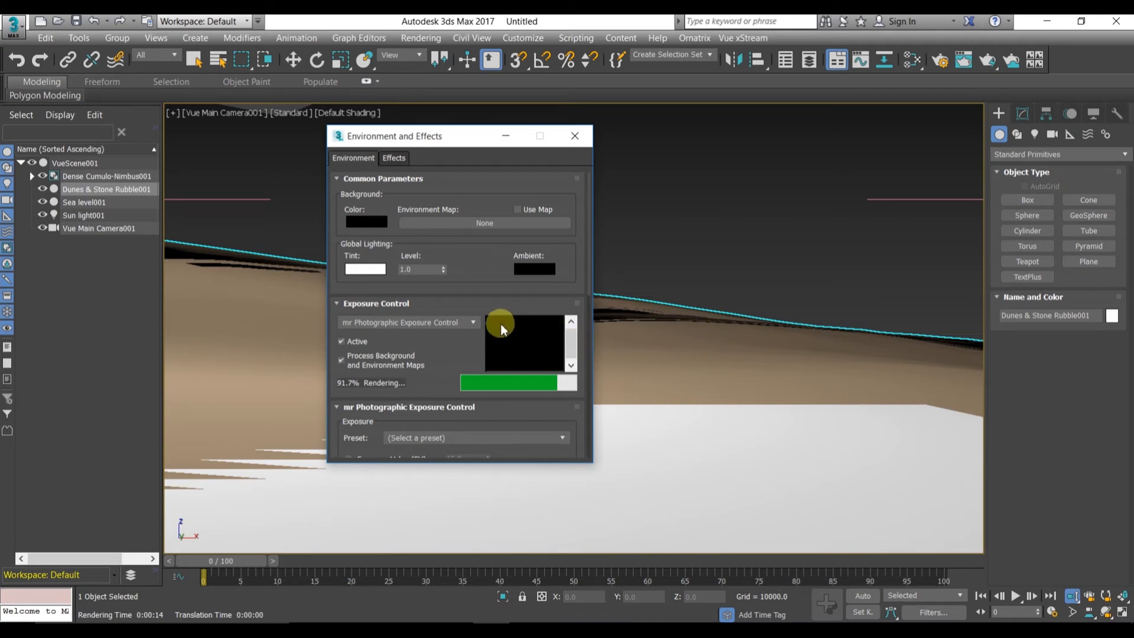
mouse_move(460, 334)
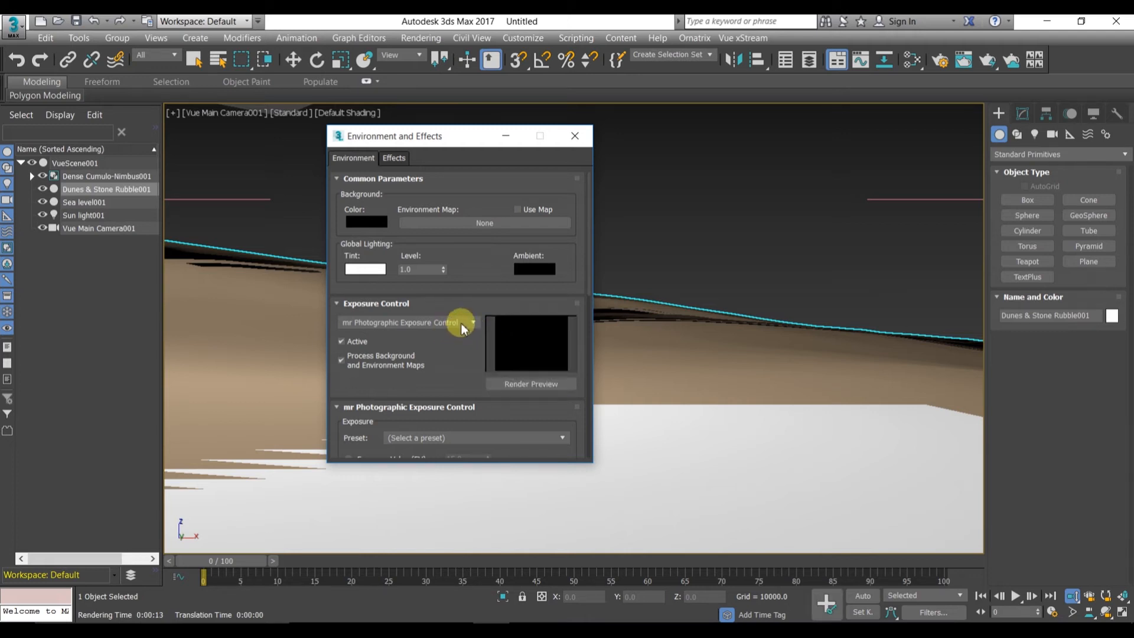
mouse_move(470, 322)
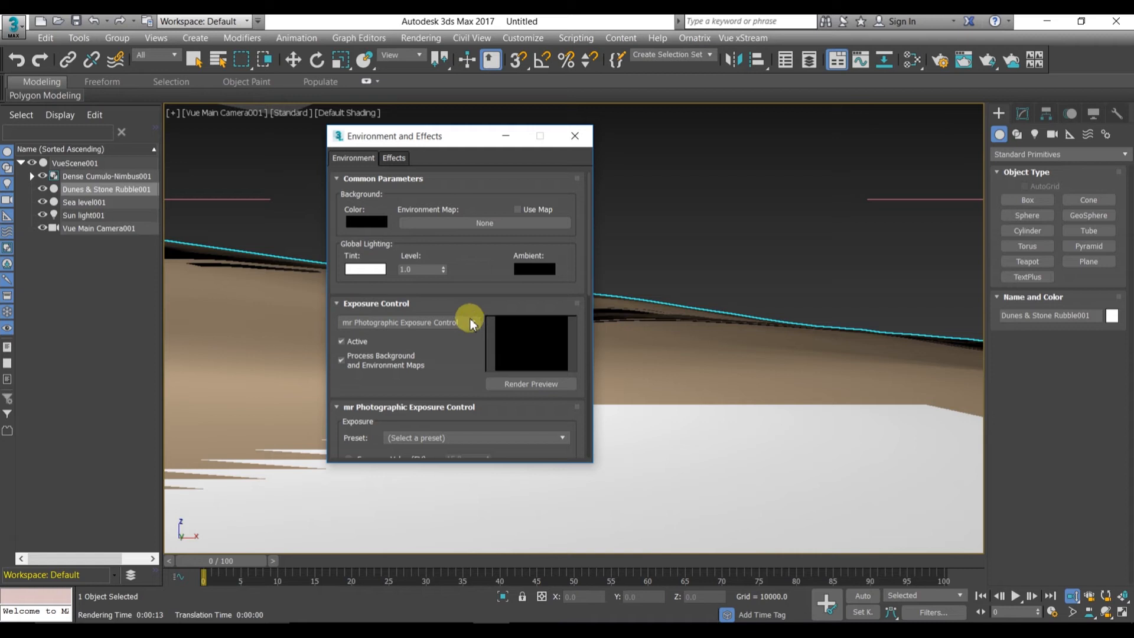
click(470, 322)
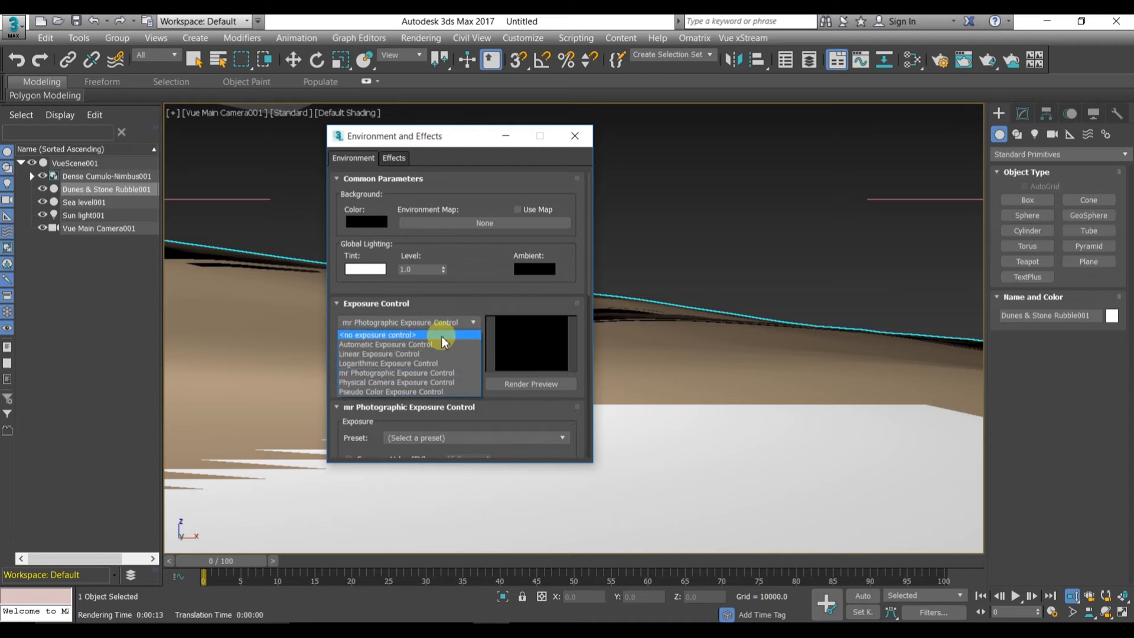
click(379, 344)
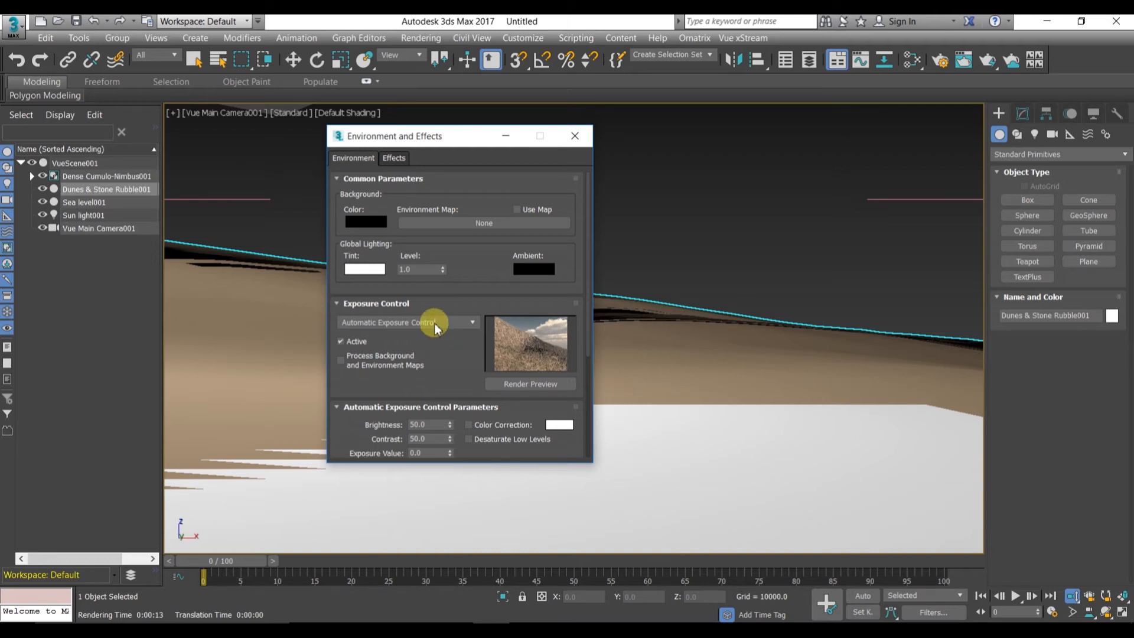
click(470, 322)
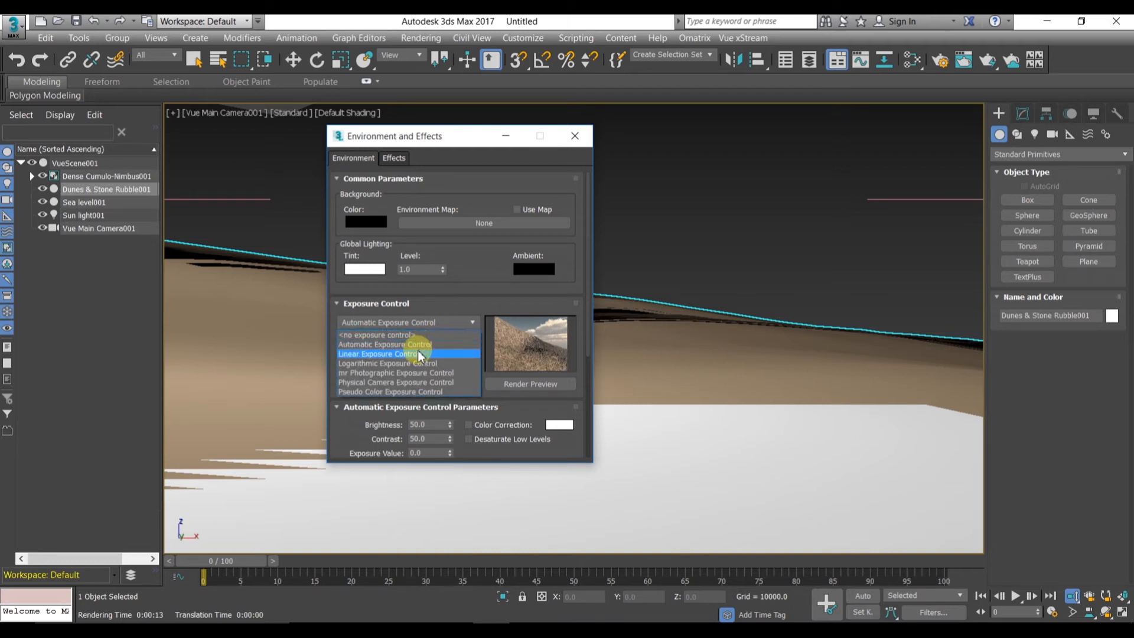
click(383, 354)
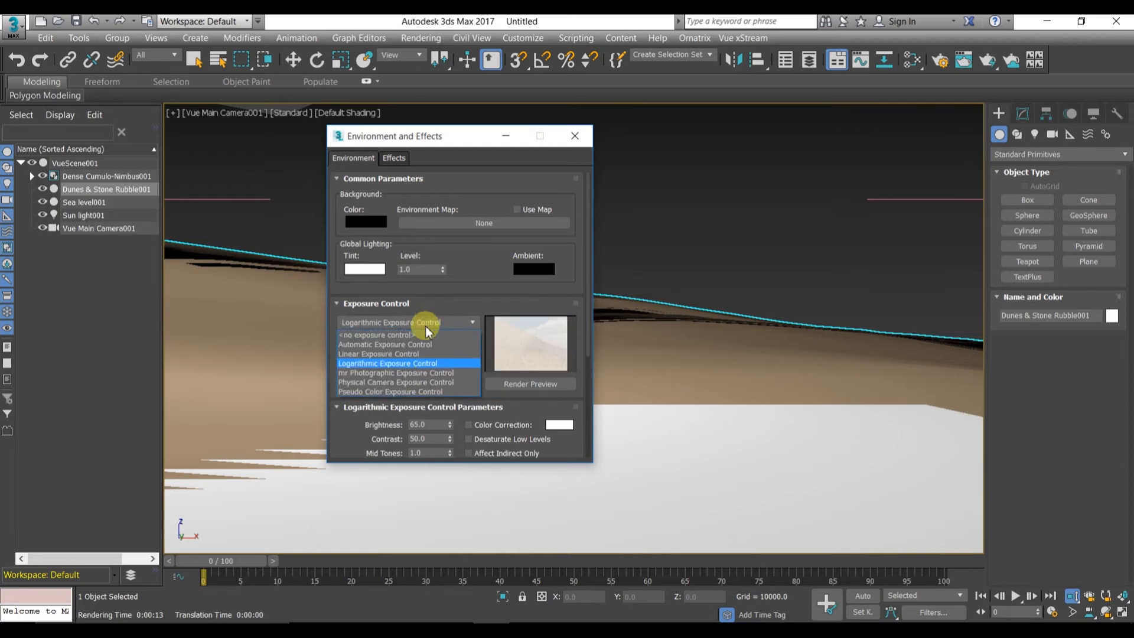
click(395, 373)
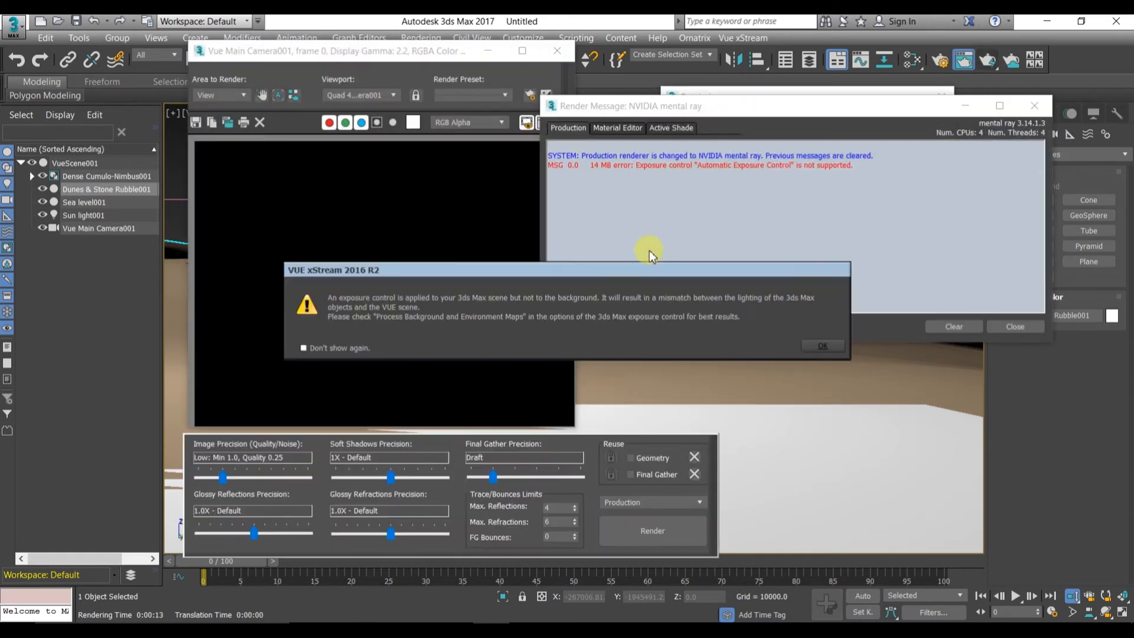
mouse_move(819, 343)
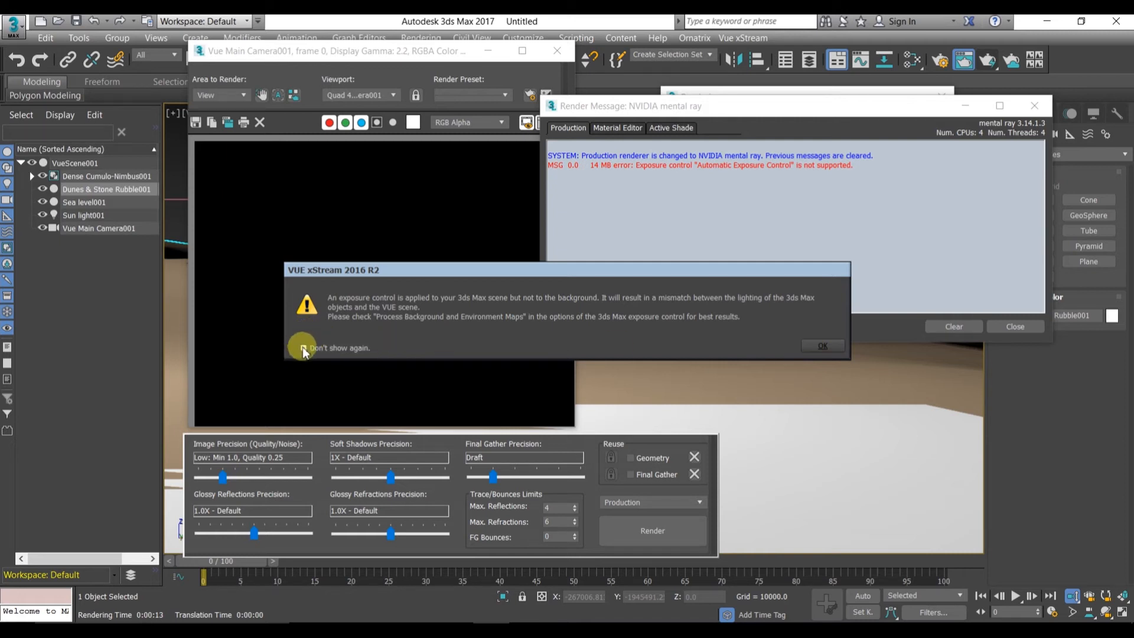
Step: Permanently silence the Vue exposure warning and close the mental ray error window
click(303, 348)
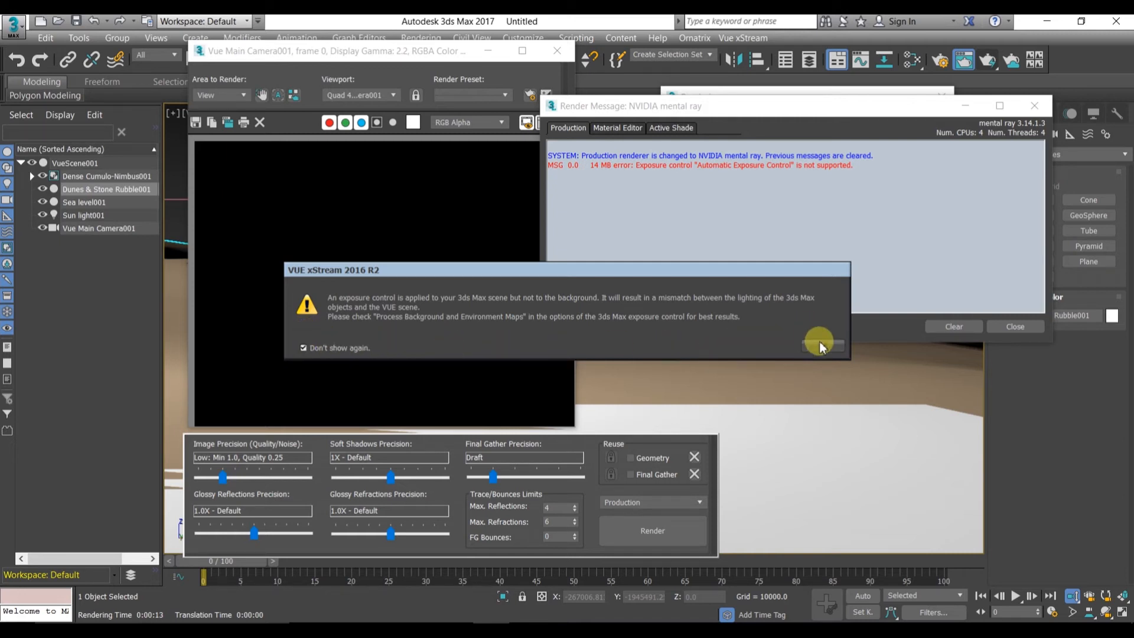
click(819, 344)
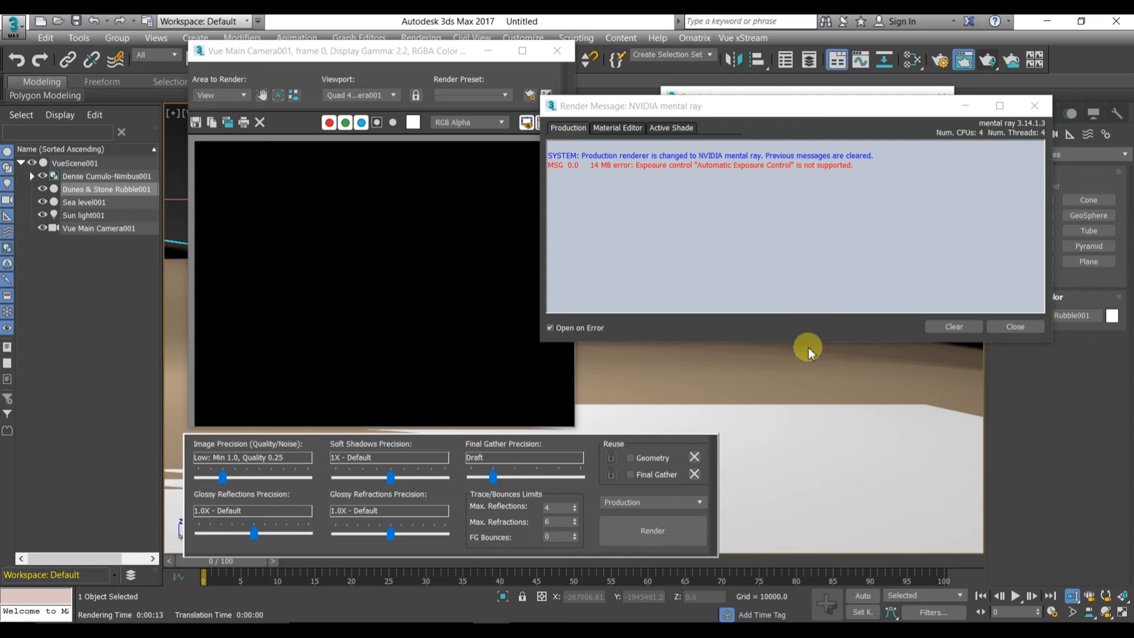
click(954, 326)
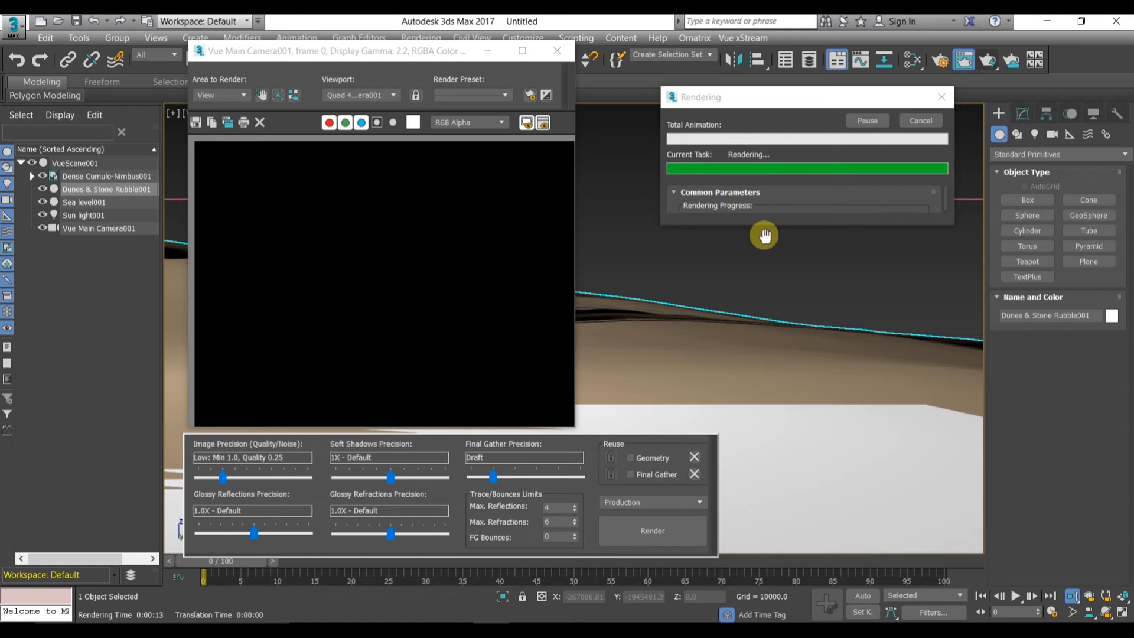
mouse_move(764, 231)
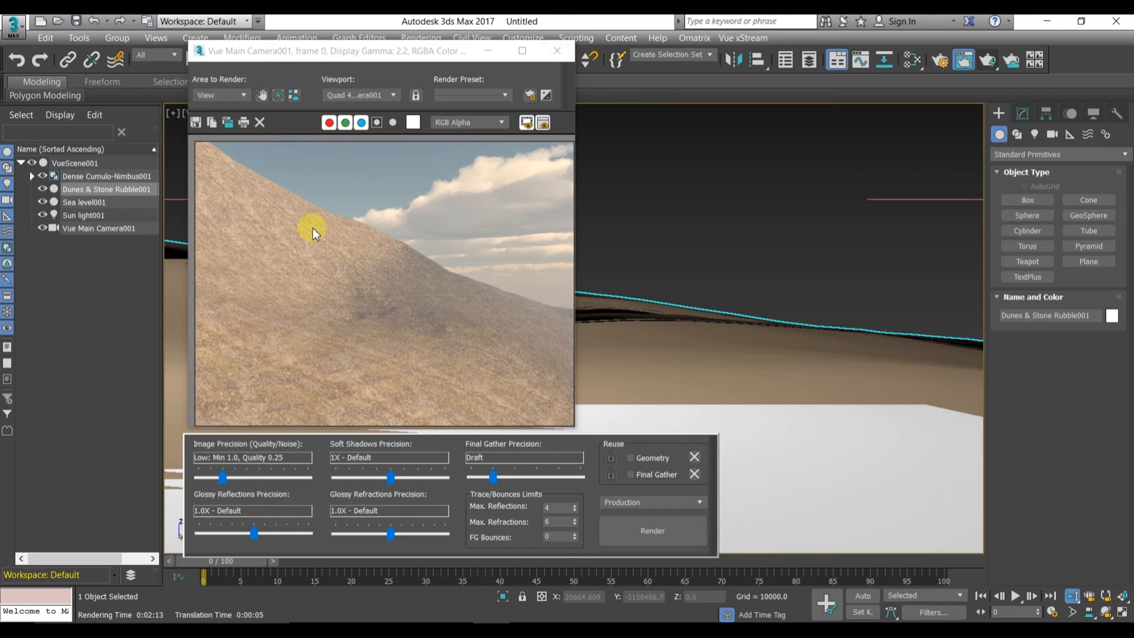
mouse_move(531, 349)
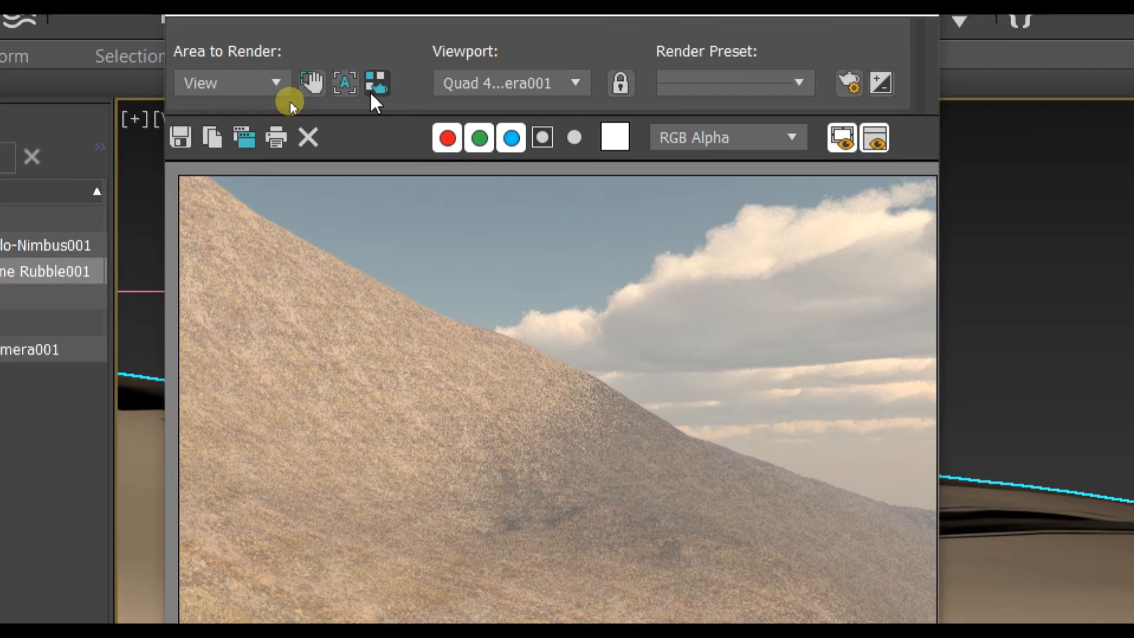
Step: Move Vue Main Camera001 along X in the Top viewport so it frames the terrain
click(309, 136)
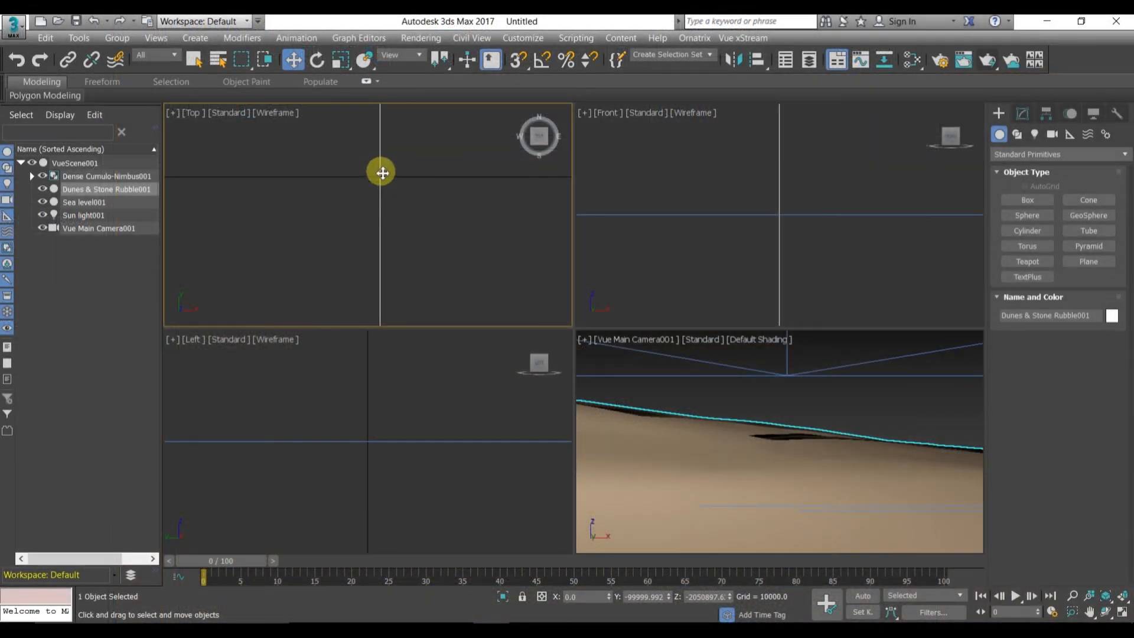
scroll(down, 3)
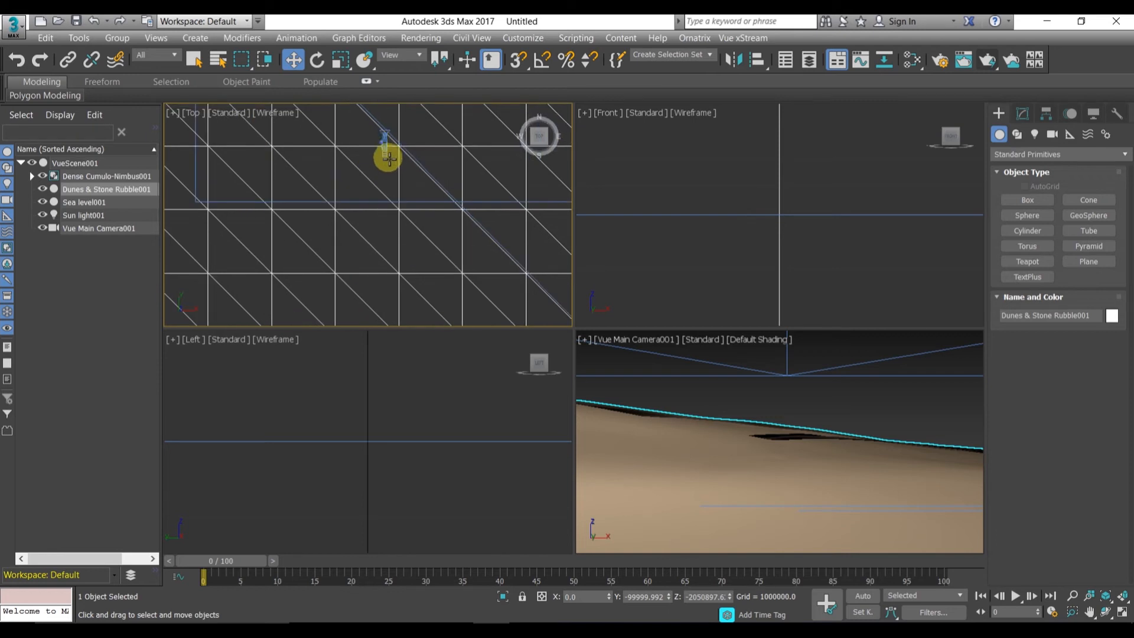
click(99, 228)
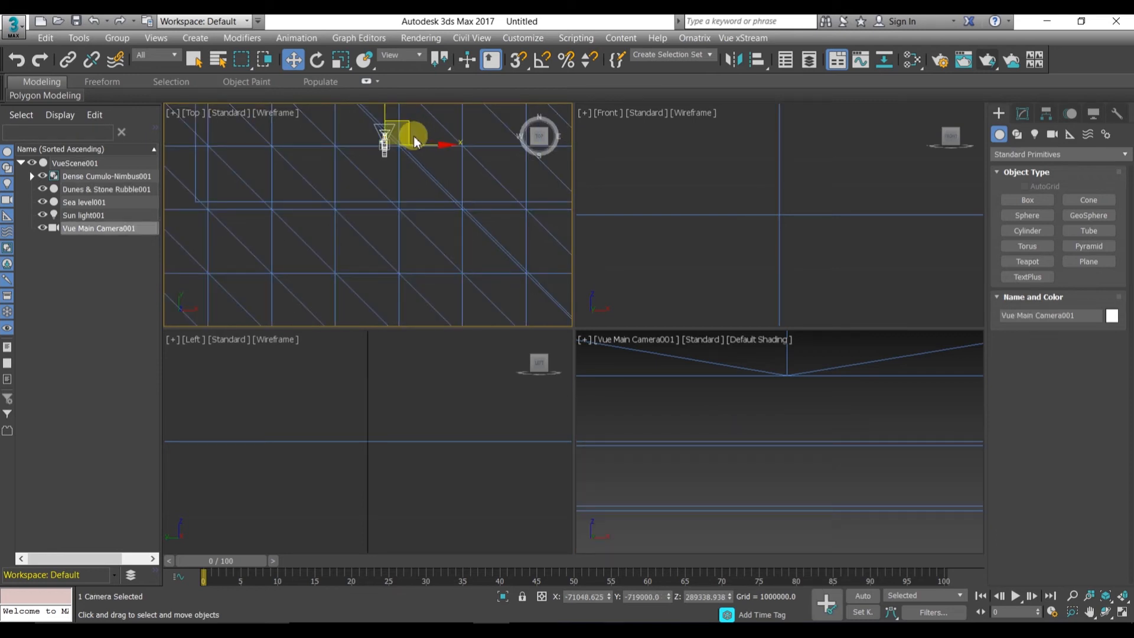
drag(416, 141, 409, 141)
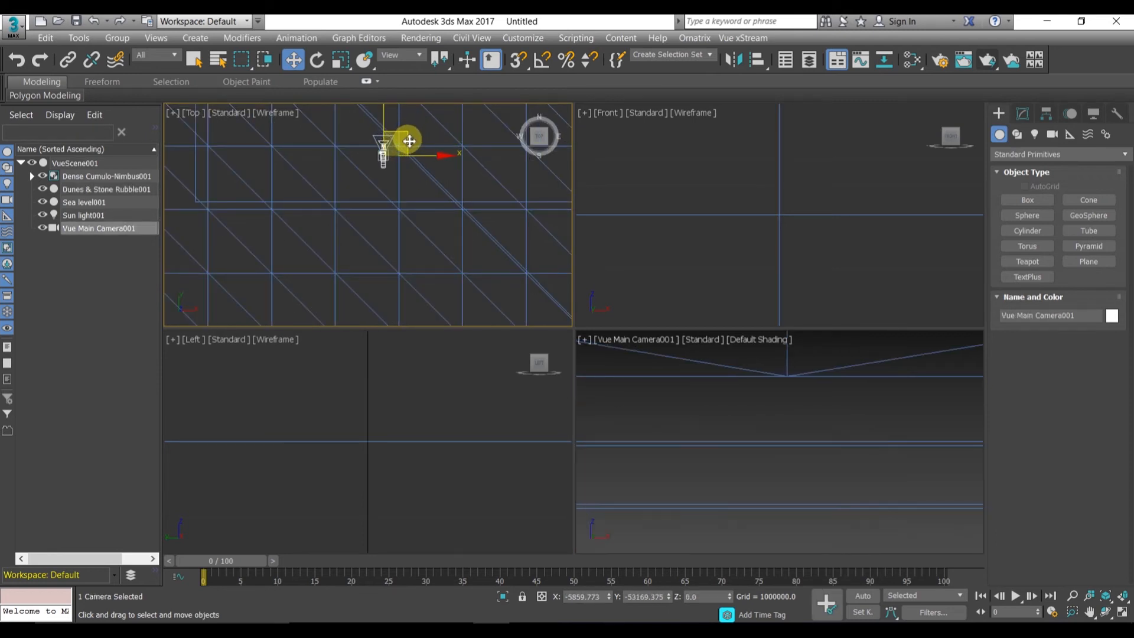
drag(409, 141, 402, 163)
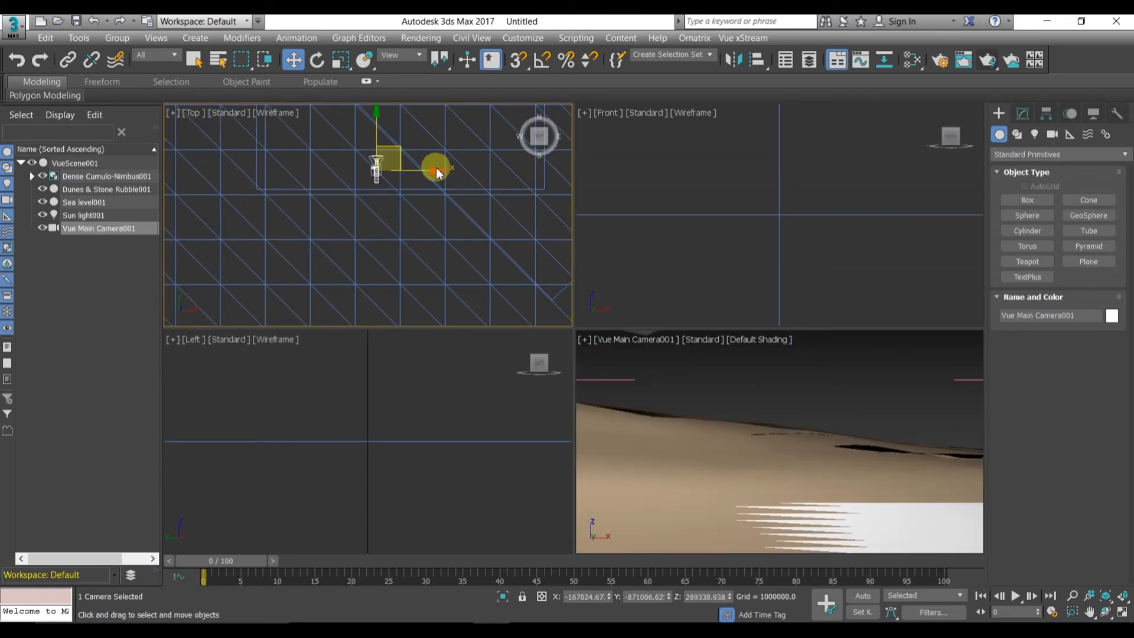
scroll(down, 3)
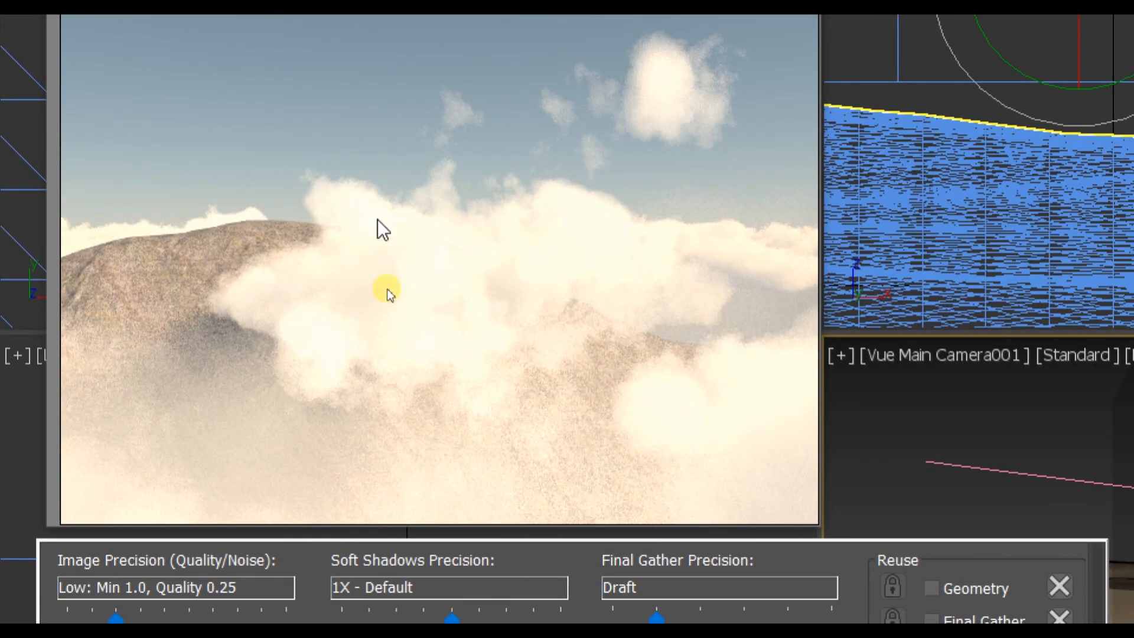
mouse_move(394, 297)
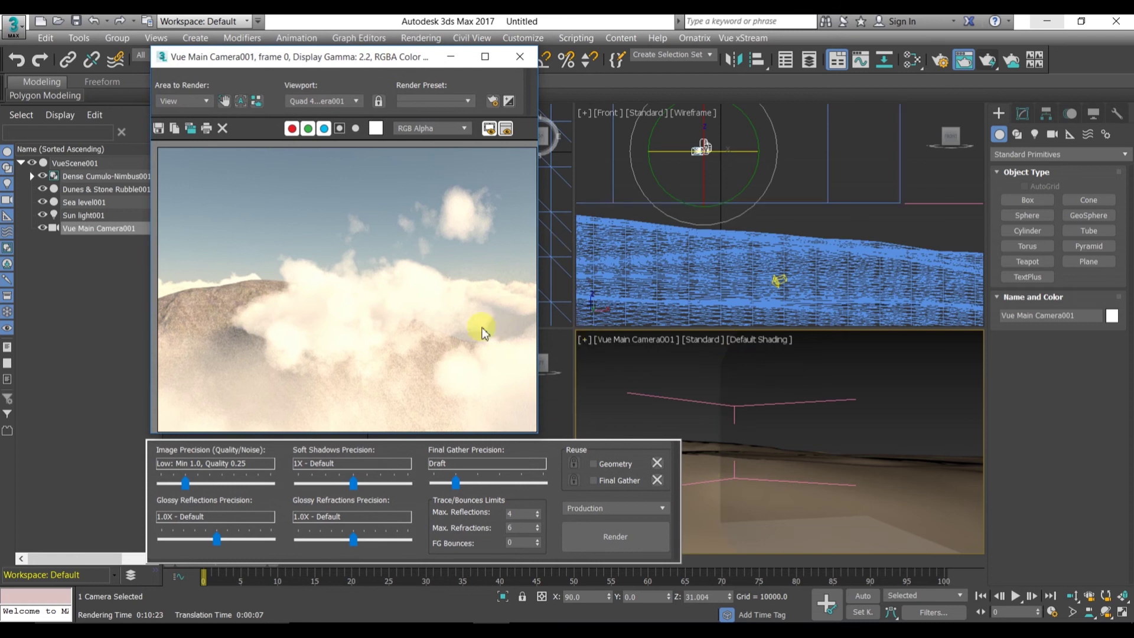
mouse_move(368, 317)
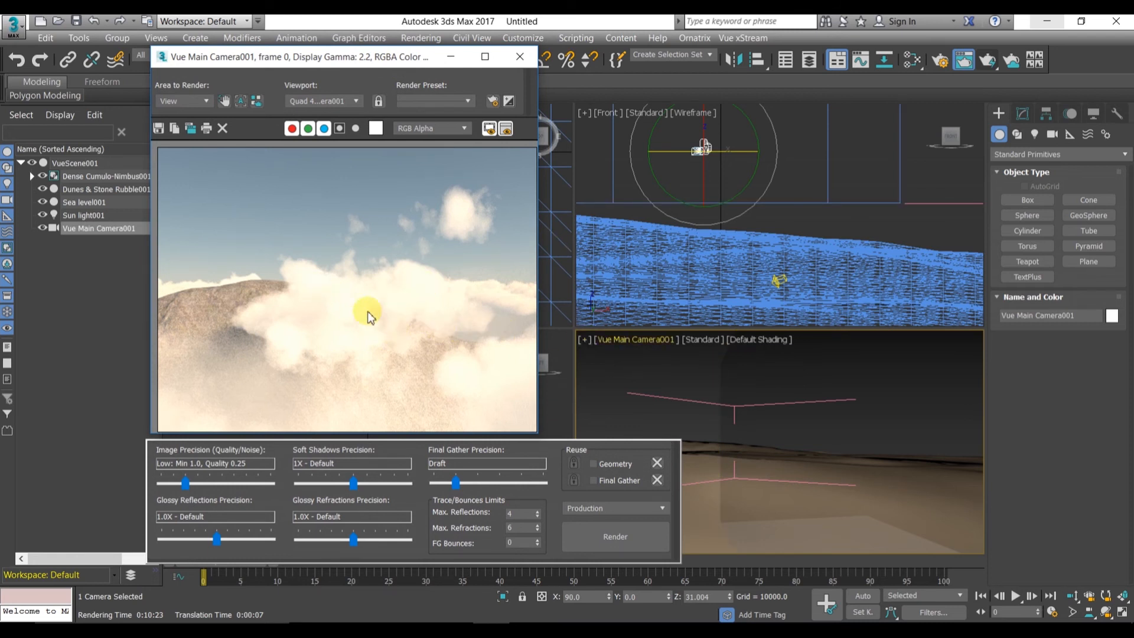
mouse_move(289, 277)
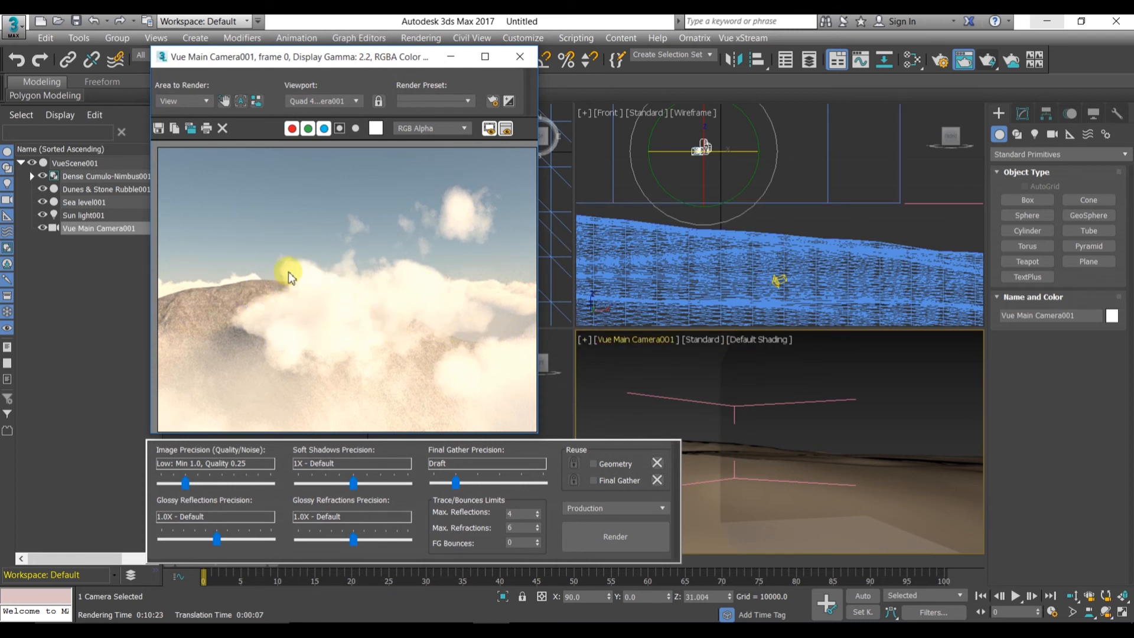
mouse_move(302, 341)
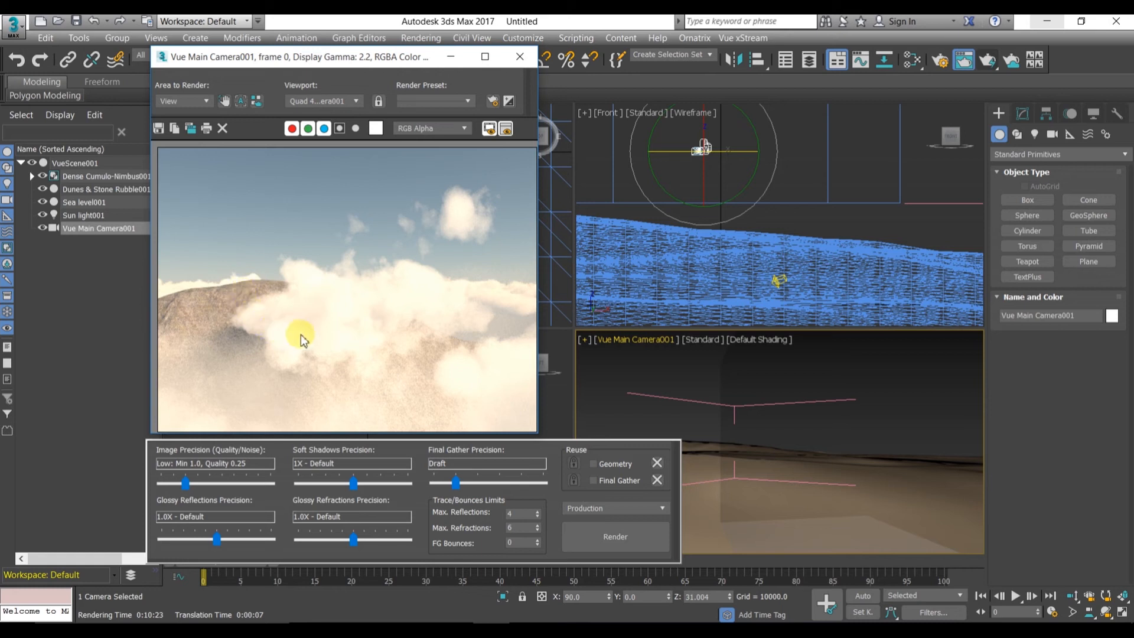
mouse_move(249, 300)
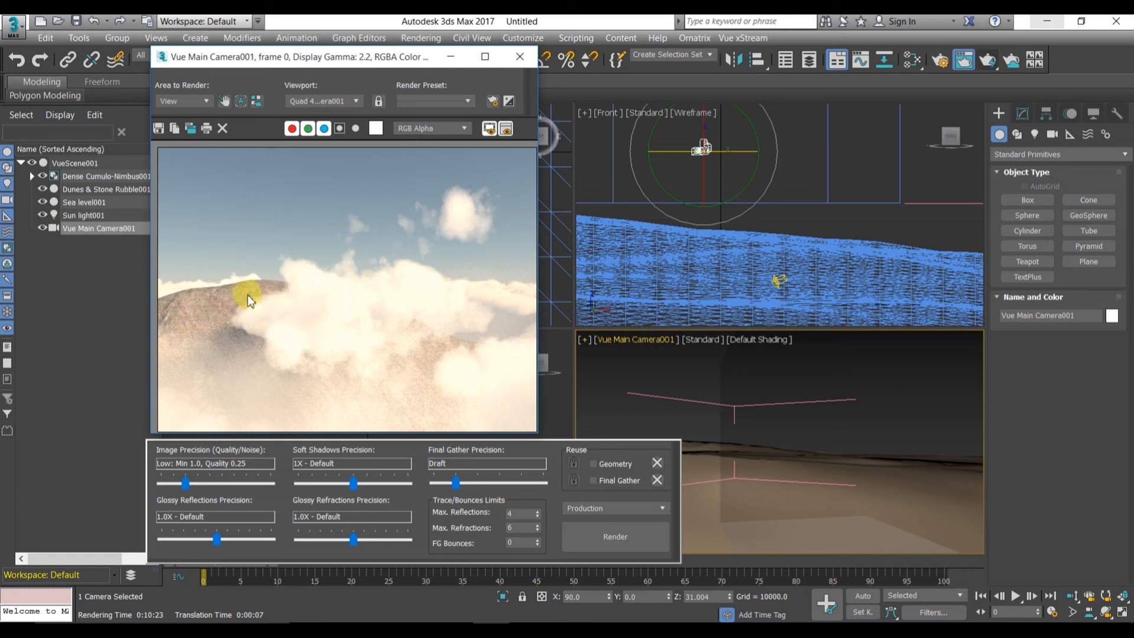
mouse_move(490, 294)
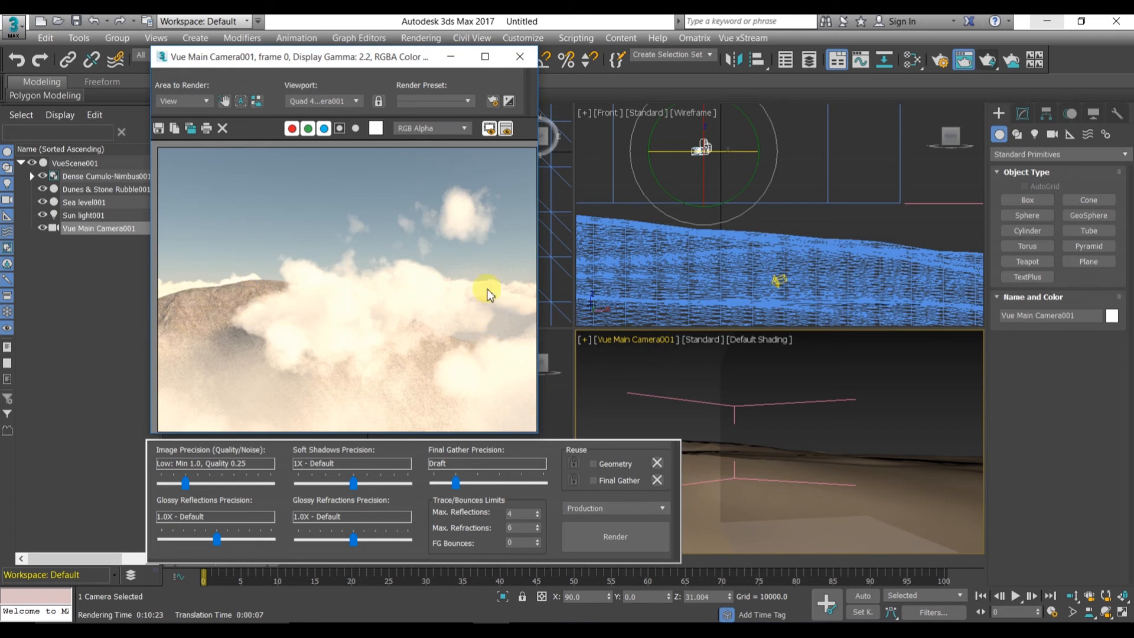
mouse_move(191, 260)
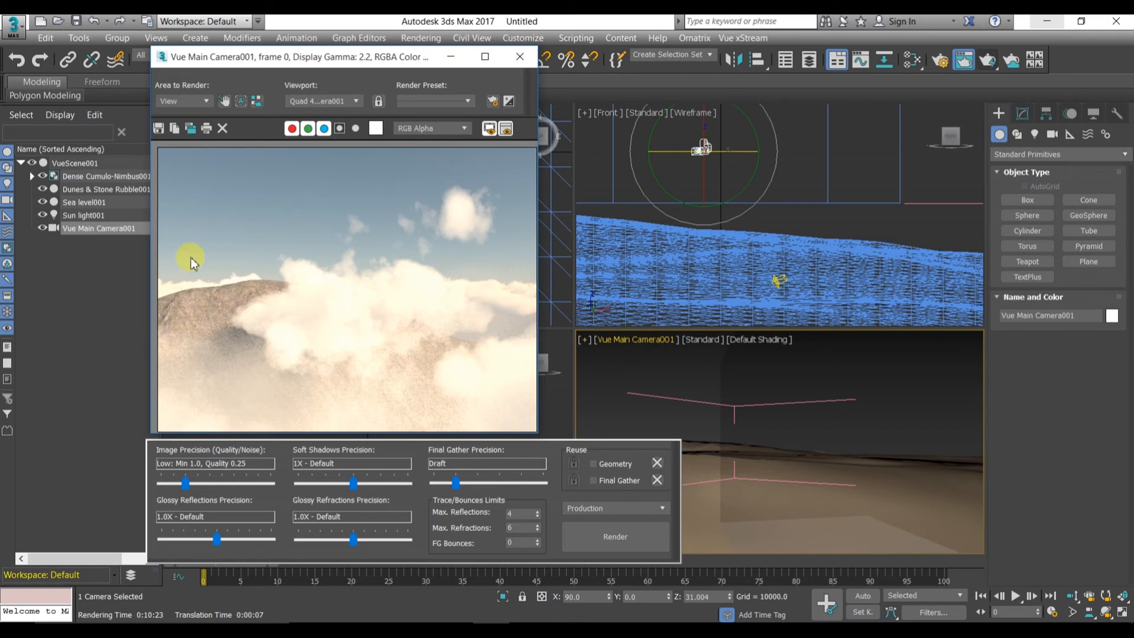
mouse_move(196, 479)
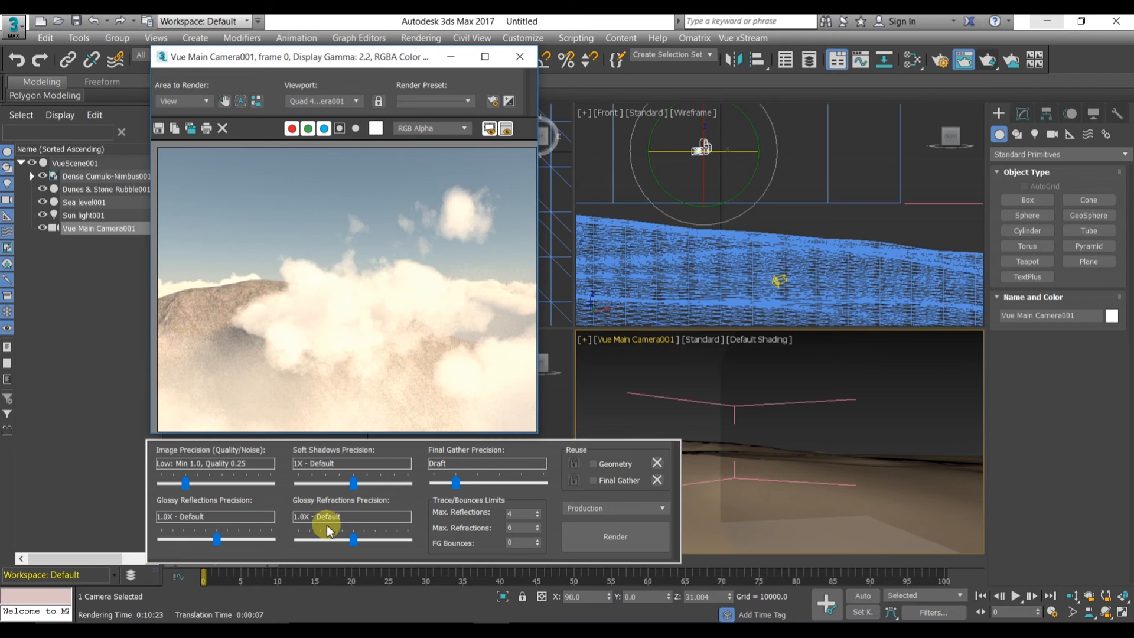
Step: Close the rendered frame of the cloud-covered rocky hillside
click(519, 57)
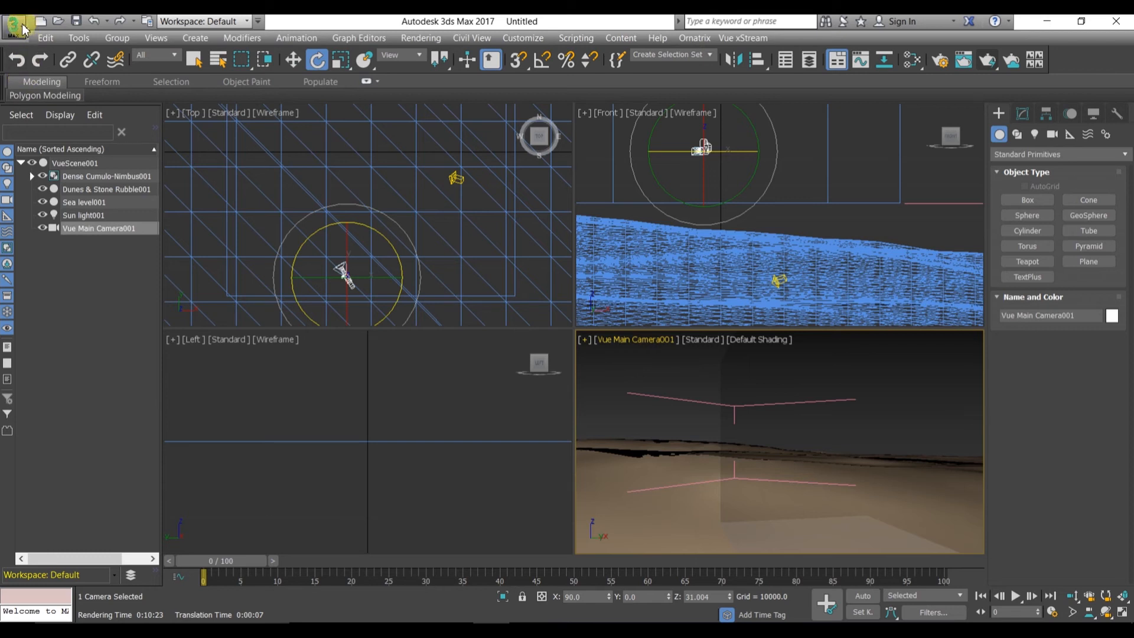
Step: Reset 3ds Max to an empty scene without saving changes
click(13, 21)
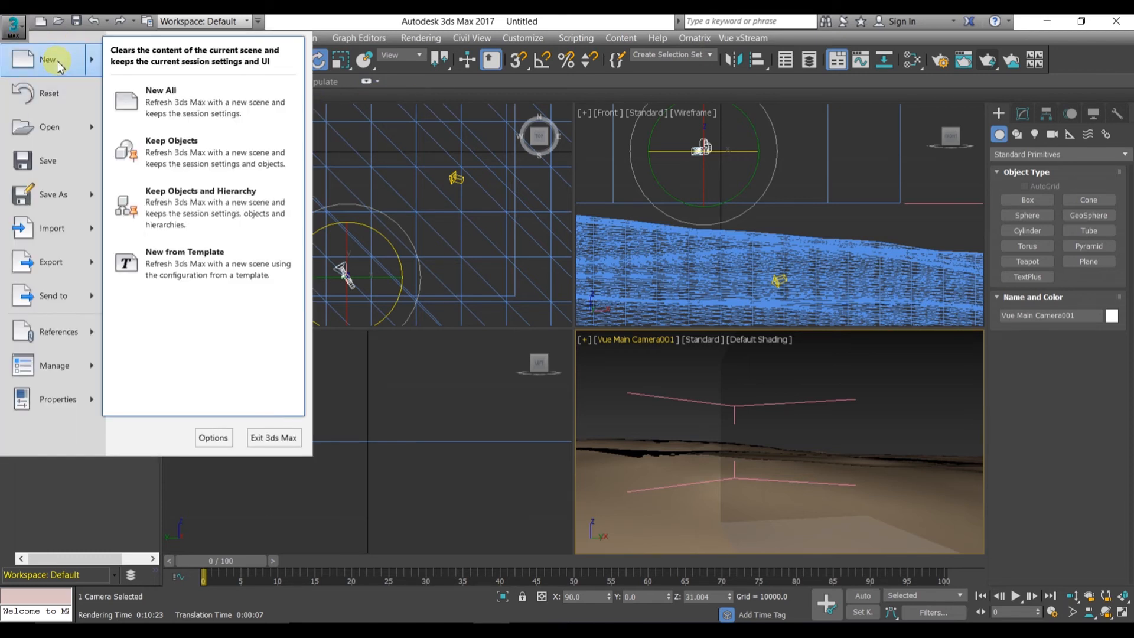
mouse_move(49, 93)
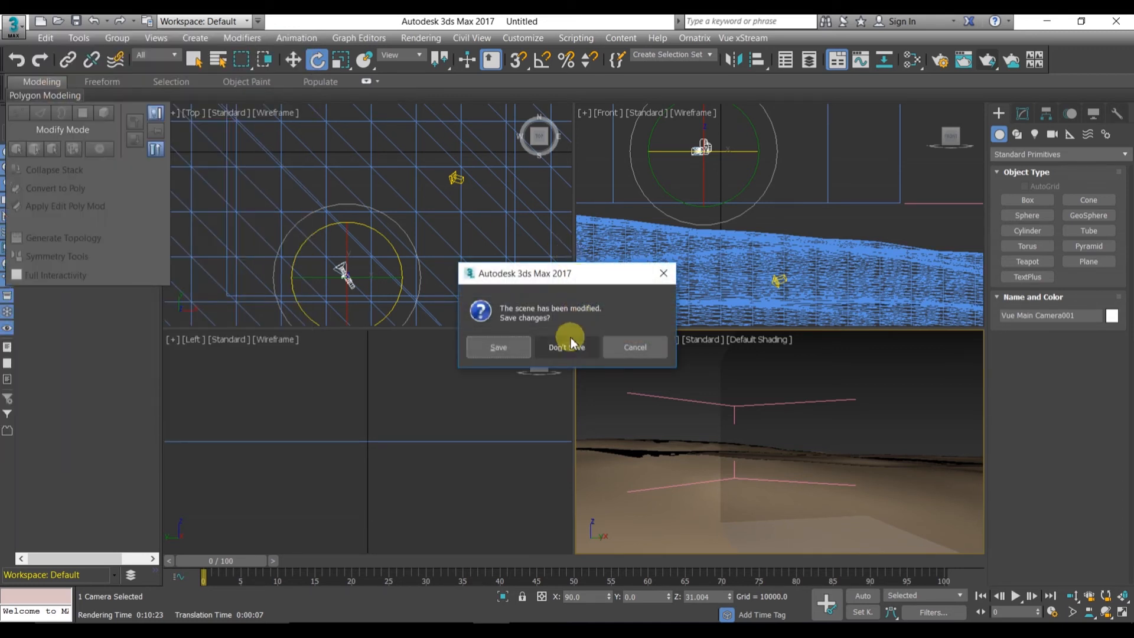
click(566, 347)
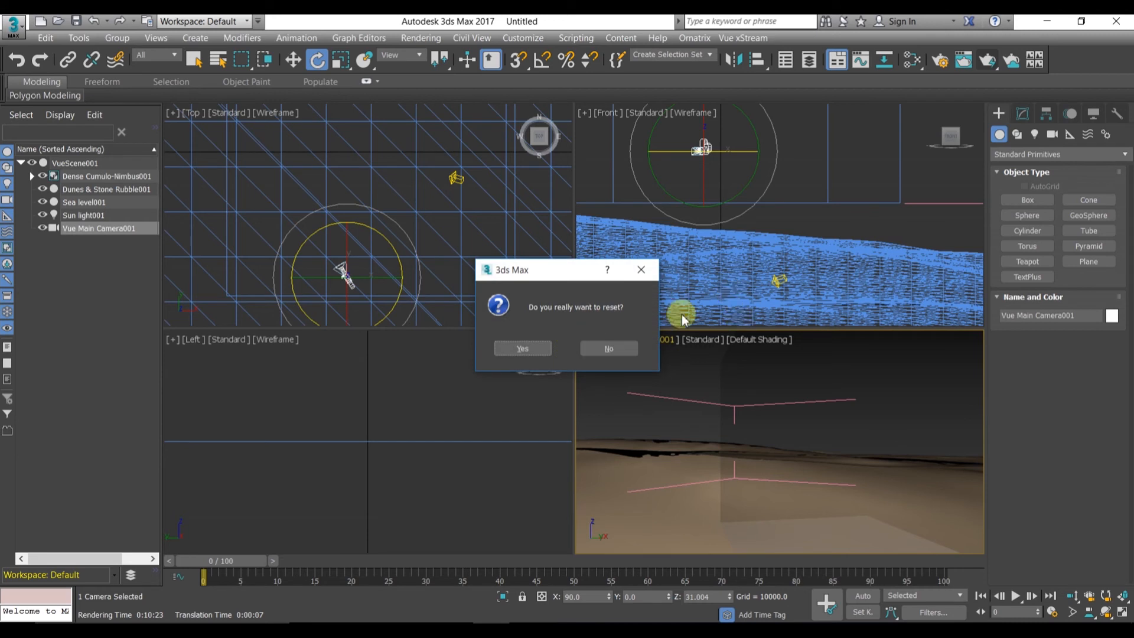
click(608, 347)
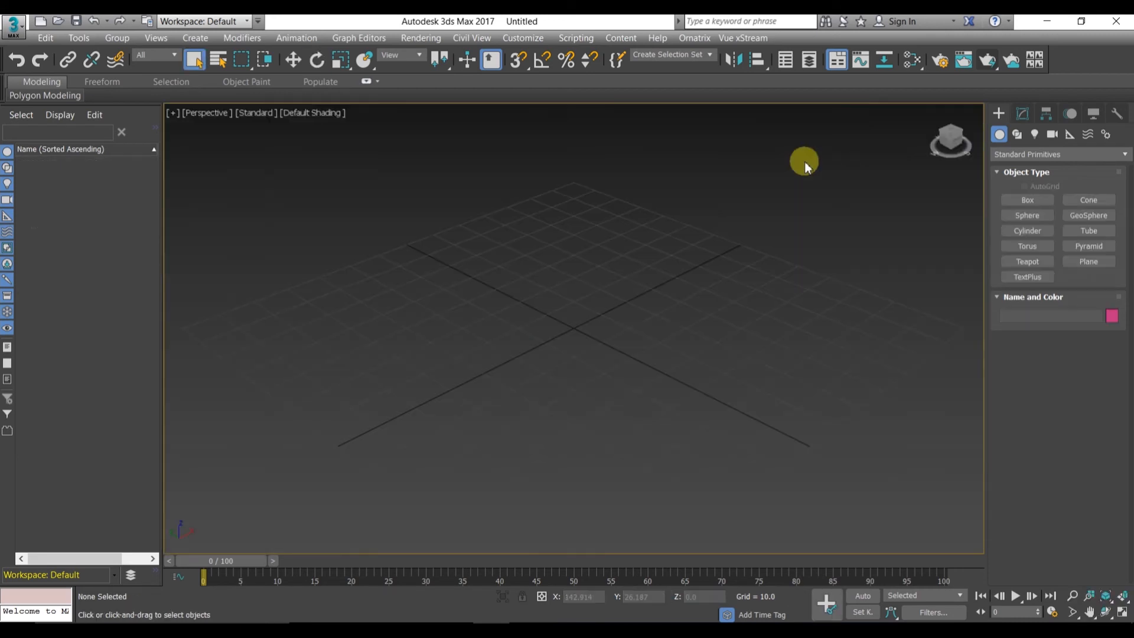
mouse_move(780, 49)
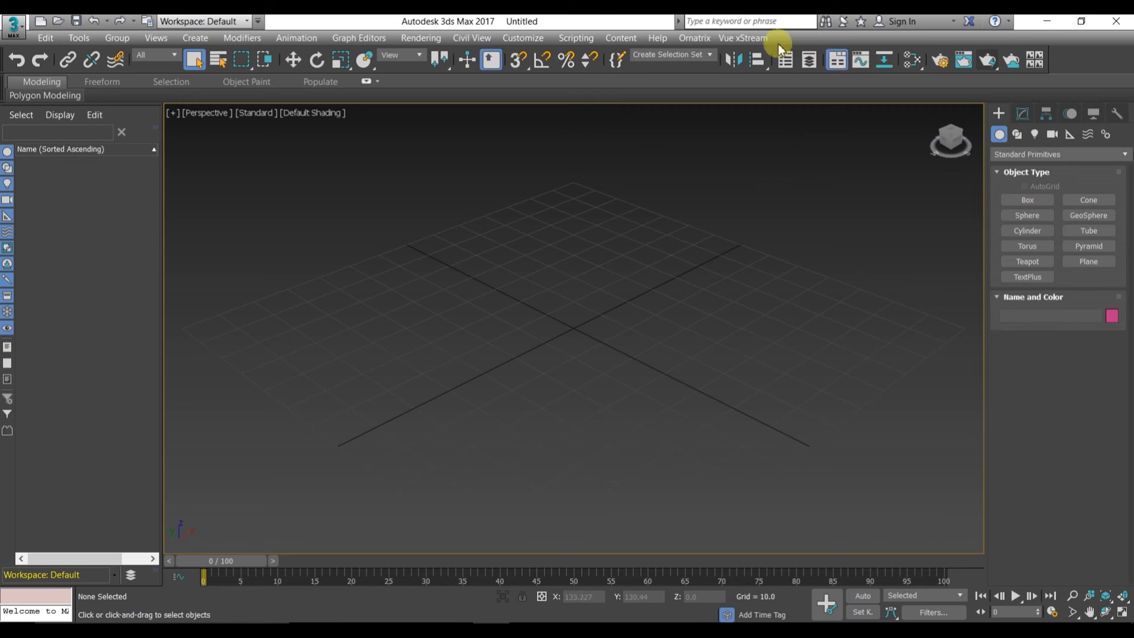
Step: Create the new Vue scene, dismiss the help prompt and accept xStream's display-settings change
click(743, 38)
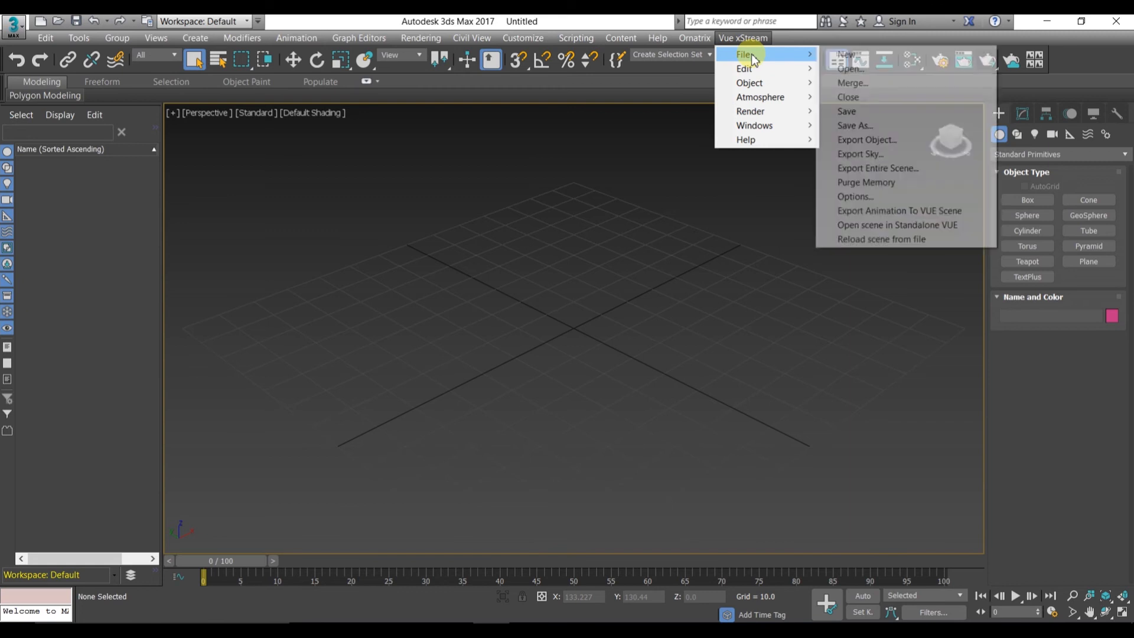
mouse_move(744, 68)
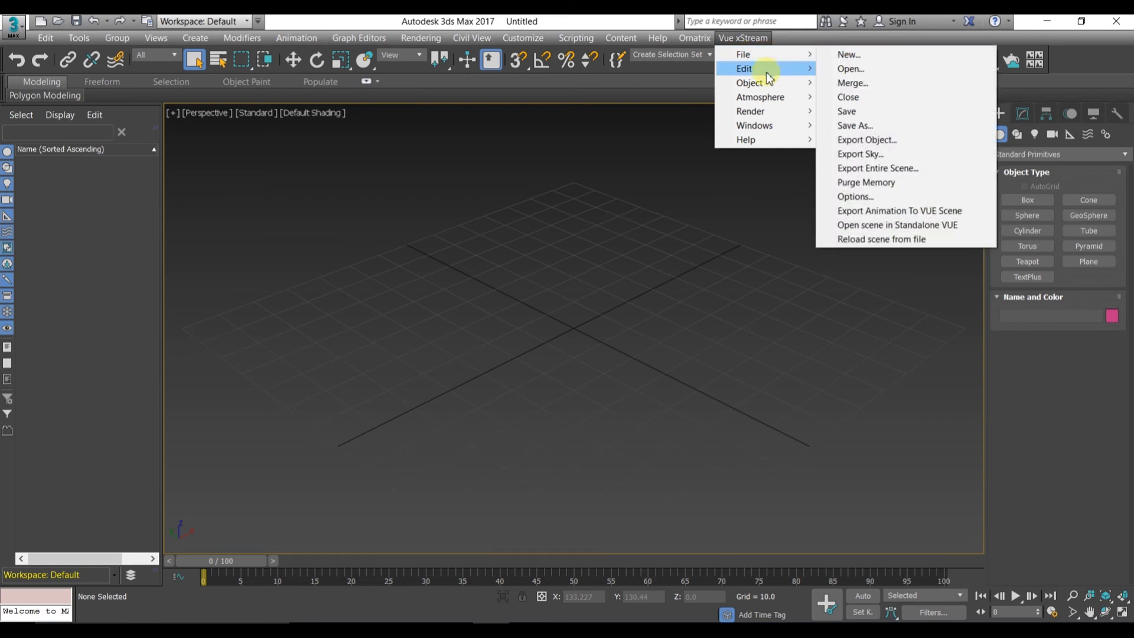
mouse_move(749, 82)
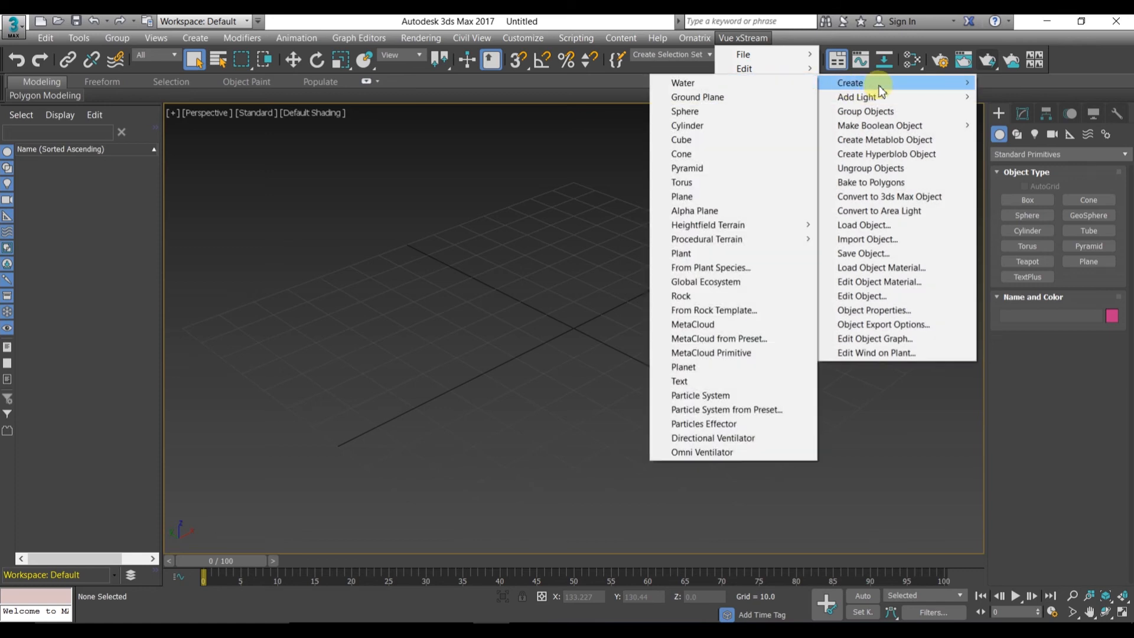
mouse_move(713, 309)
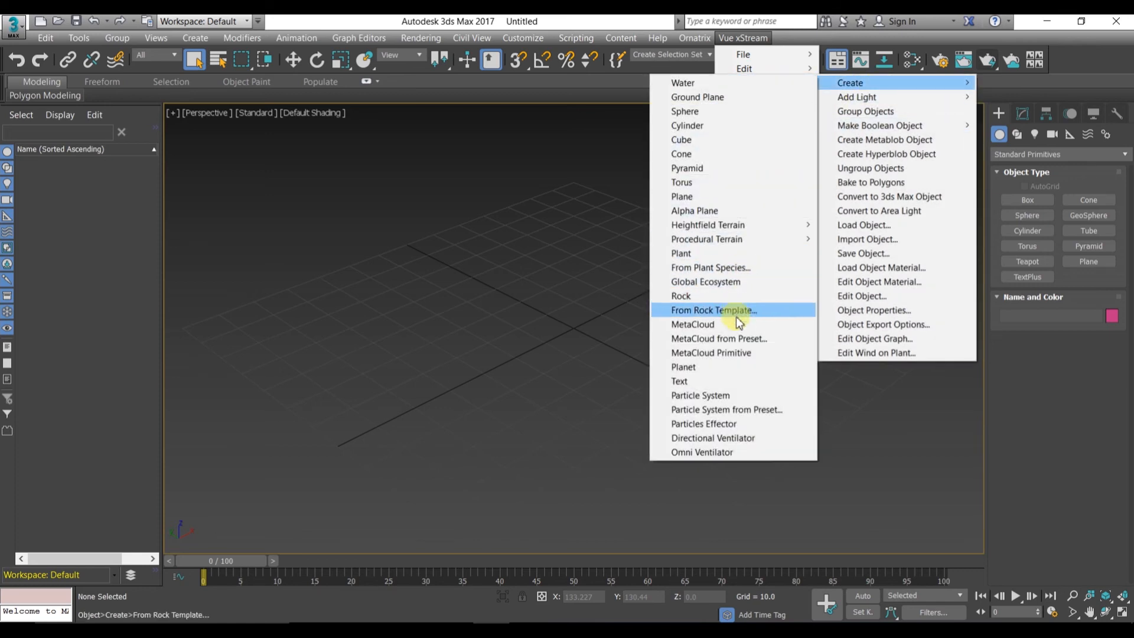
mouse_move(734, 352)
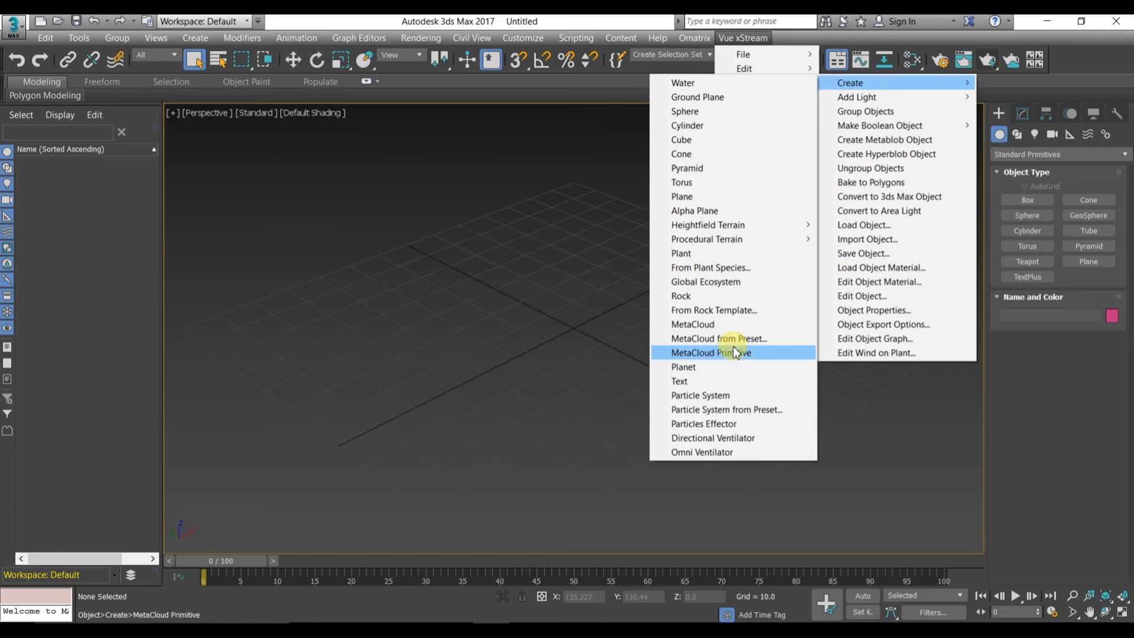
mouse_move(710, 268)
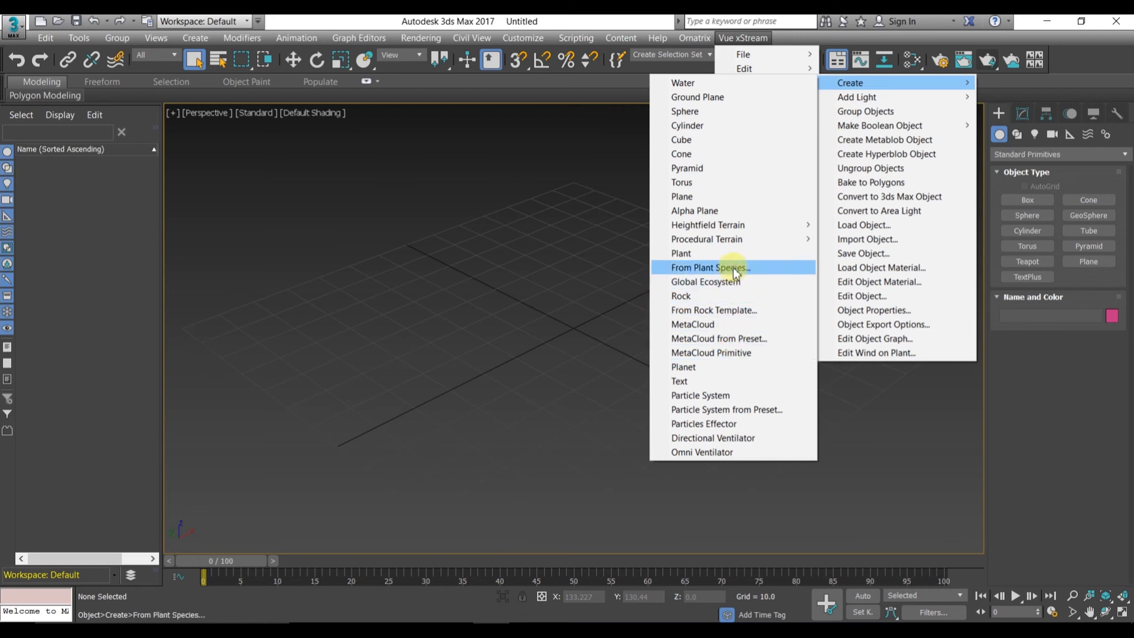
mouse_move(719, 338)
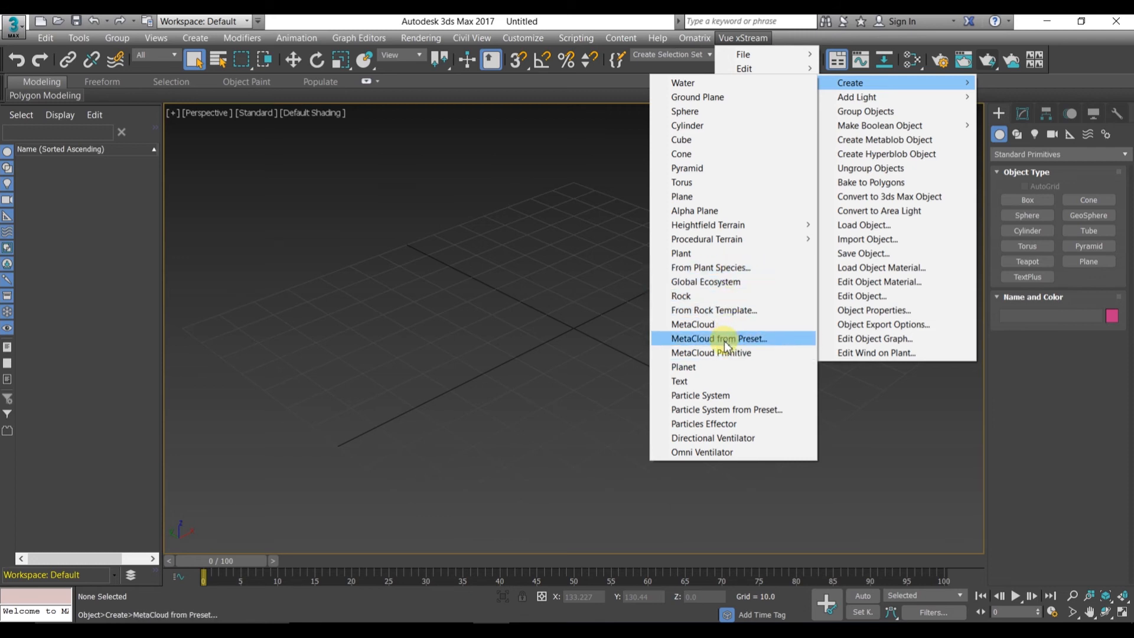
mouse_move(696, 97)
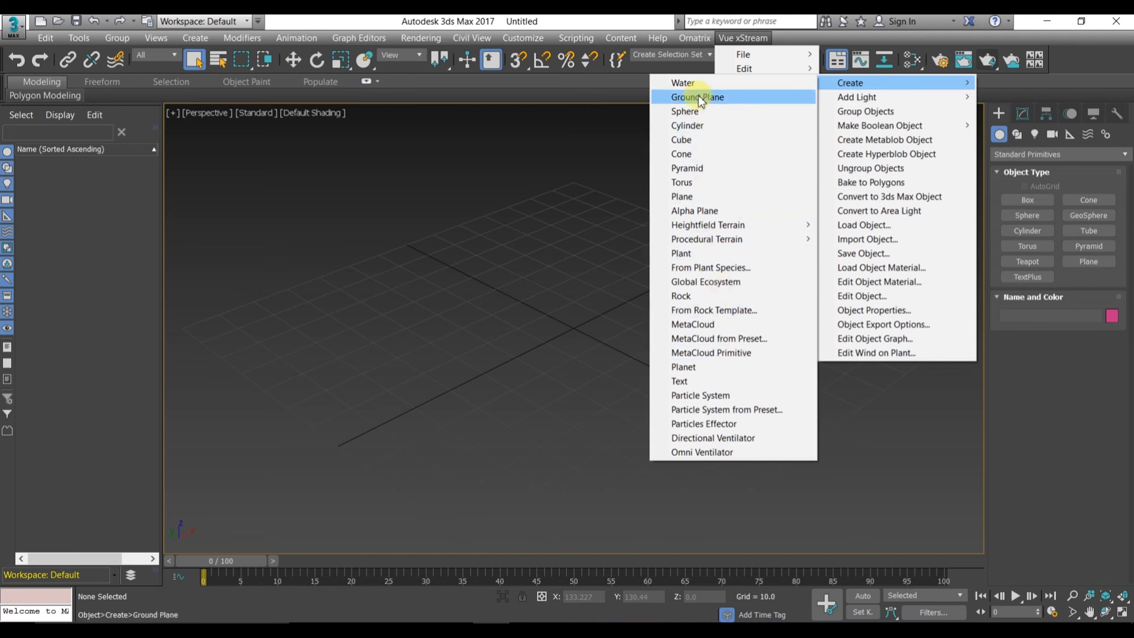
mouse_move(682, 83)
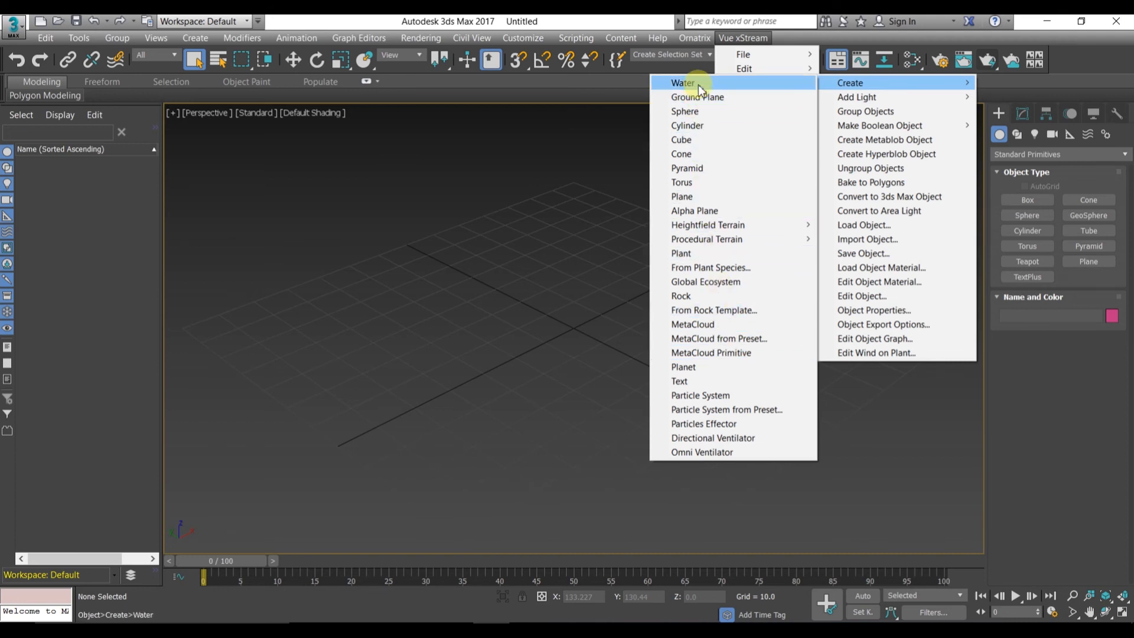
click(682, 83)
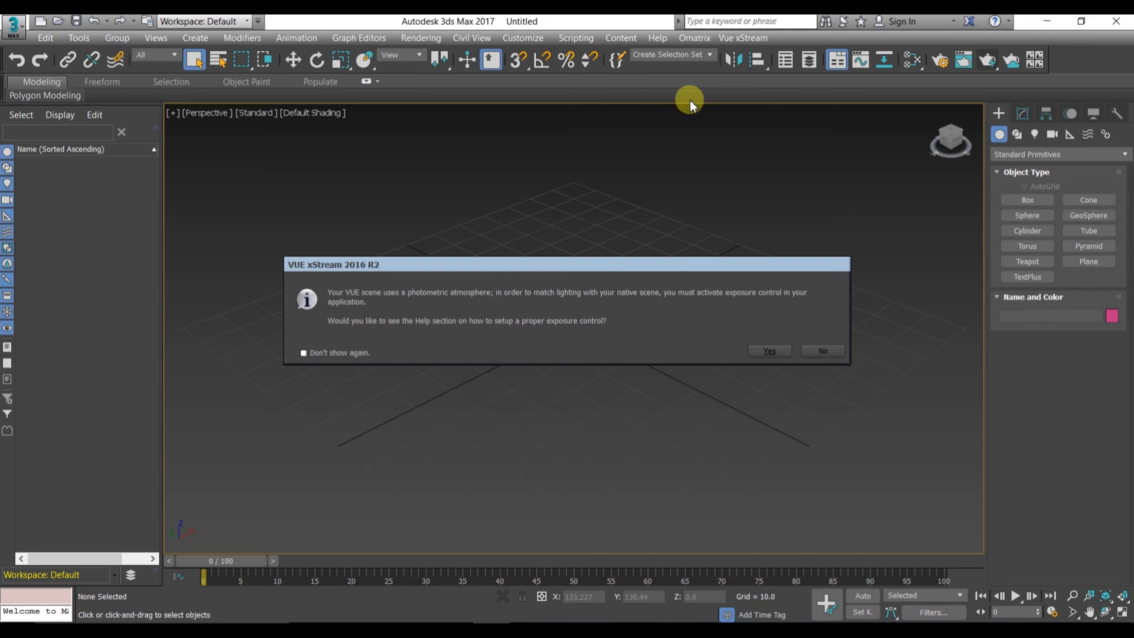
click(768, 351)
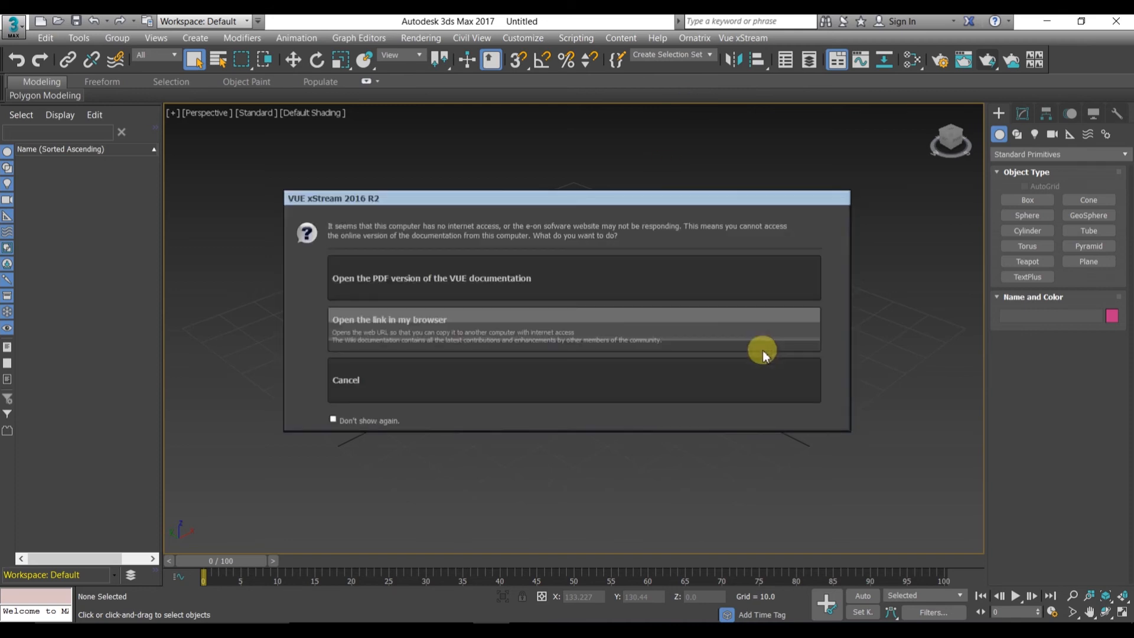
mouse_move(426, 292)
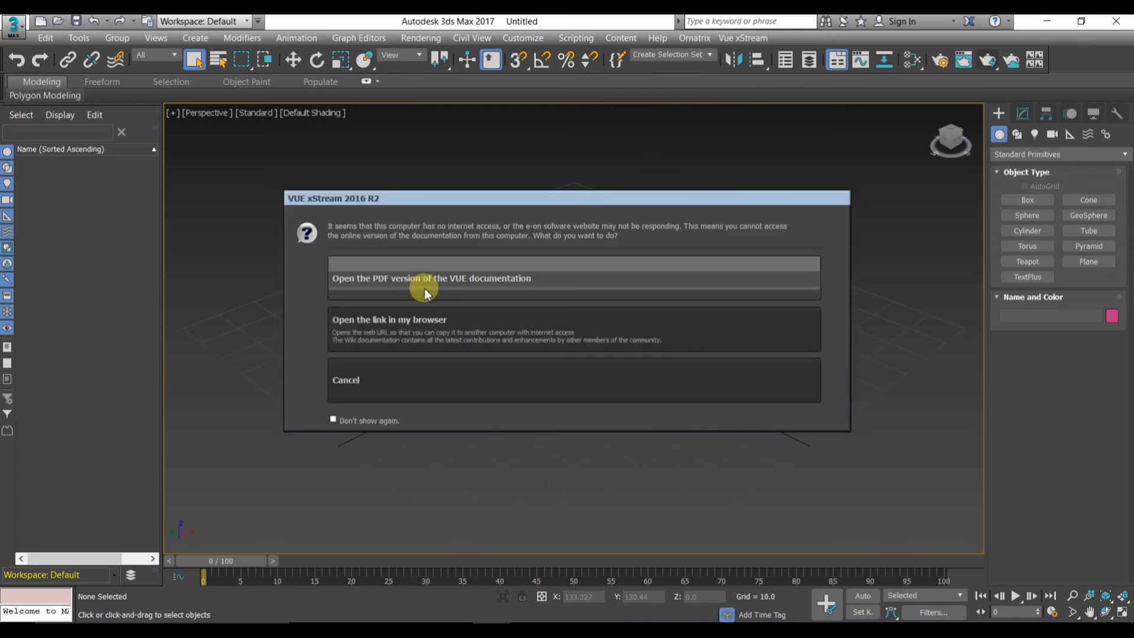
mouse_move(419, 322)
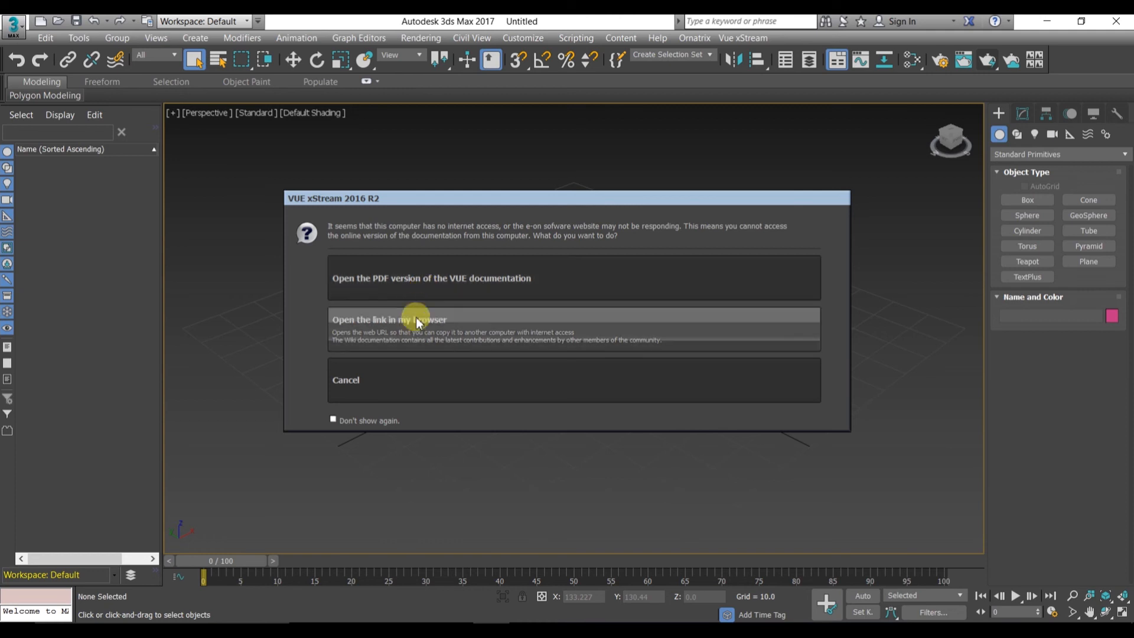
mouse_move(400, 379)
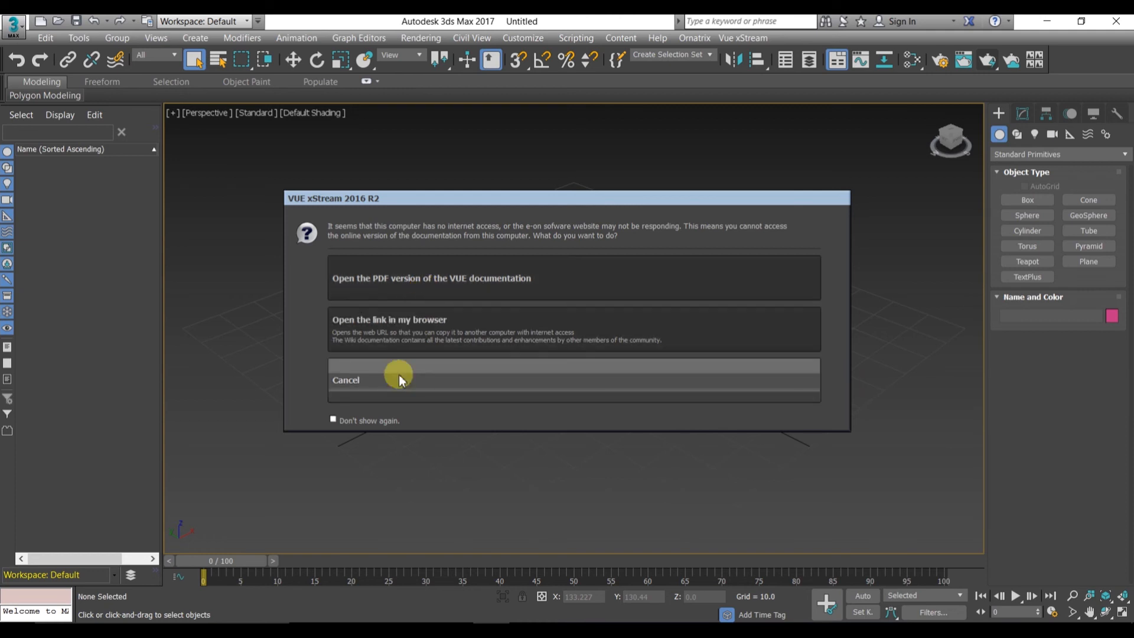
click(345, 380)
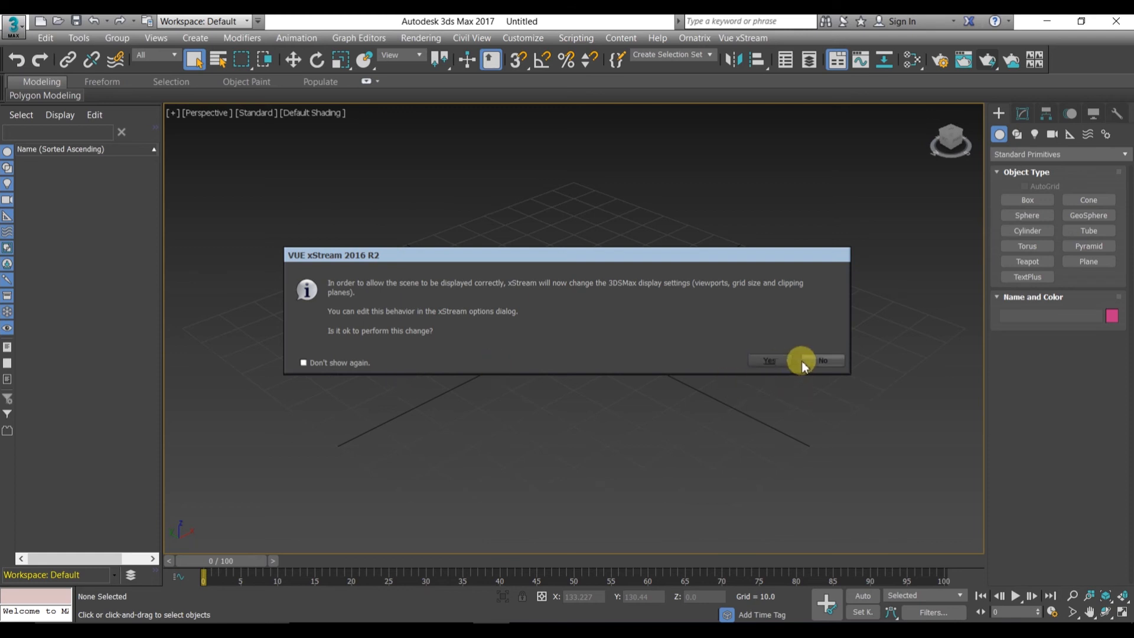
click(768, 360)
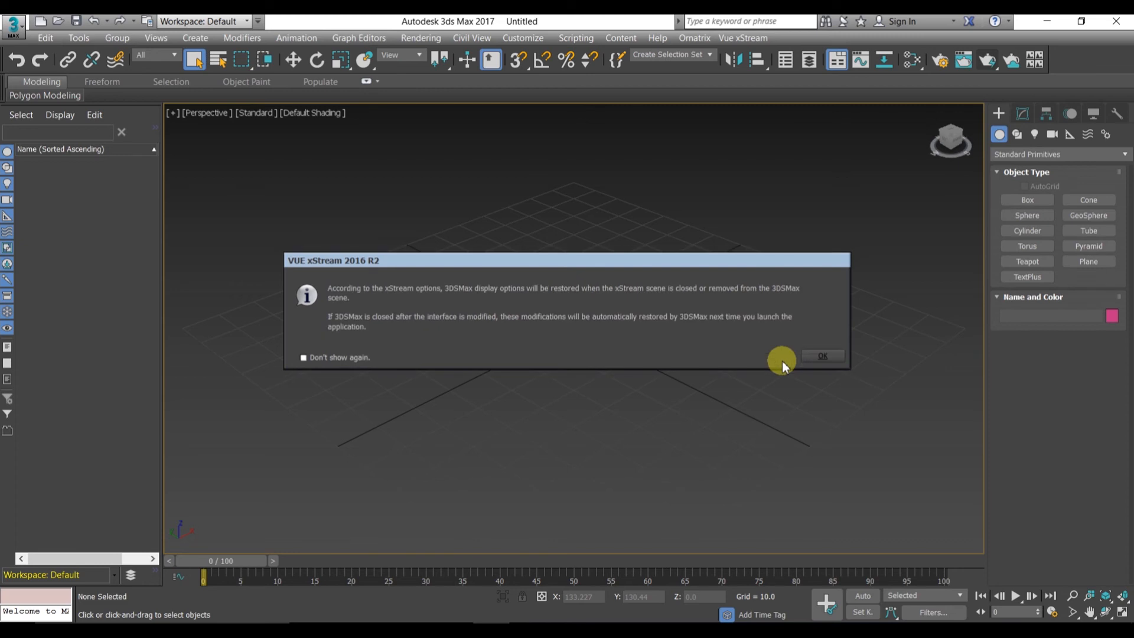
click(822, 355)
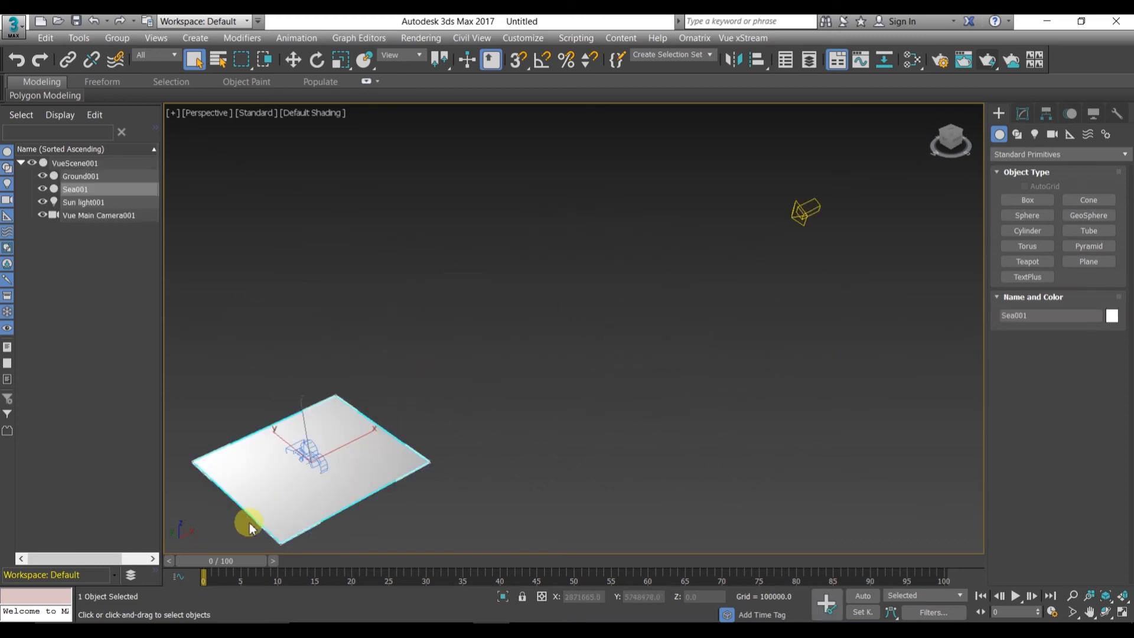
Step: View the sea scene through Vue Main Camera001 and run a test render
click(205, 112)
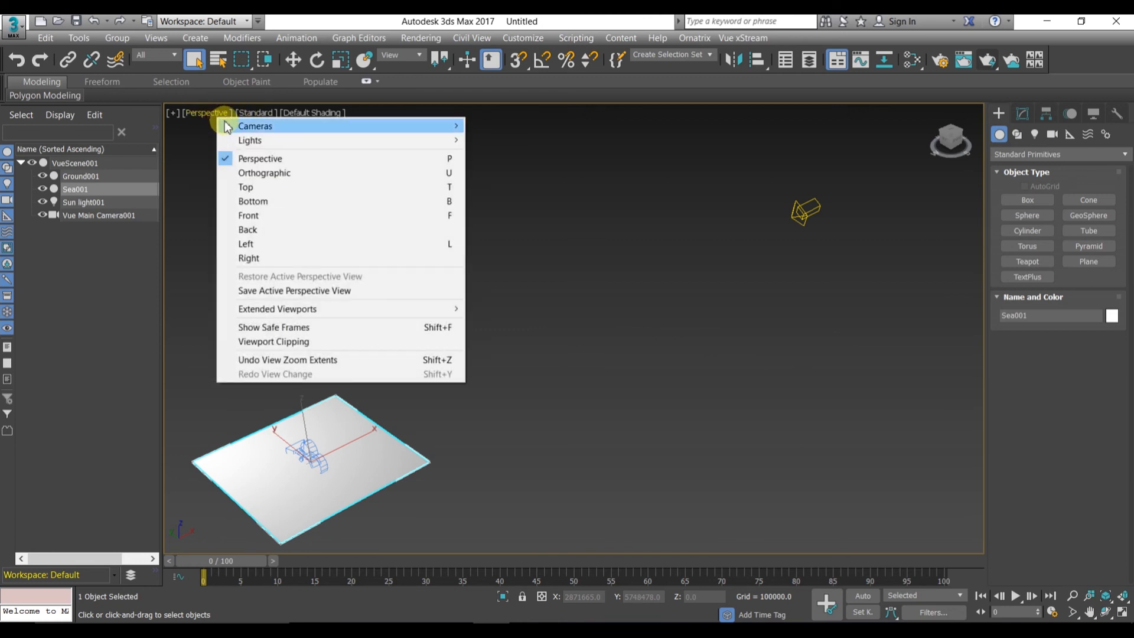
mouse_move(254, 126)
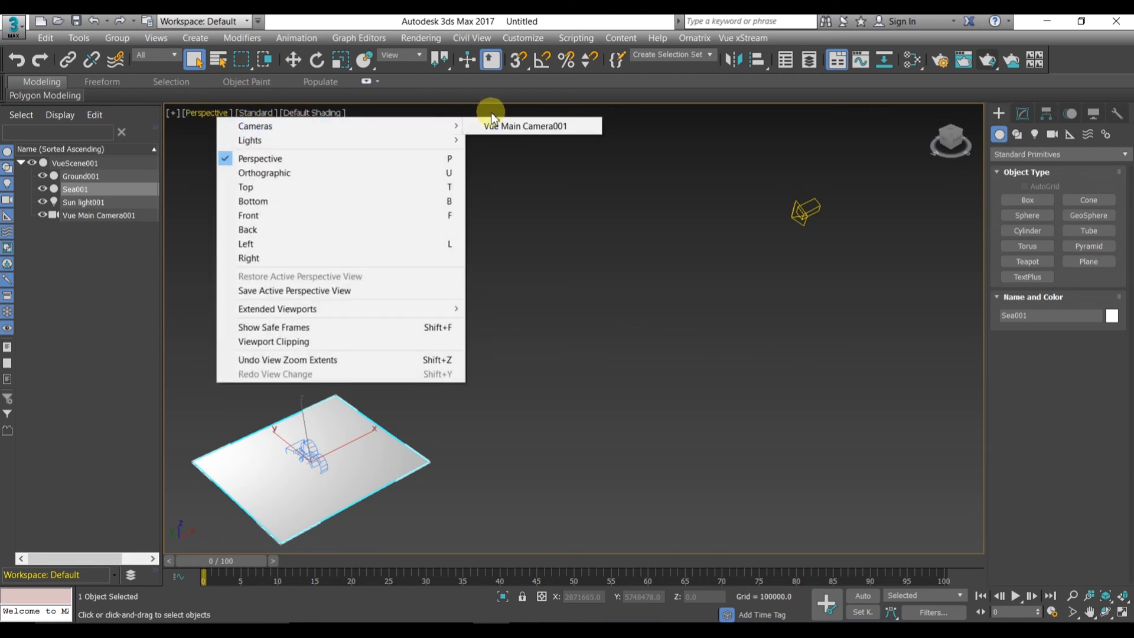
click(525, 126)
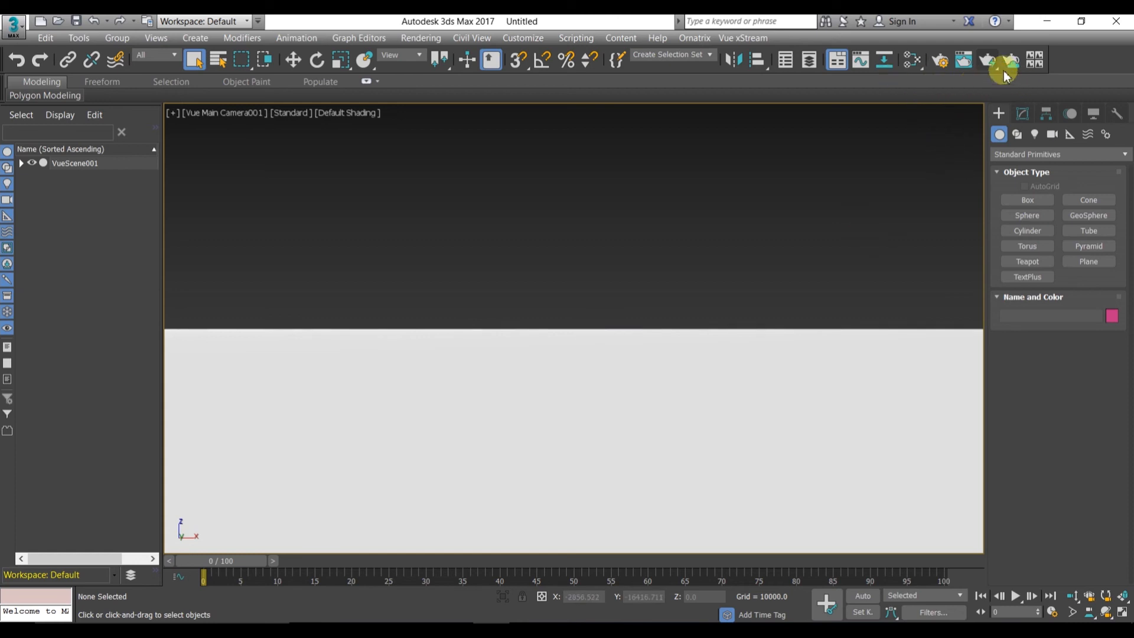
click(988, 61)
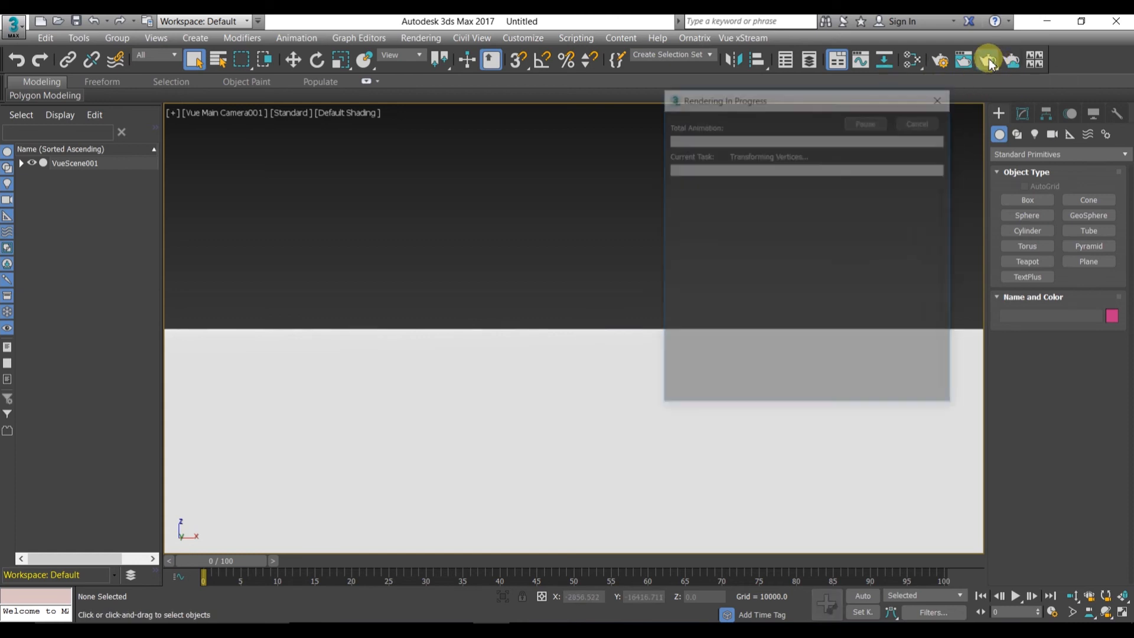
click(989, 61)
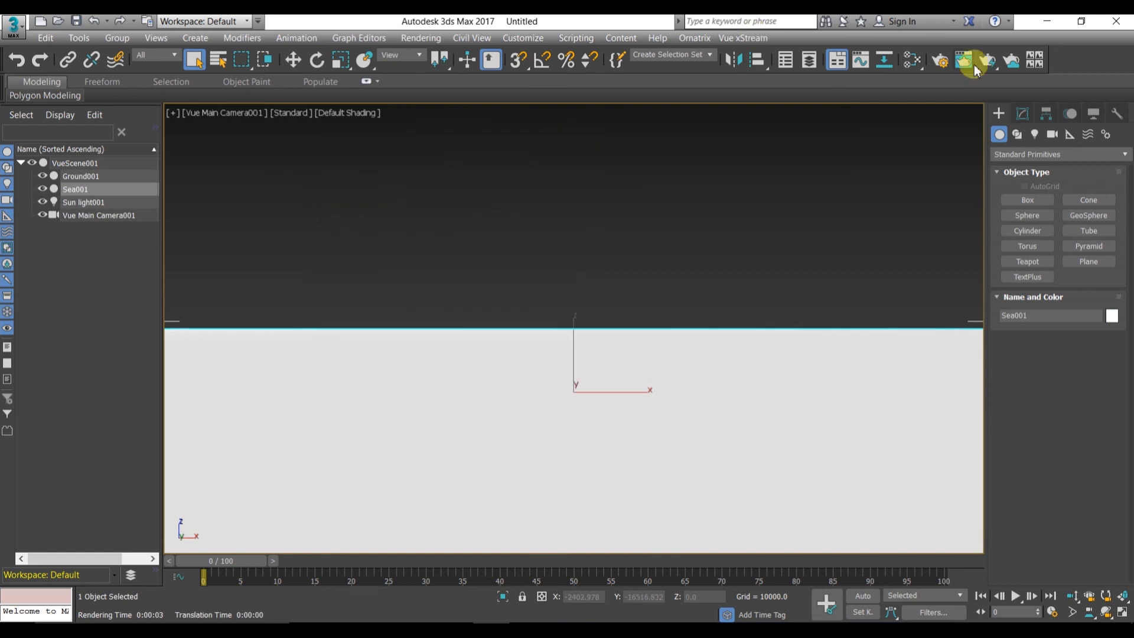
click(975, 61)
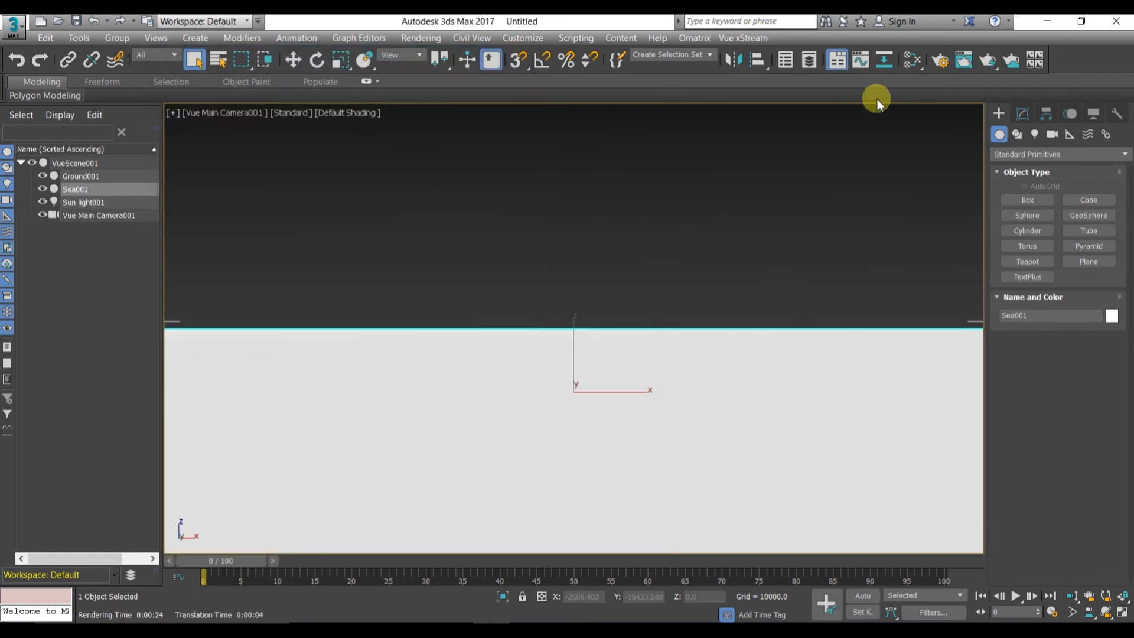
mouse_move(655, 39)
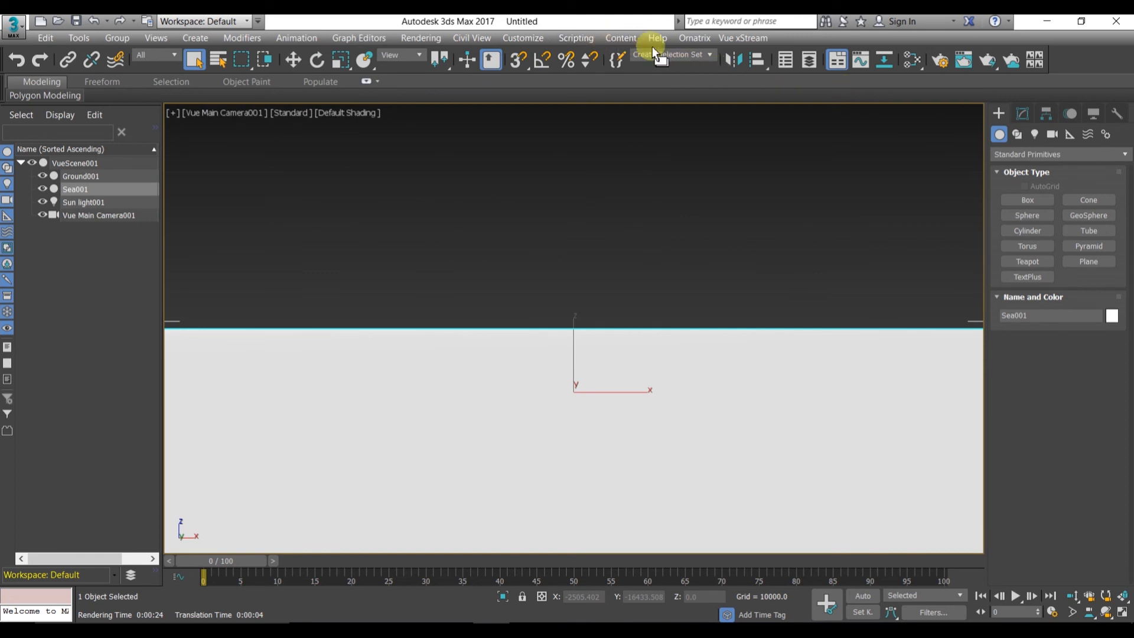
click(741, 37)
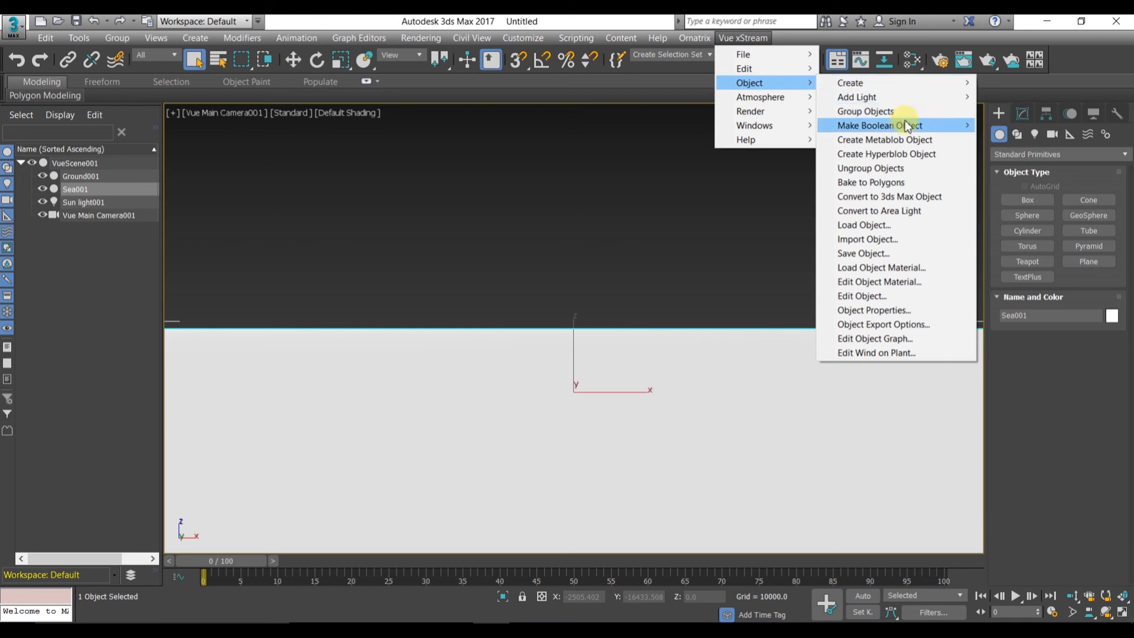
mouse_move(898, 183)
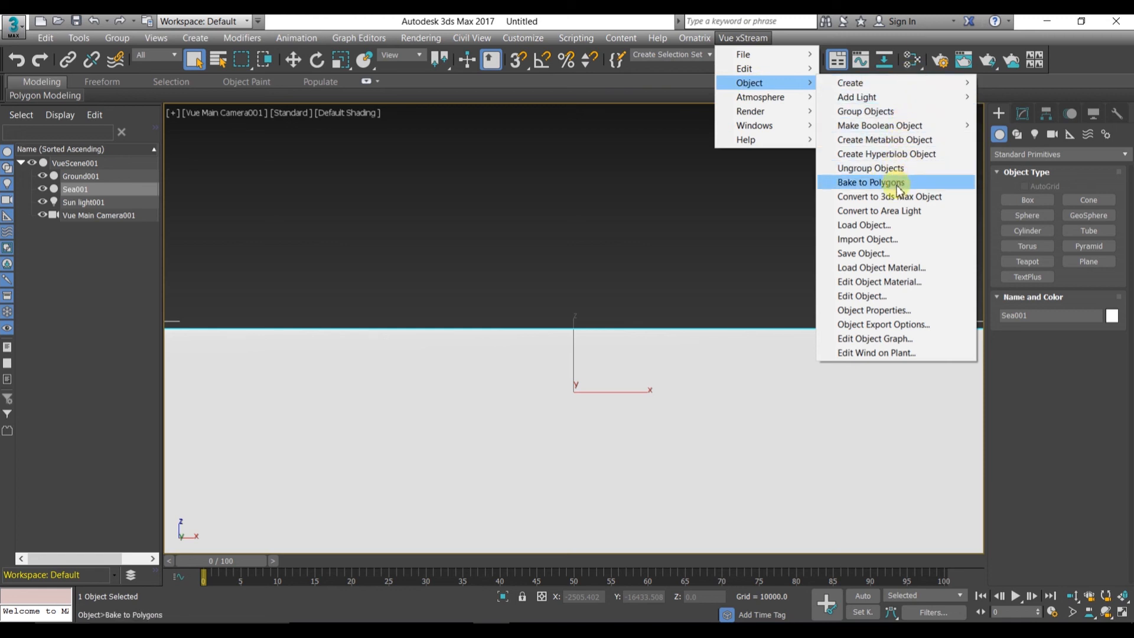
mouse_move(760, 97)
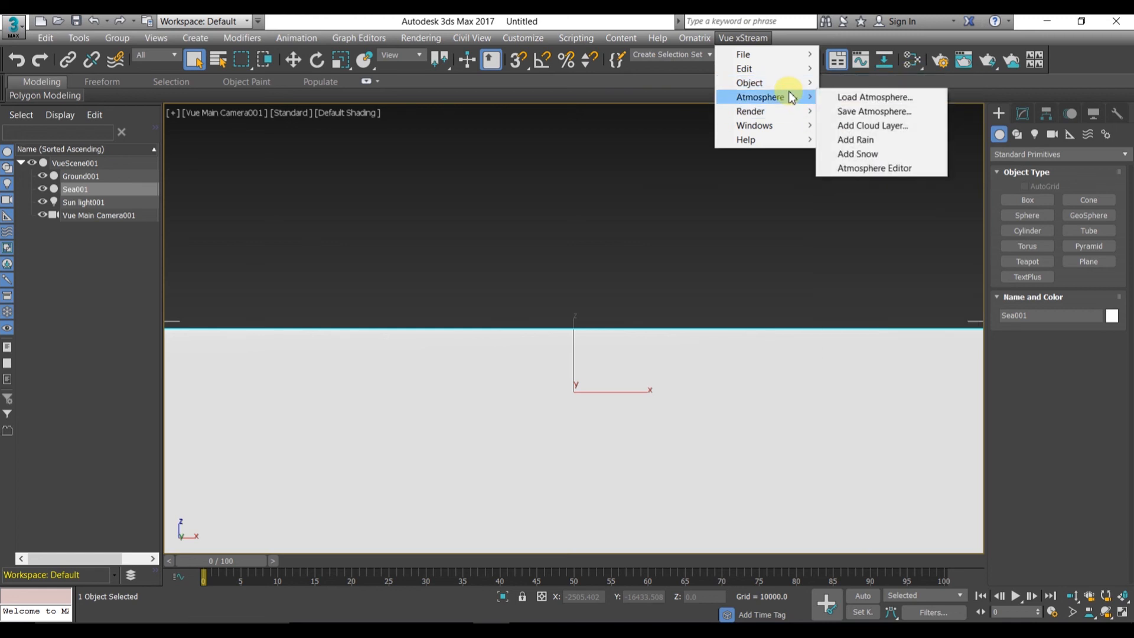
mouse_move(749, 83)
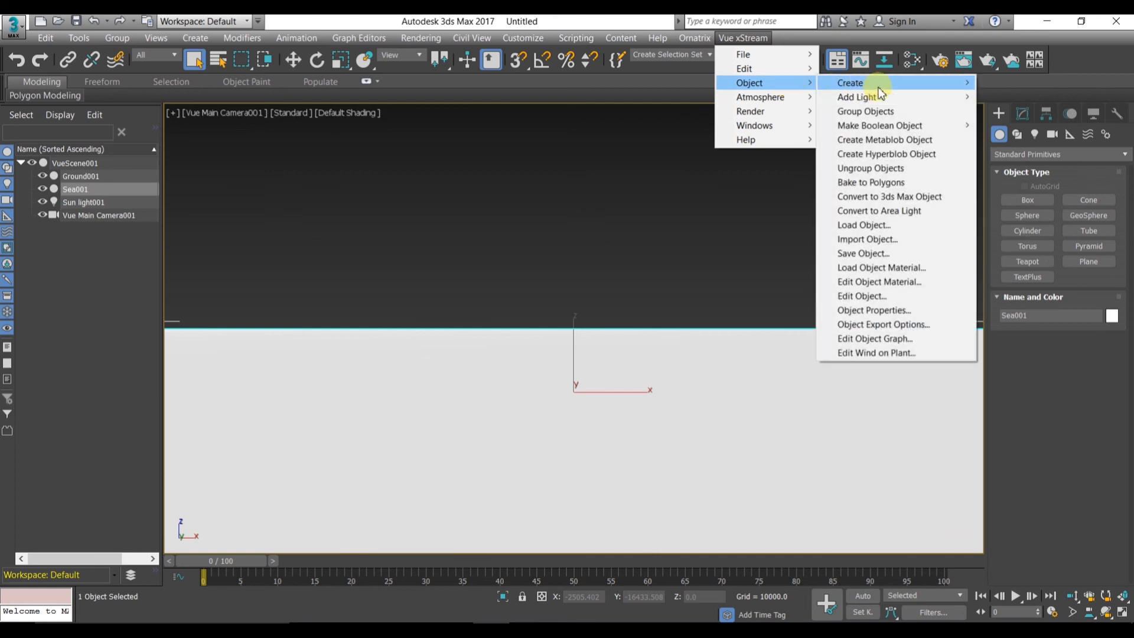
mouse_move(857, 97)
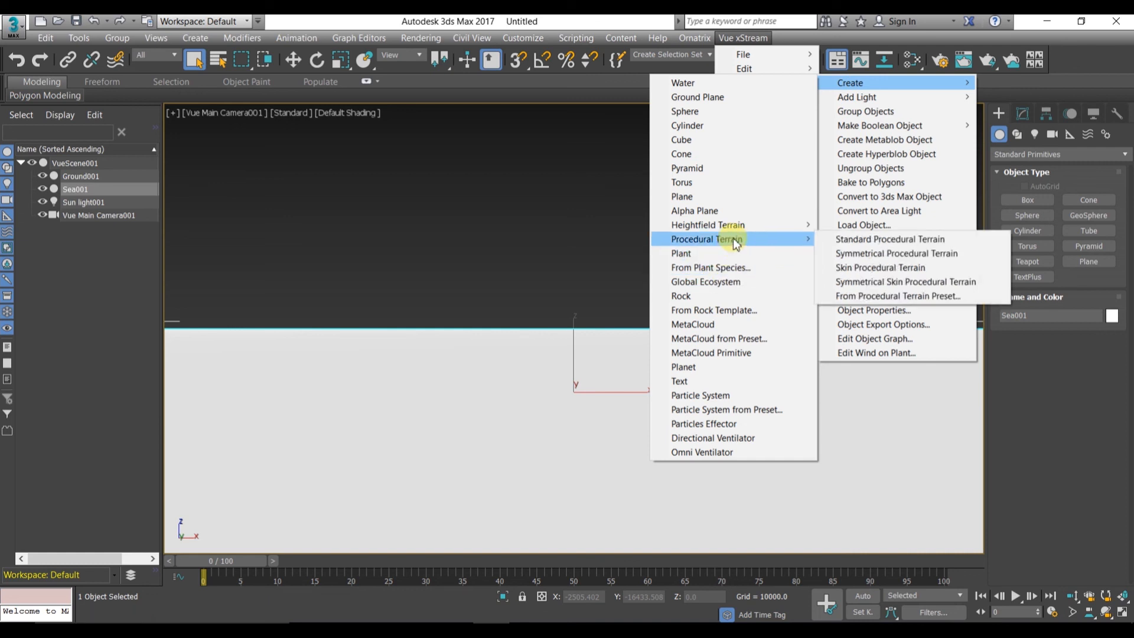
mouse_move(856, 242)
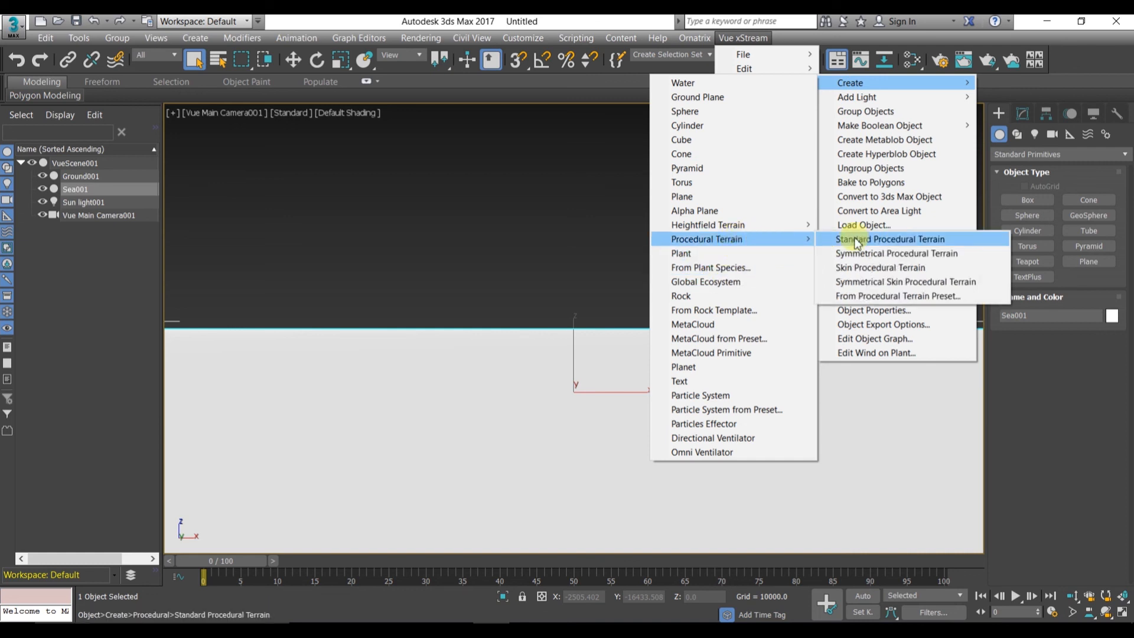
Step: Choose Standard Procedural Terrain to add Procedural terrain001 to the sea scene
click(890, 238)
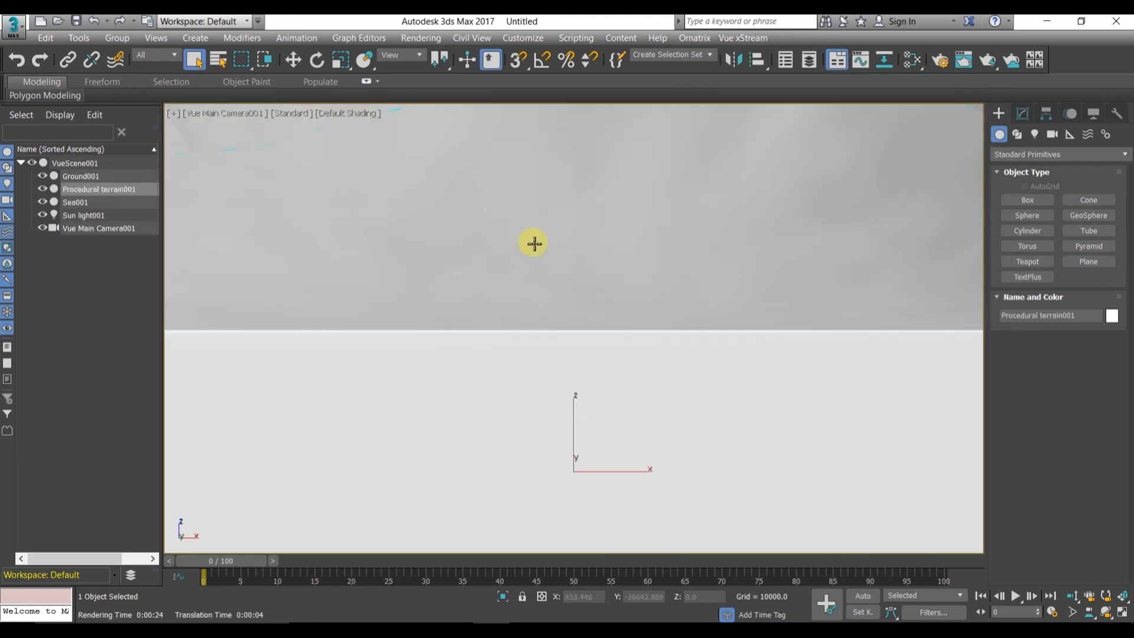
Step: Change the viewport layout and render the camera view of rocky terrain above the sea
click(224, 113)
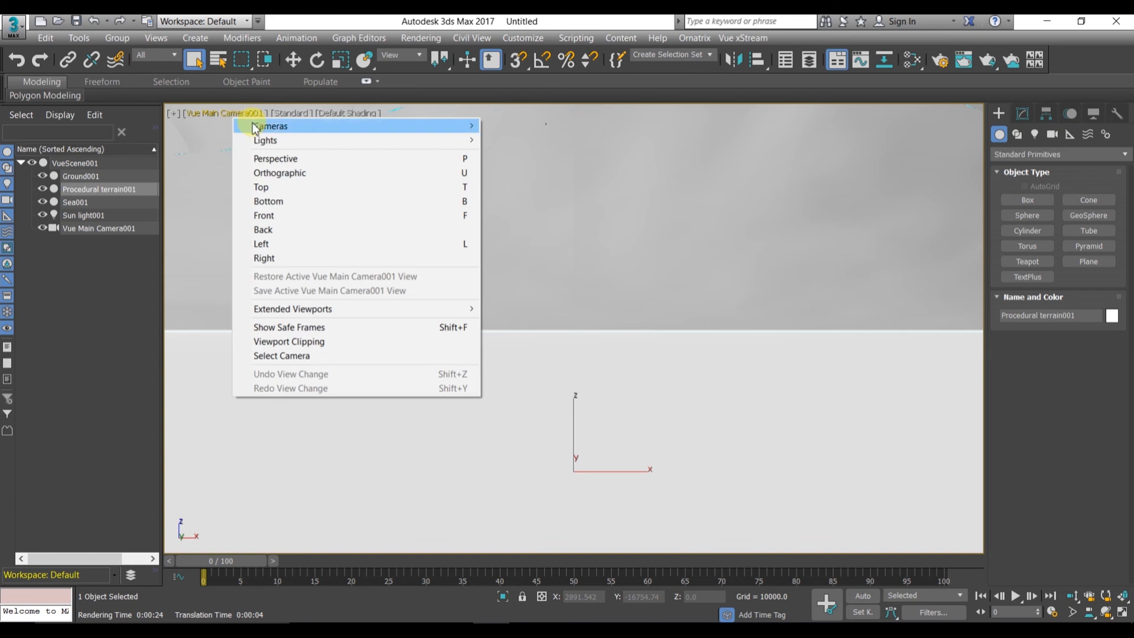
mouse_move(270, 126)
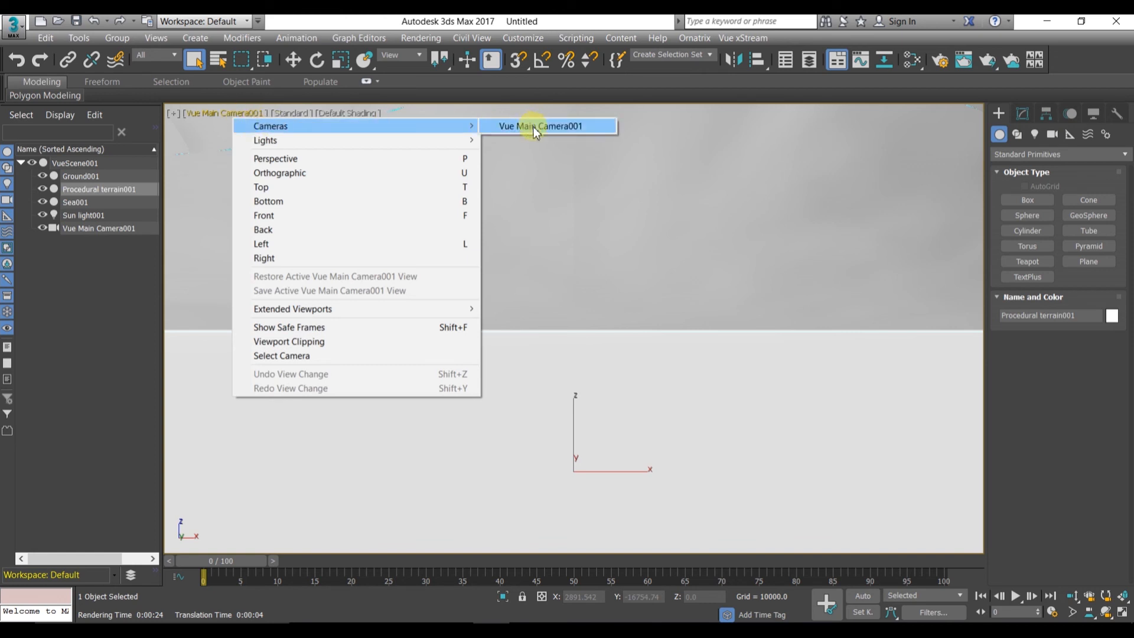
mouse_move(347, 158)
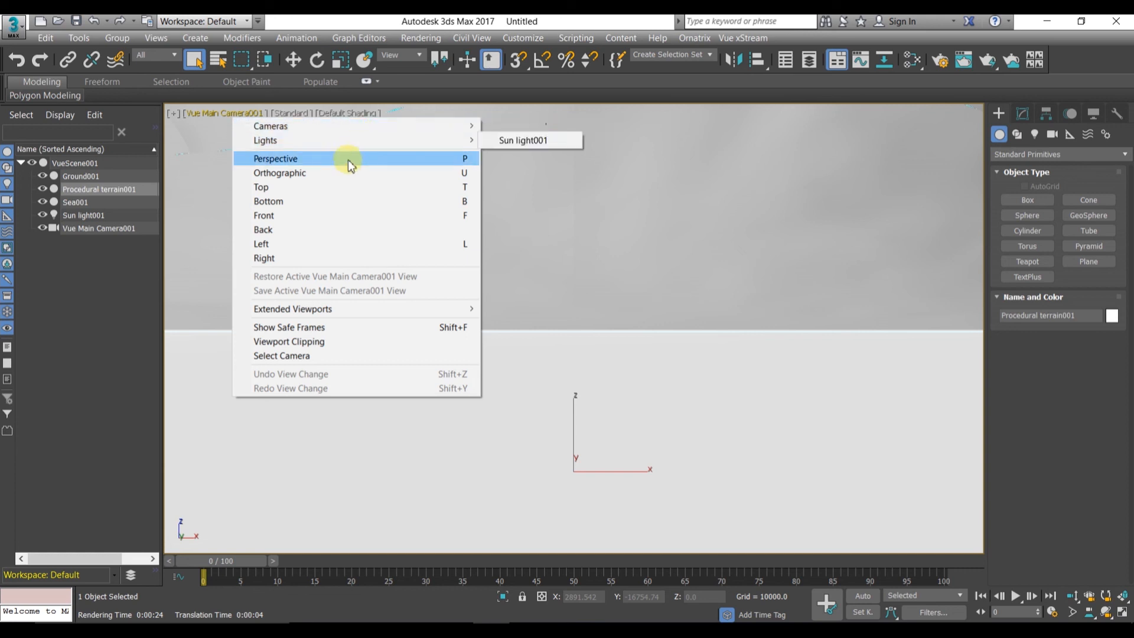
click(274, 158)
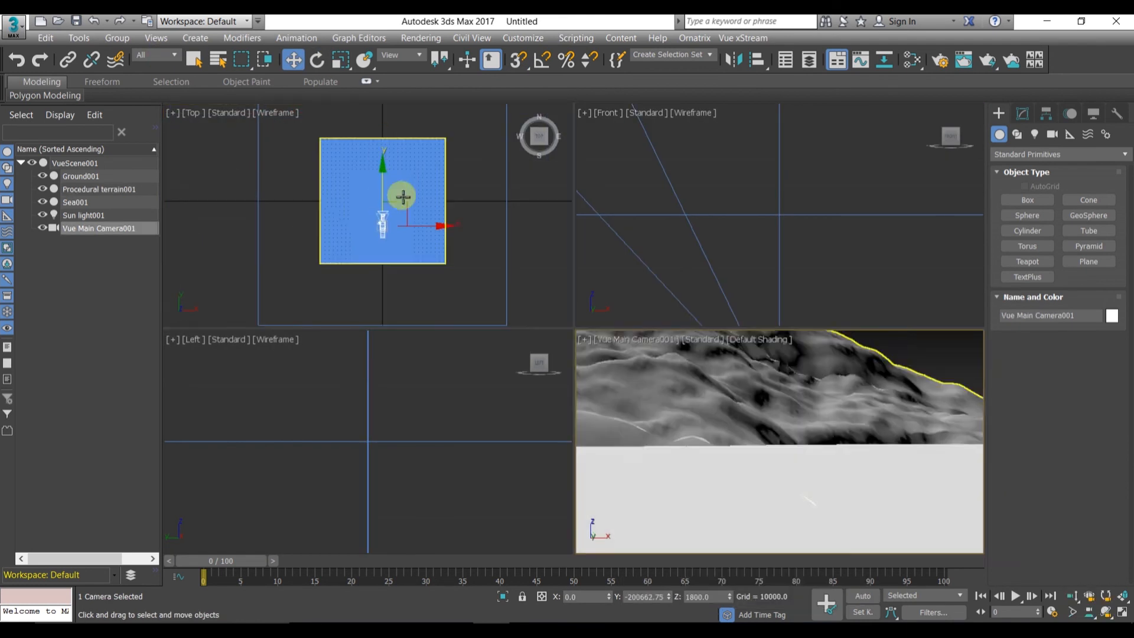
click(986, 60)
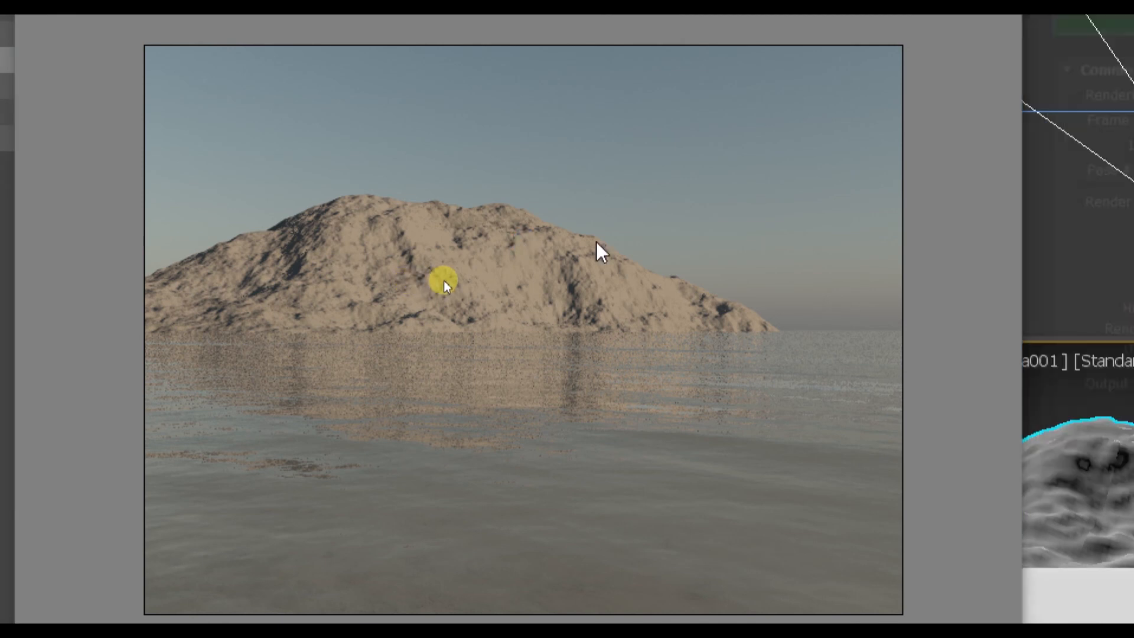
mouse_move(474, 303)
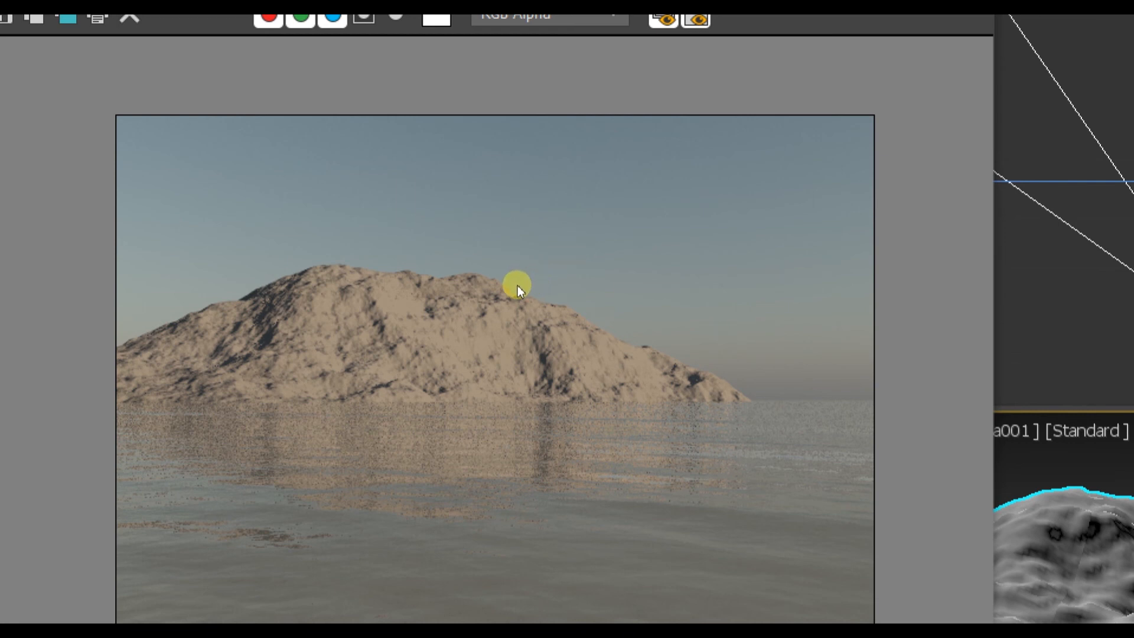
mouse_move(544, 249)
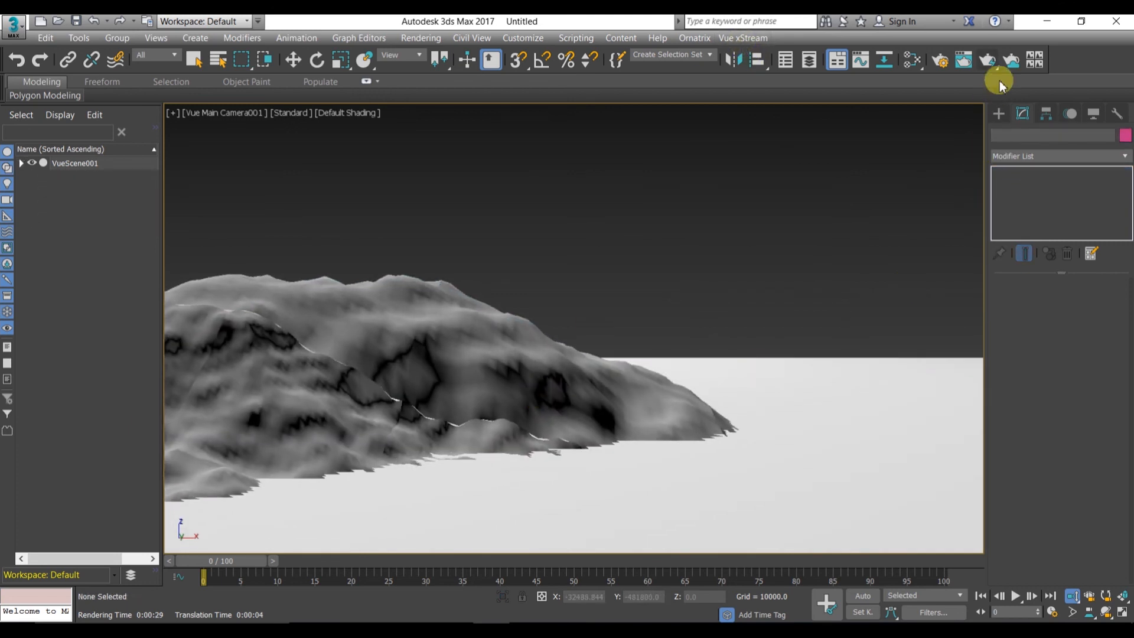
Step: Re-render the rocky island, dismiss the exposure-control error, and bring up xStream's File commands
click(986, 61)
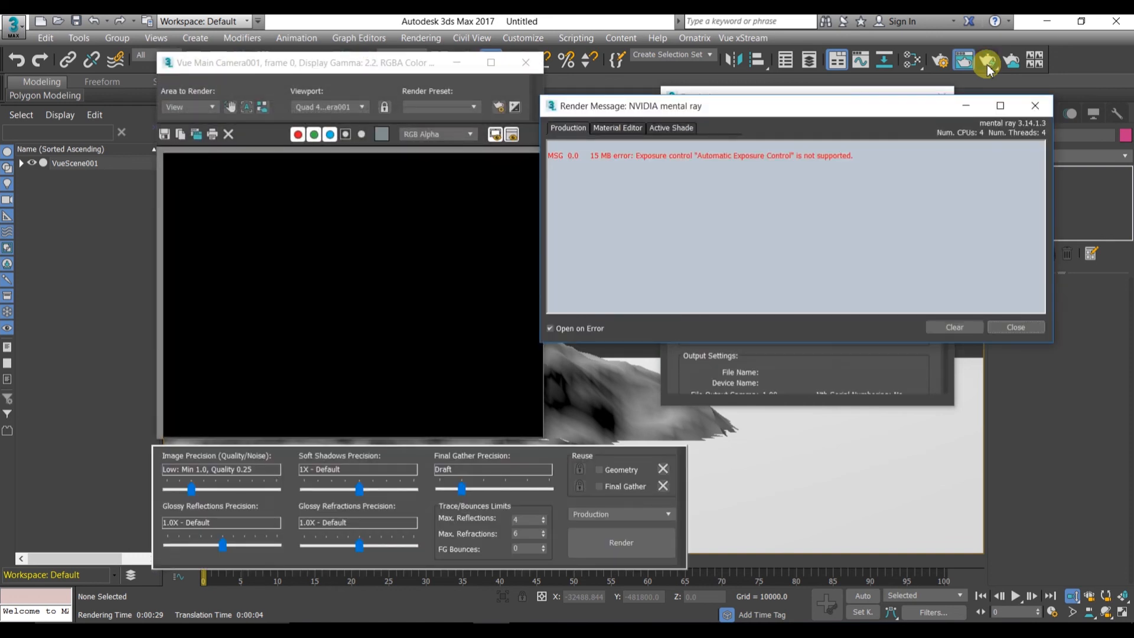
mouse_move(1001, 326)
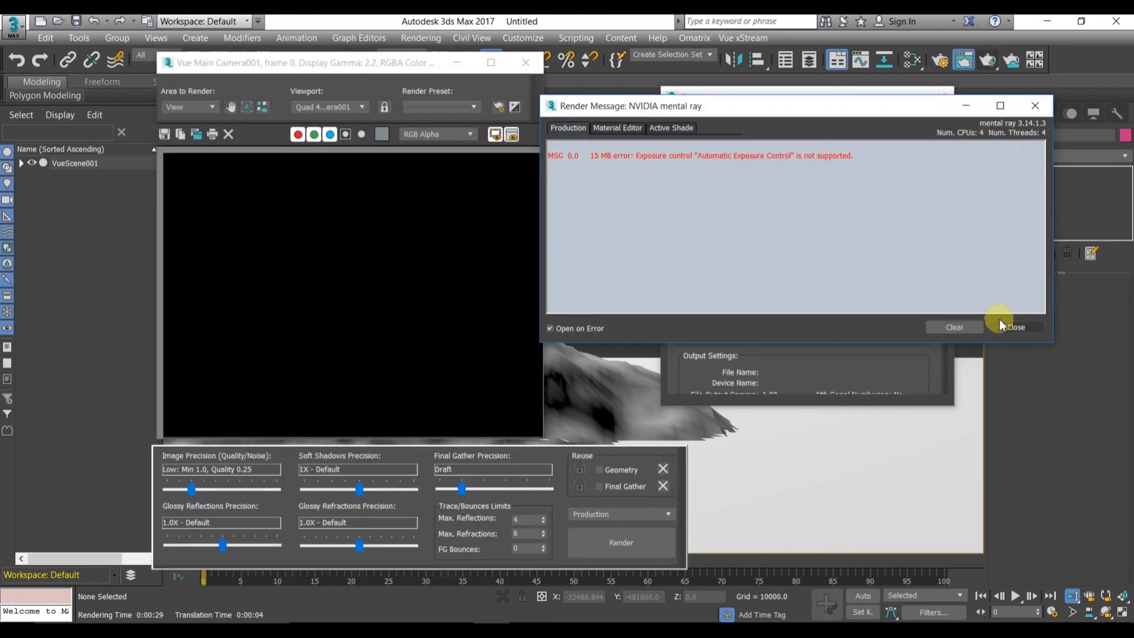
click(1015, 327)
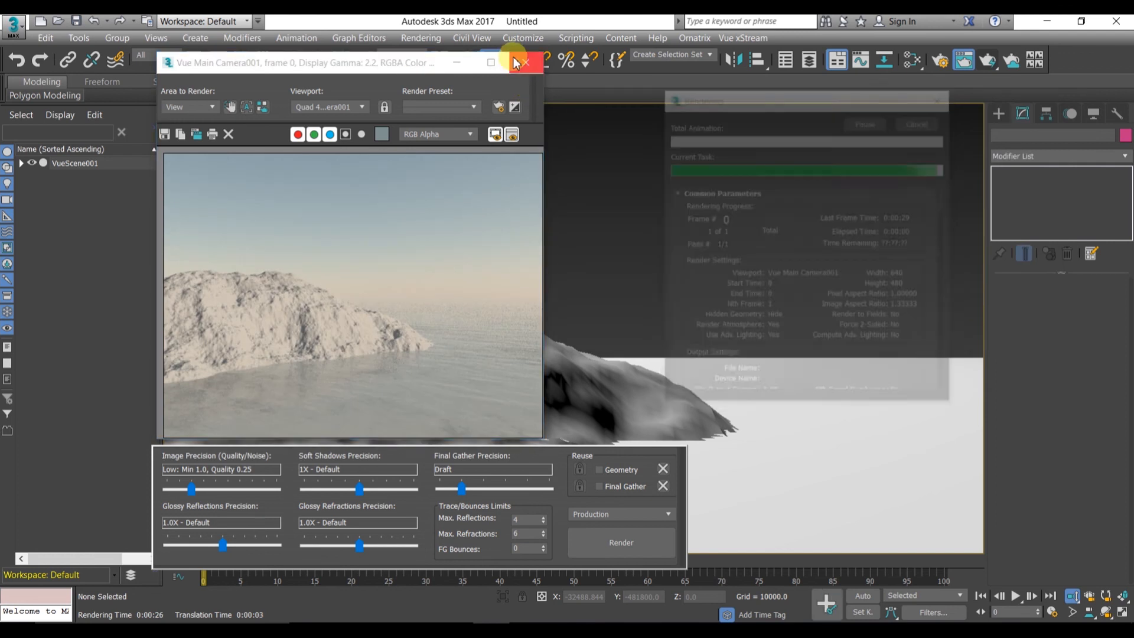
click(525, 62)
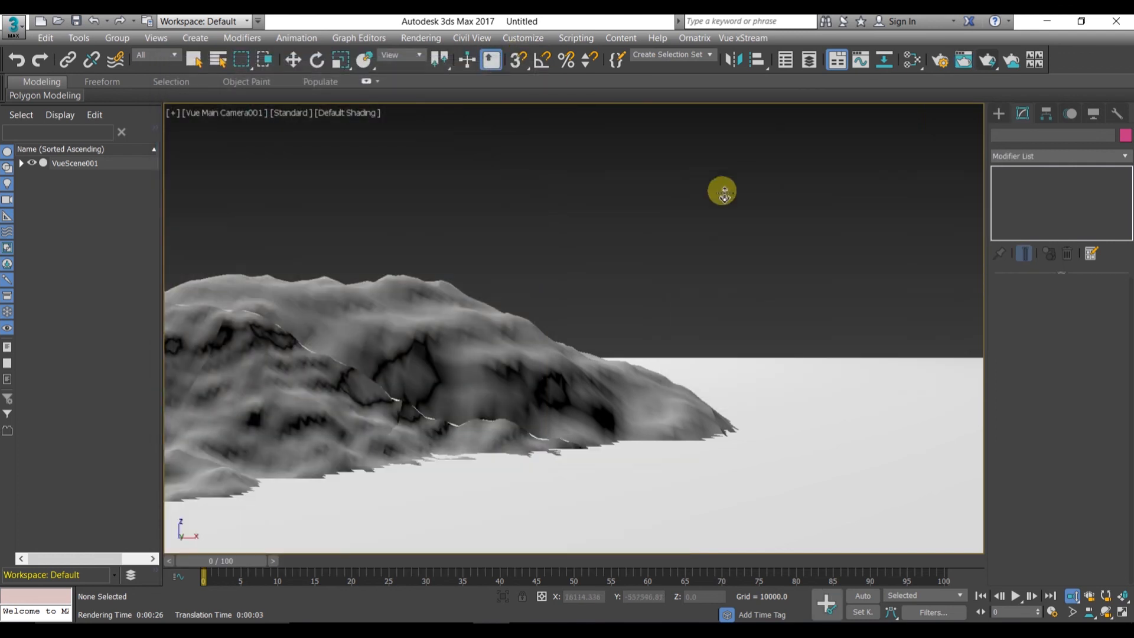
mouse_move(839, 83)
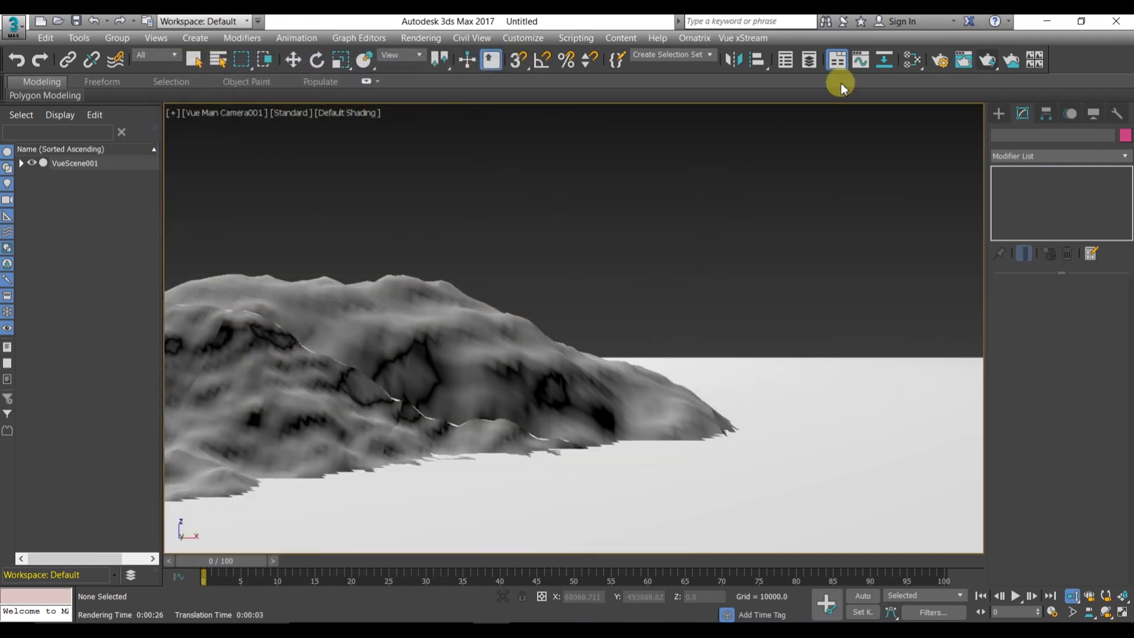
click(741, 38)
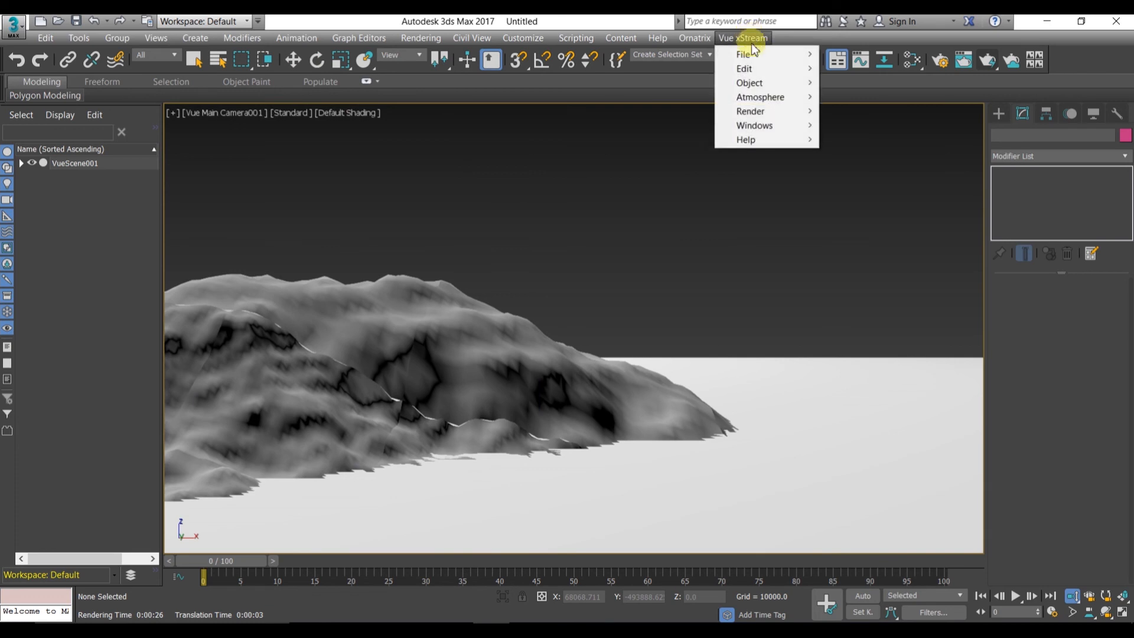
click(743, 54)
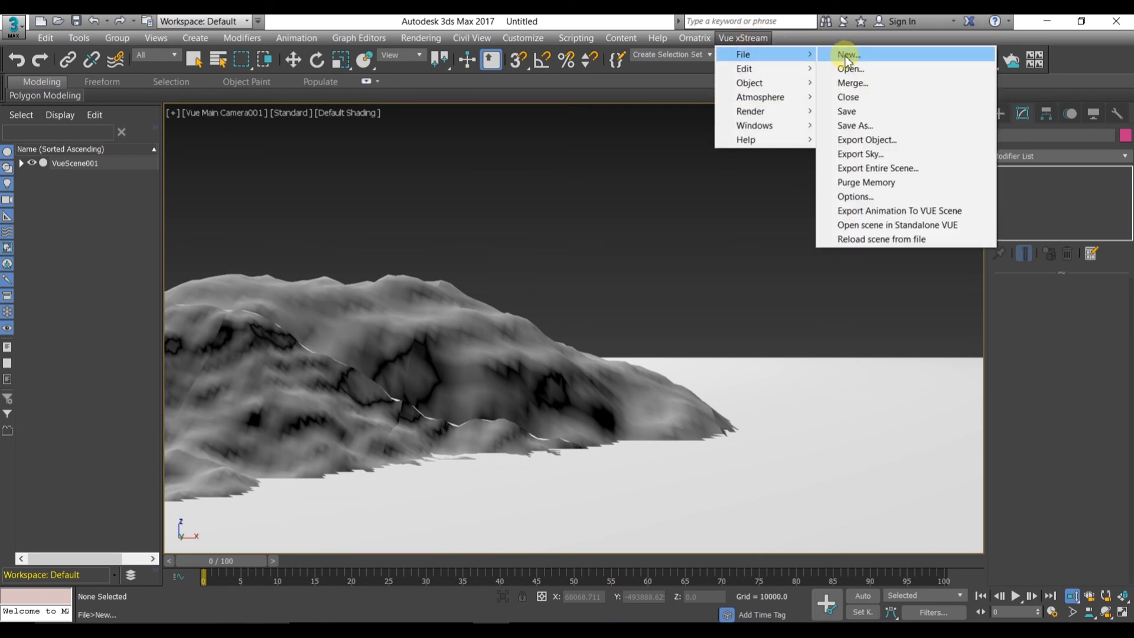